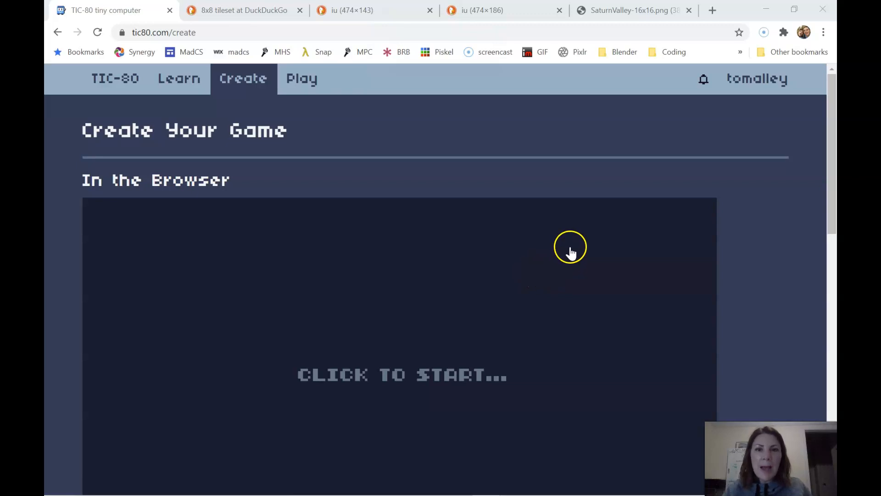
mouse_move(572, 253)
text(Load)
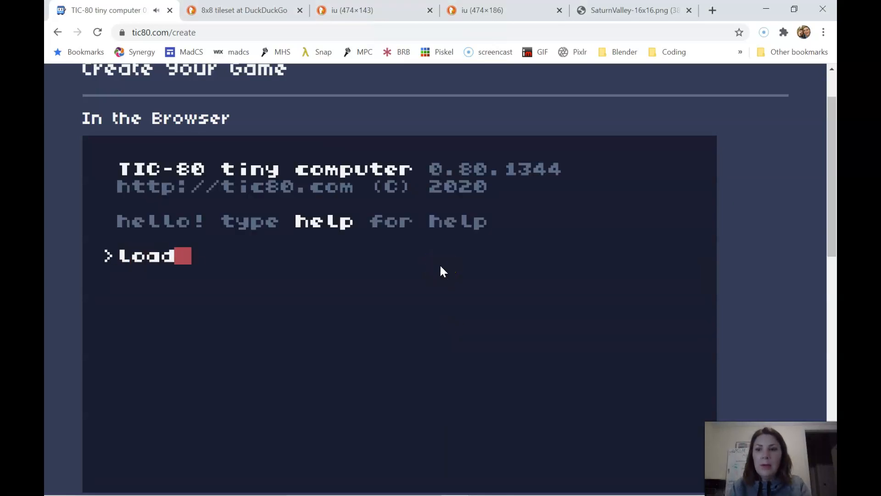
Step: Load the lesson7 cart from the console with 'load lesson7'
text(Le)
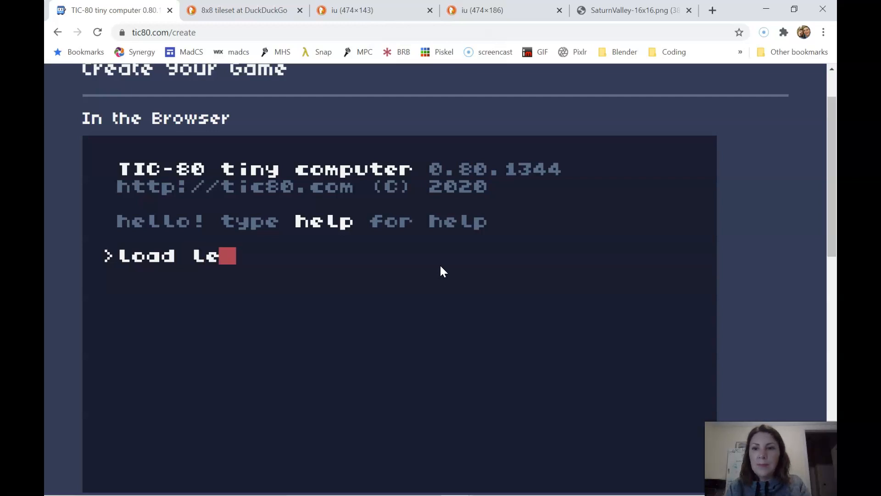
text(sson7)
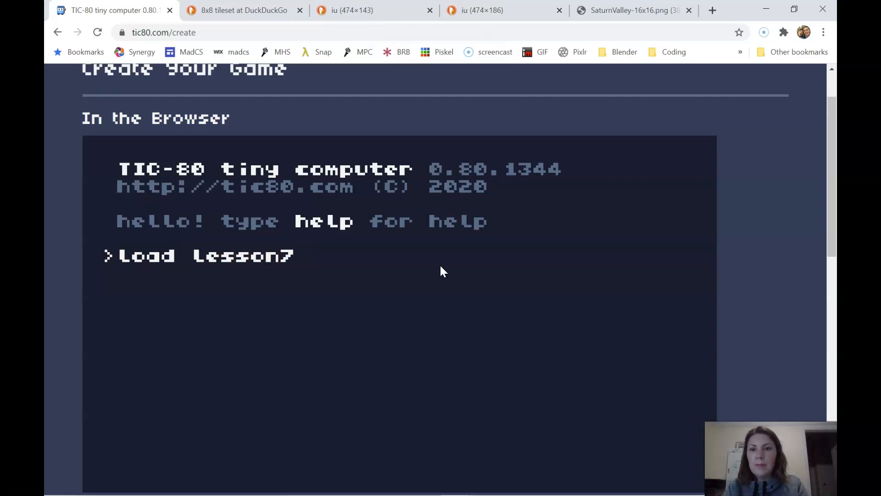
key(Return)
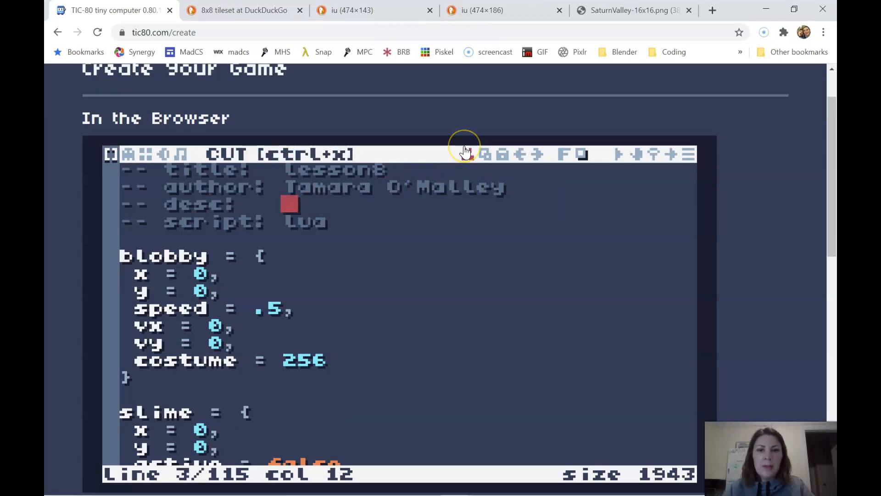
Step: Write 'maps & tiles' after desc: in the header and start a save command for the new lesson name
text(maps)
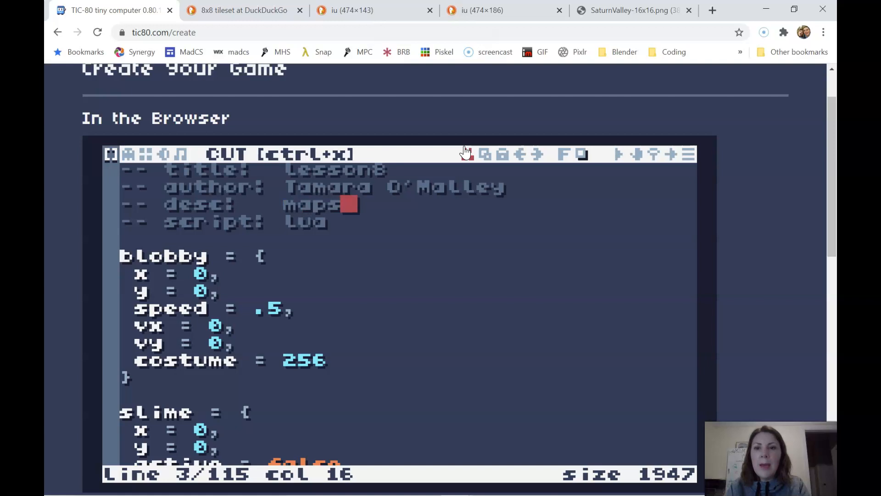
text(& tiles)
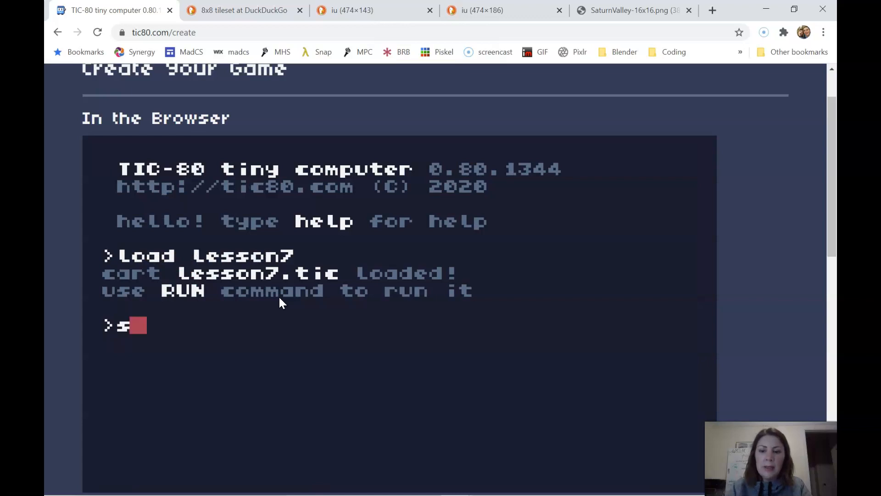
text(av)
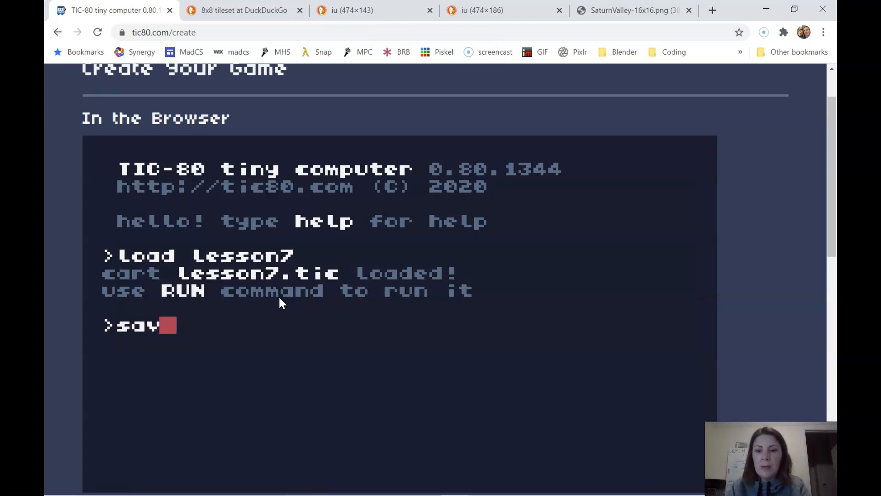
text(e Lesso)
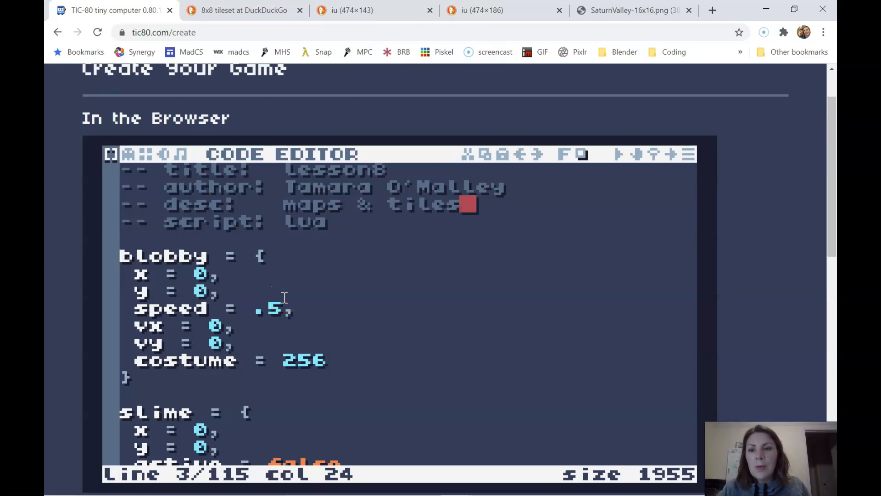
mouse_move(174, 359)
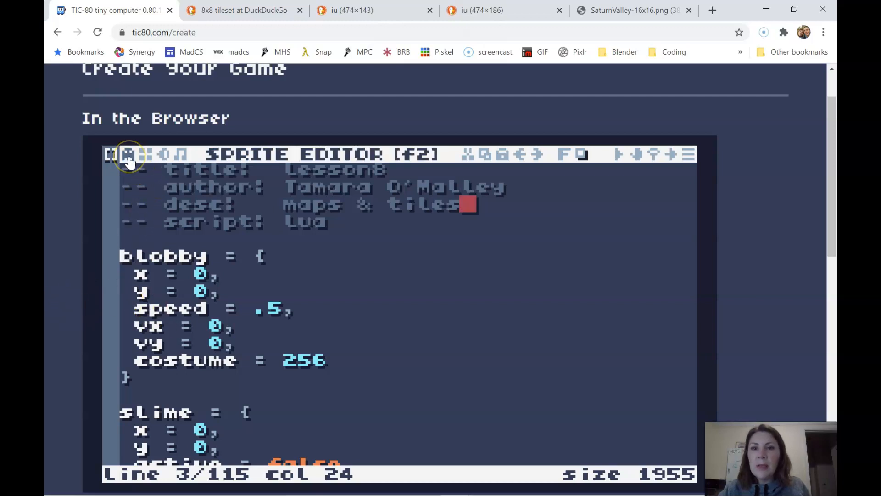
Step: Switch to the sprite editor and return the tile sheet to normal zoom
click(145, 154)
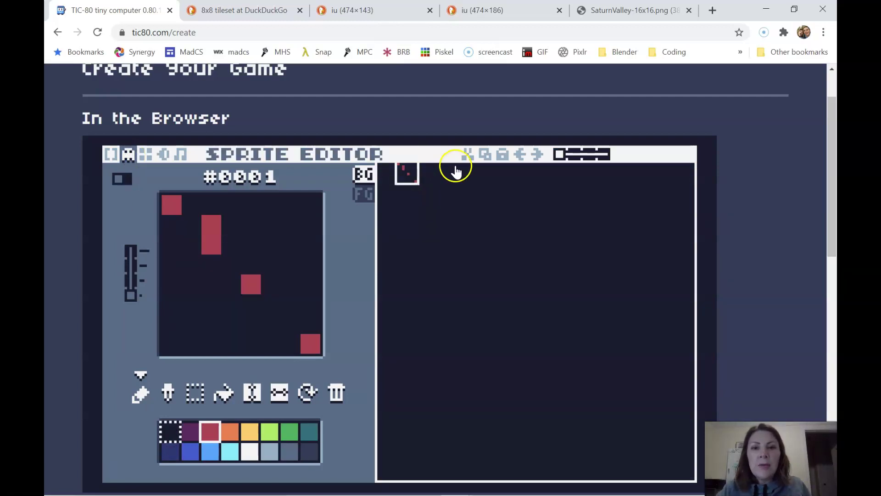
mouse_move(454, 183)
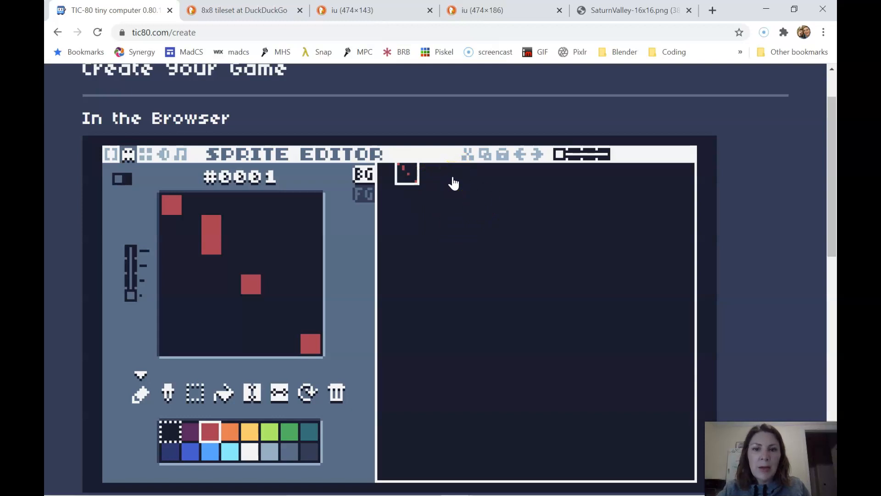
mouse_move(438, 191)
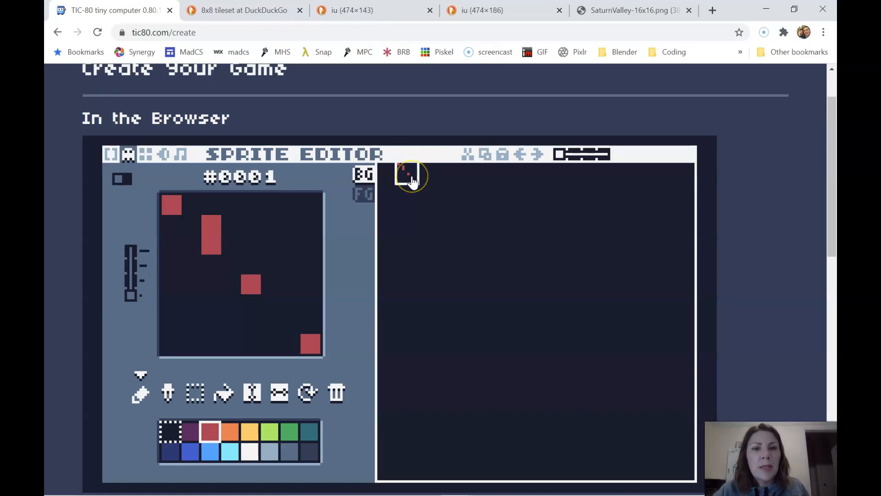
mouse_move(410, 177)
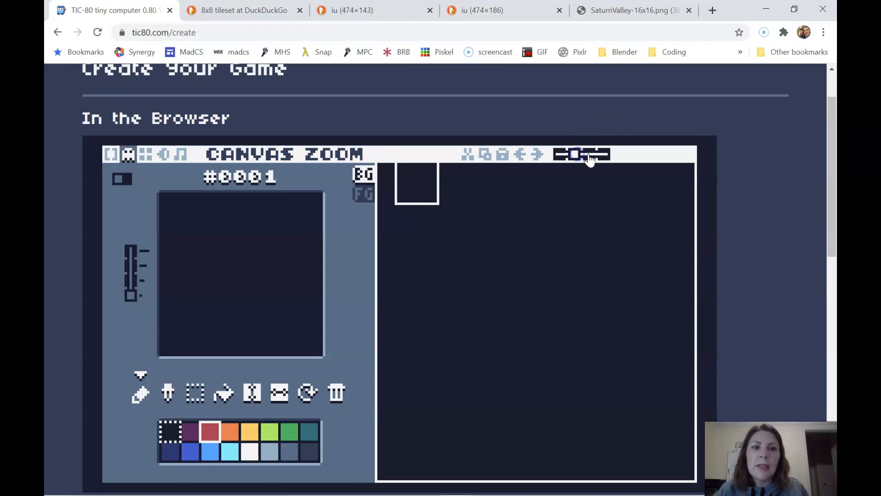
click(582, 154)
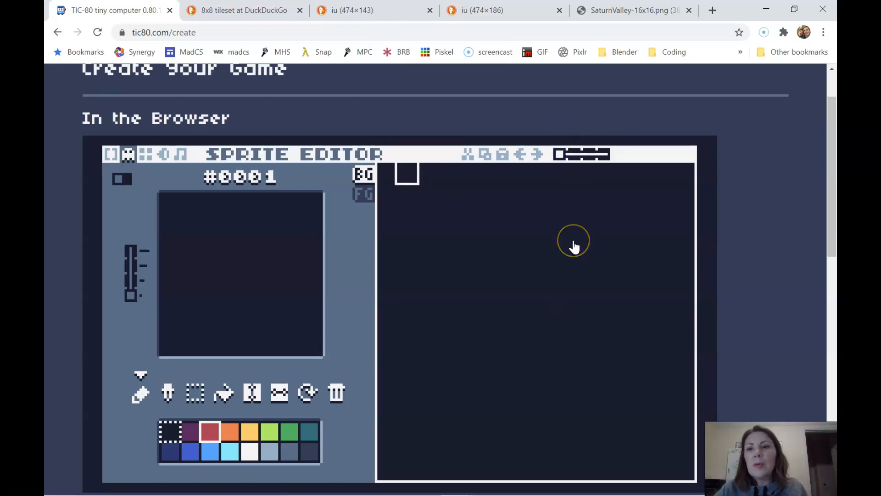
mouse_move(382, 174)
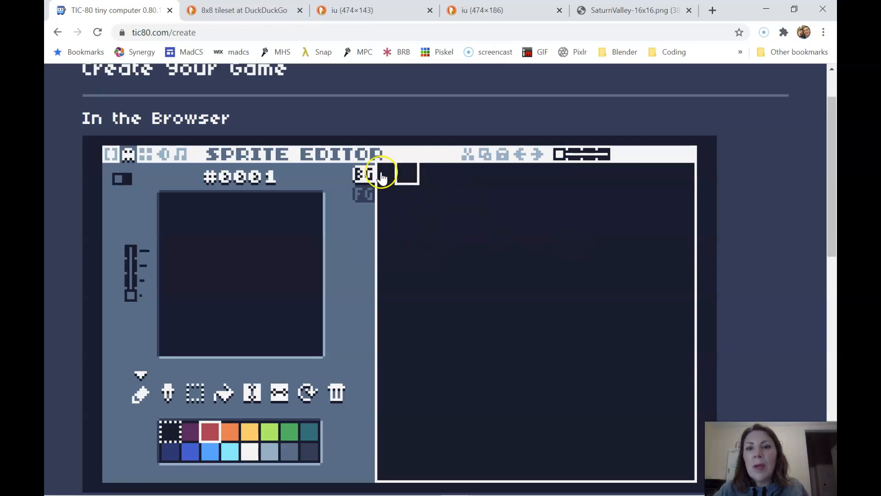
Step: Flip between the background tiles sheet and the foreground sprite sheet, ending on background tiles
click(362, 174)
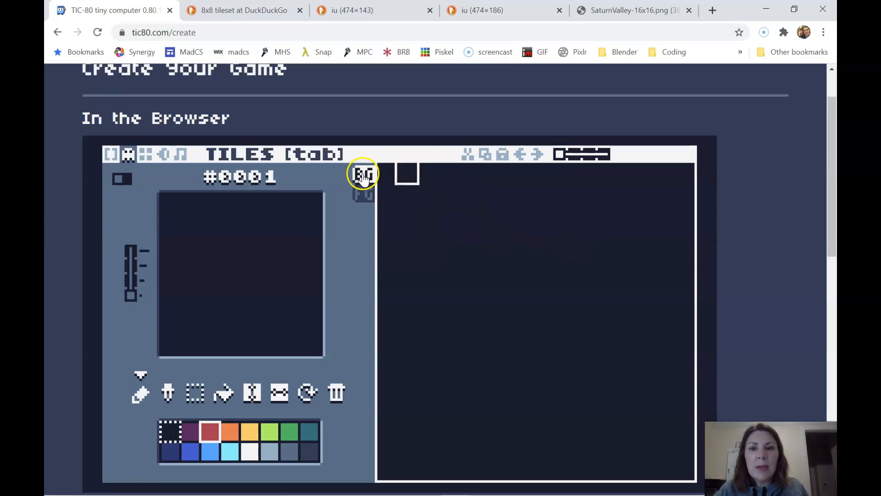
click(363, 193)
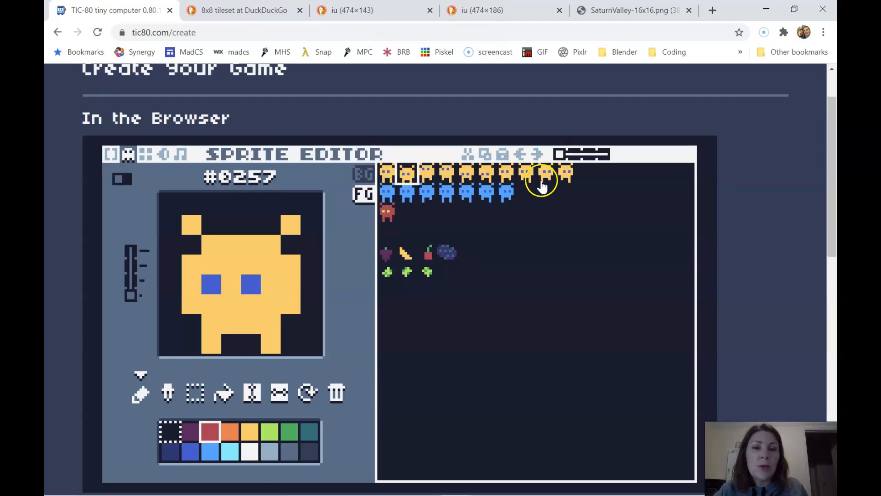
click(364, 176)
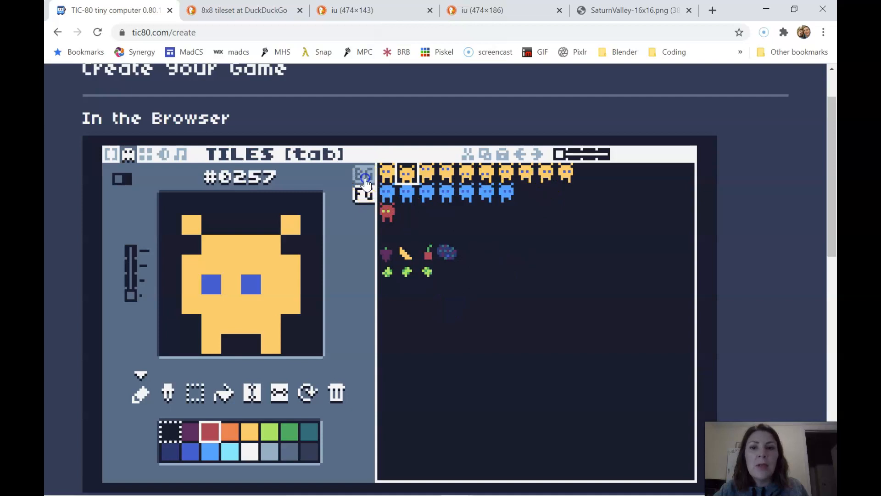
click(362, 174)
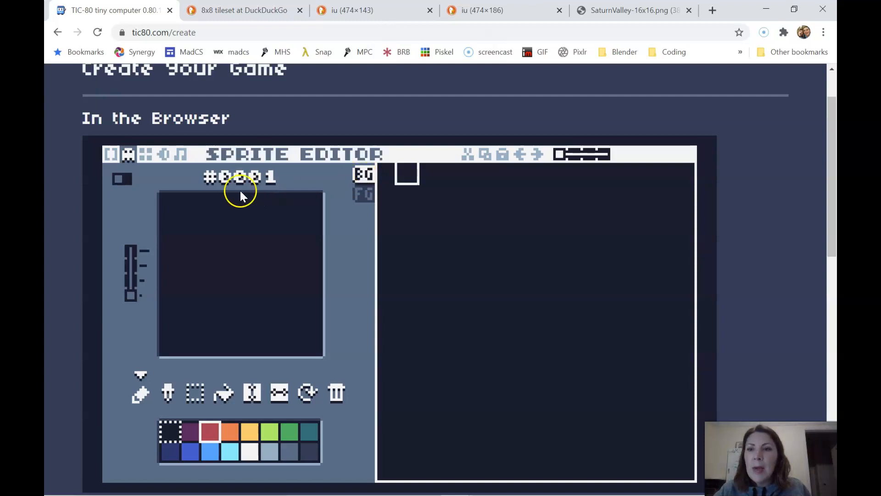
mouse_move(441, 193)
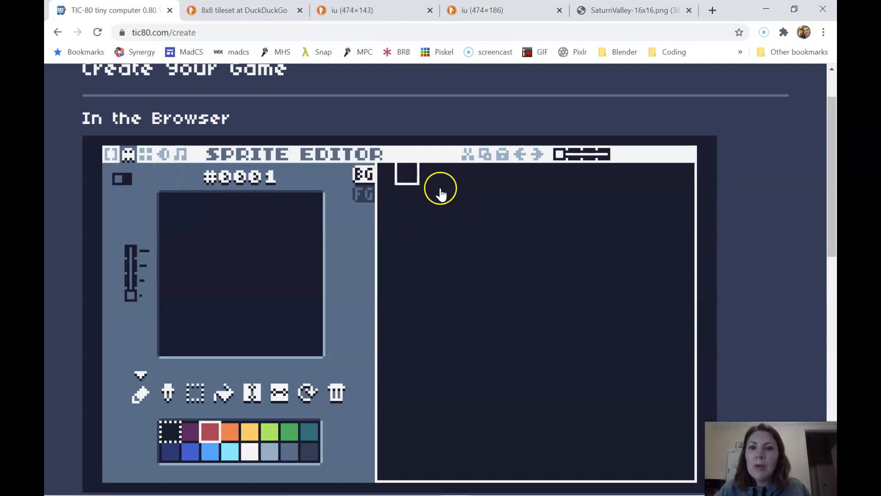
mouse_move(506, 363)
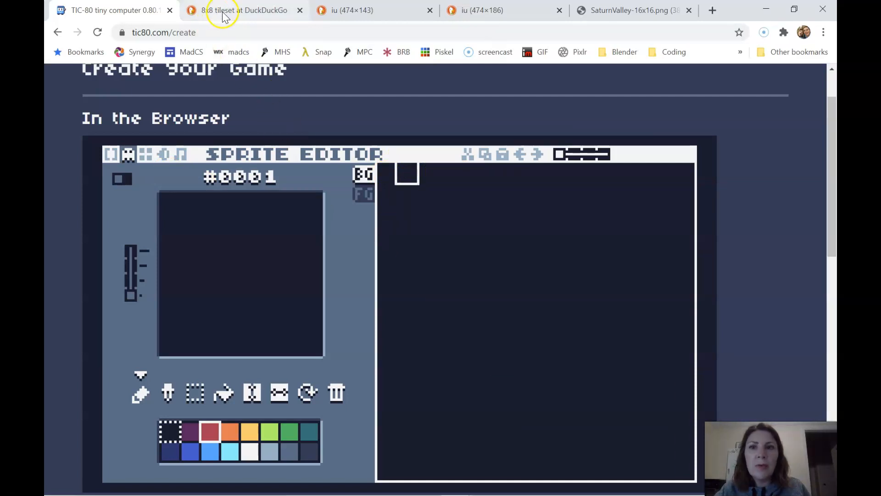
Step: Bring up the DuckDuckGo image results for '8x8 tileset'
click(242, 10)
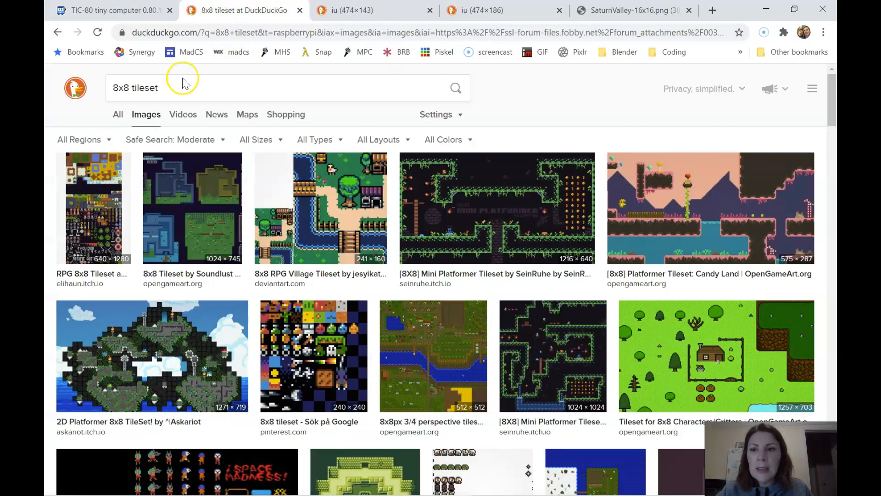
mouse_move(658, 223)
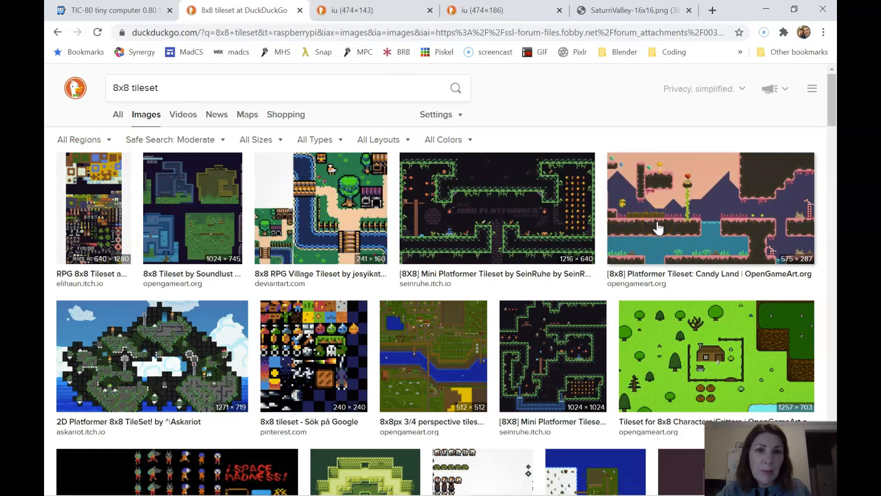
mouse_move(392, 185)
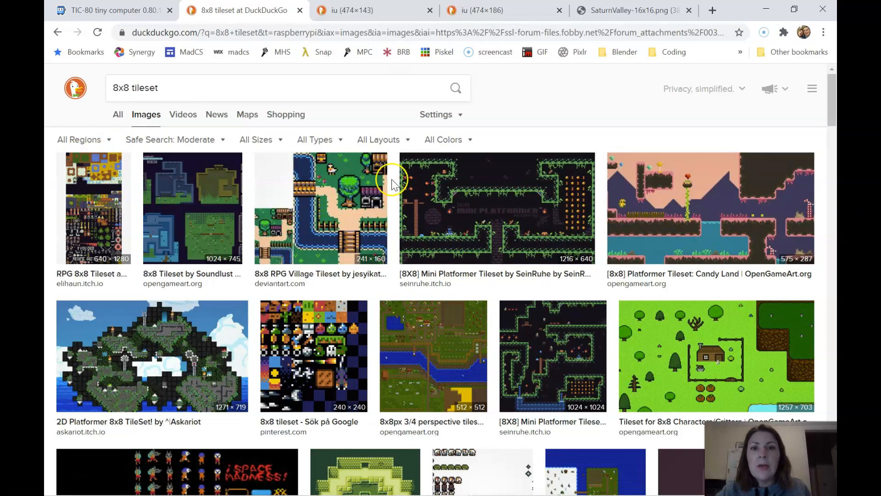
mouse_move(441, 183)
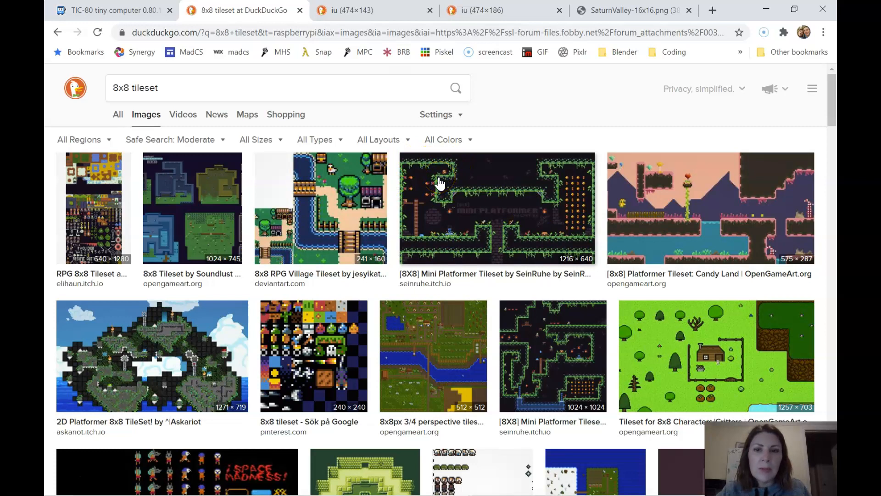
mouse_move(339, 197)
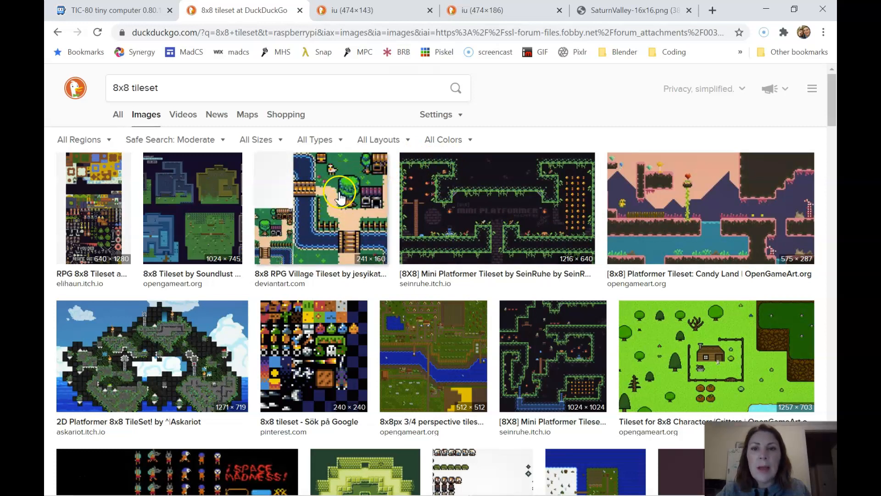
mouse_move(343, 213)
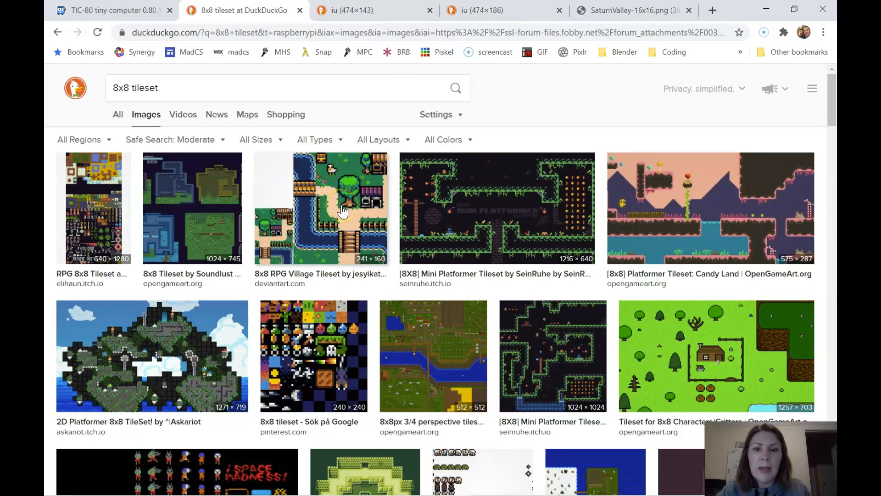
mouse_move(655, 335)
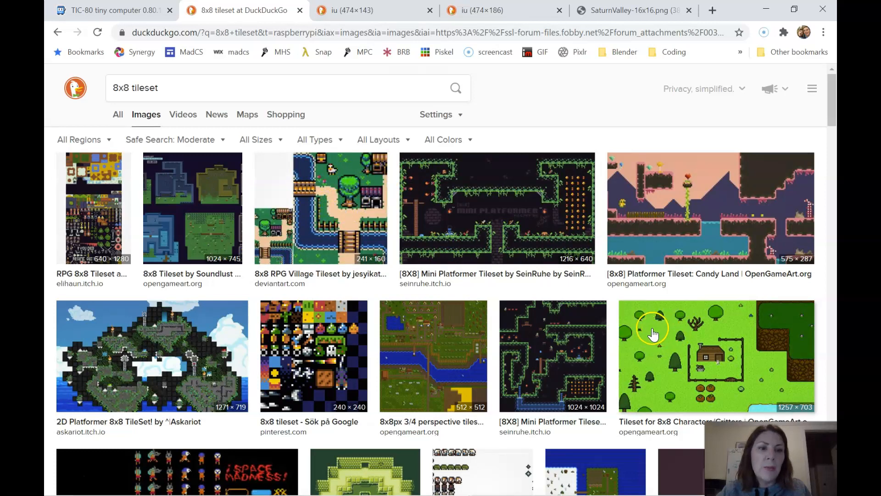
mouse_move(649, 337)
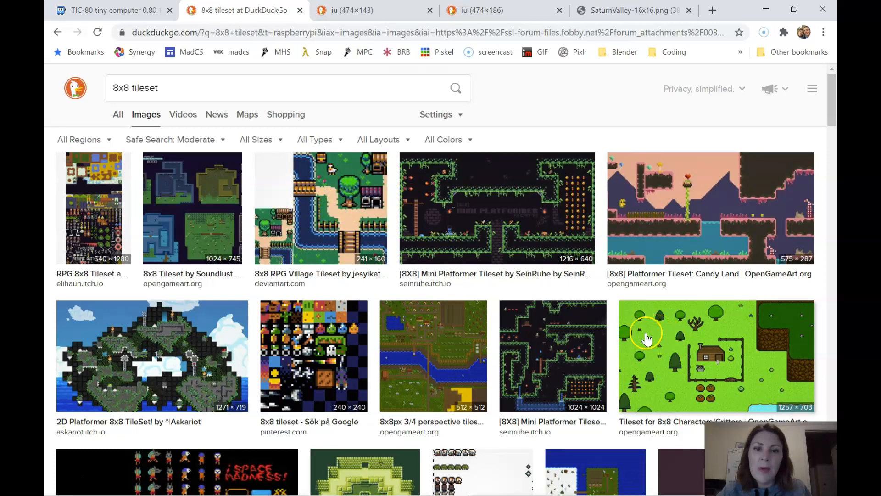
Step: View the yellow block tileset image, then the grey stone-brick tileset with torches
click(349, 10)
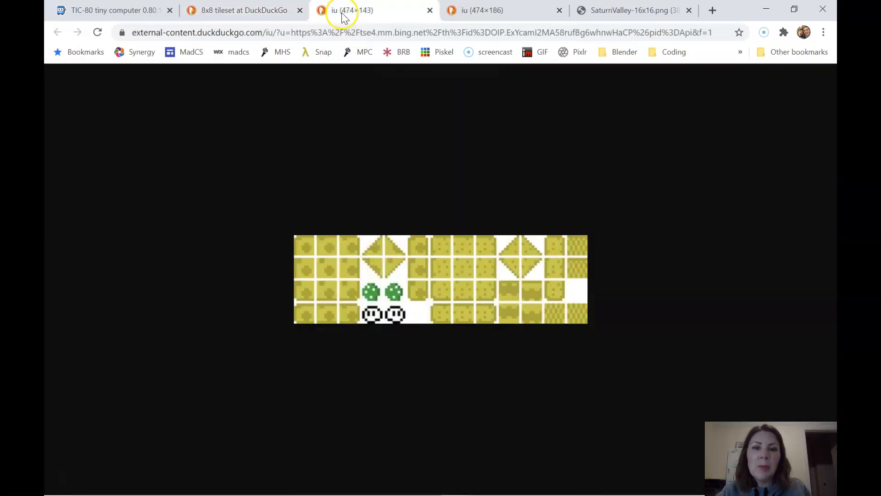
mouse_move(330, 303)
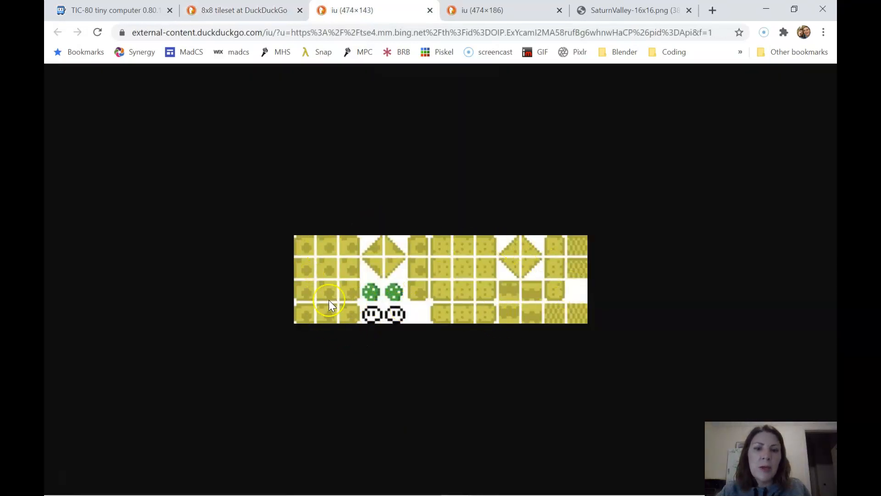
mouse_move(344, 249)
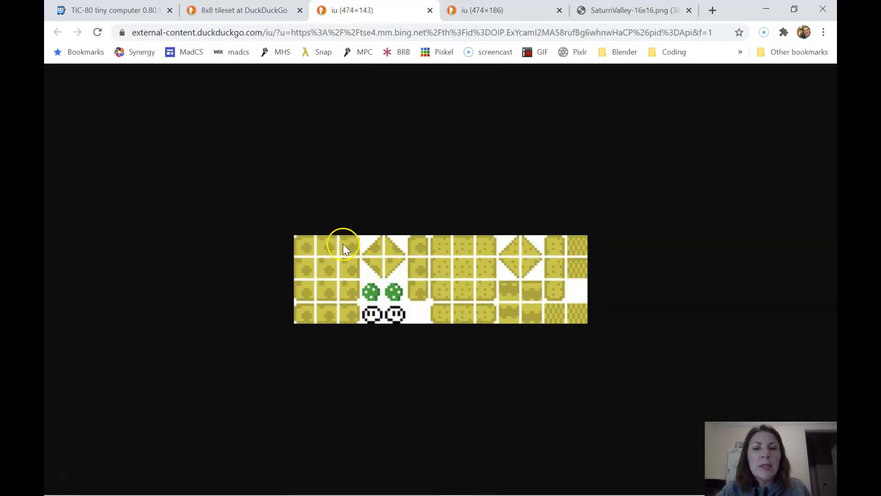
mouse_move(477, 301)
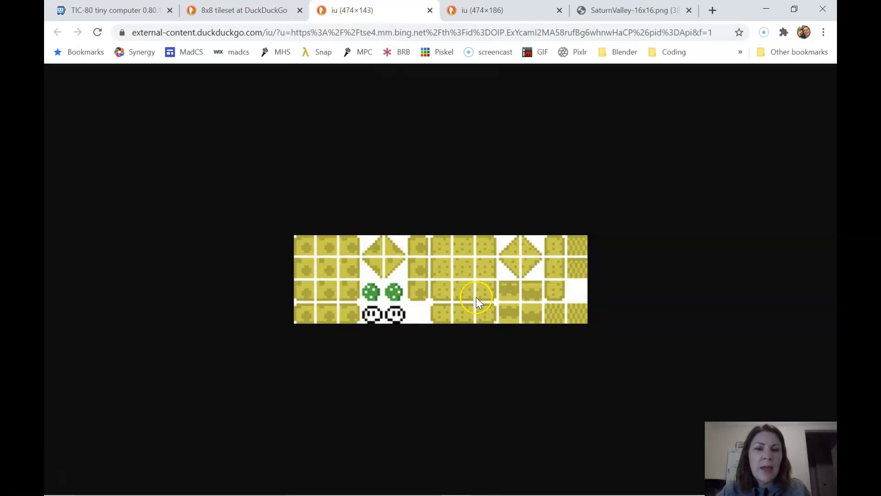
mouse_move(562, 264)
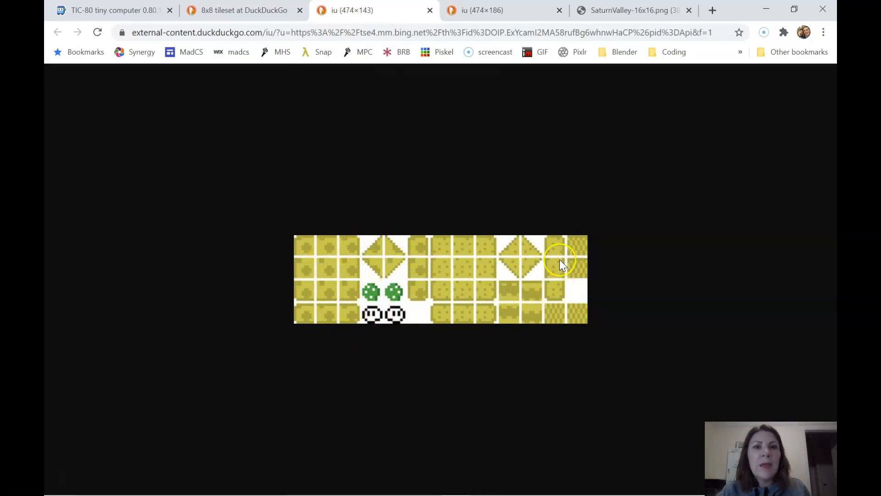
mouse_move(557, 273)
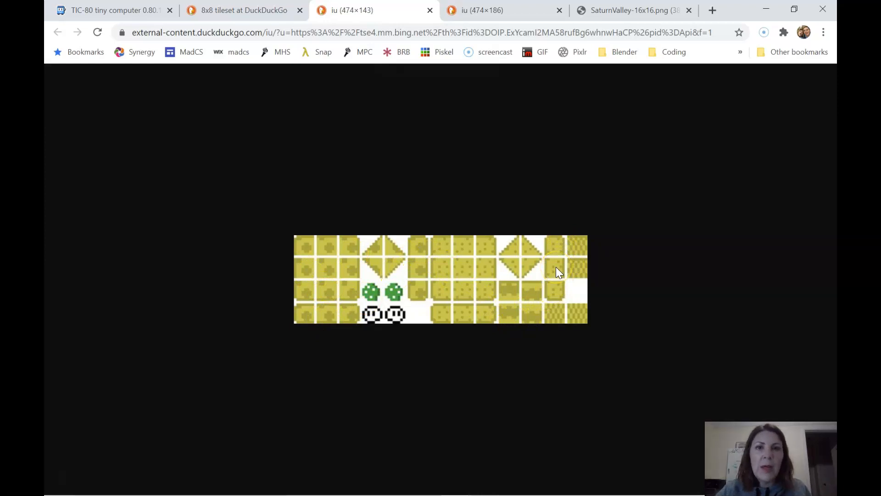
click(482, 10)
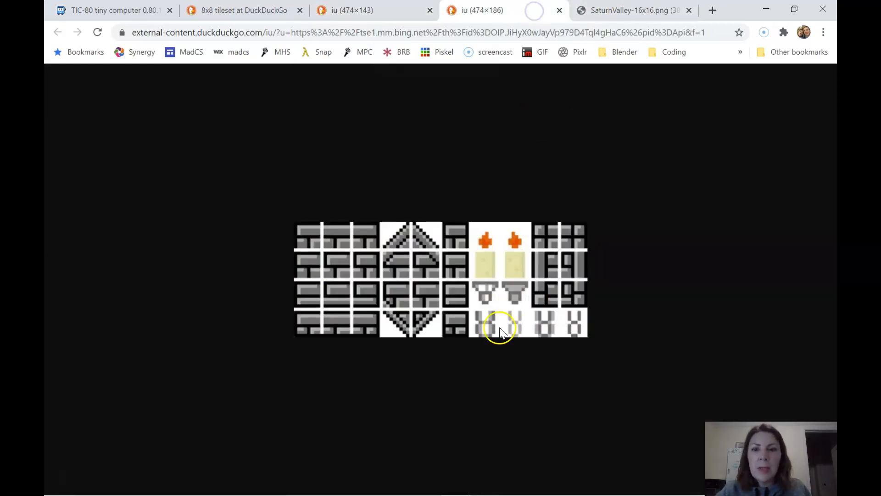
mouse_move(523, 331)
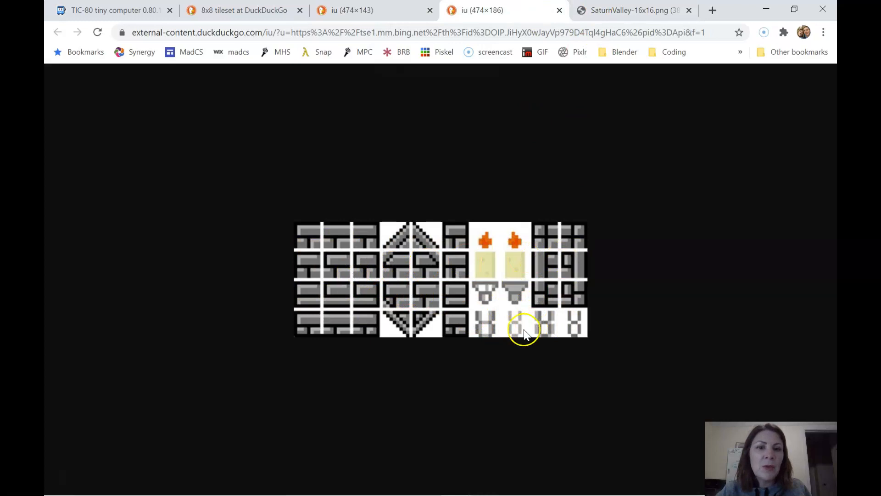
mouse_move(548, 280)
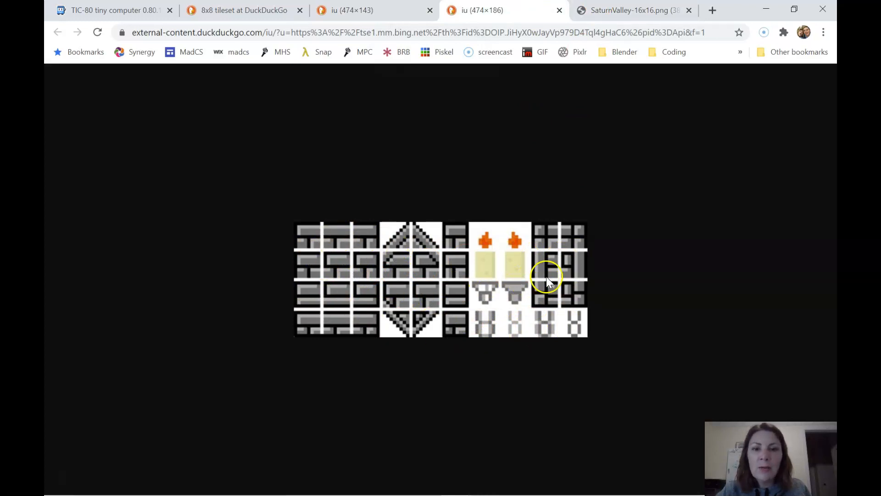
mouse_move(517, 252)
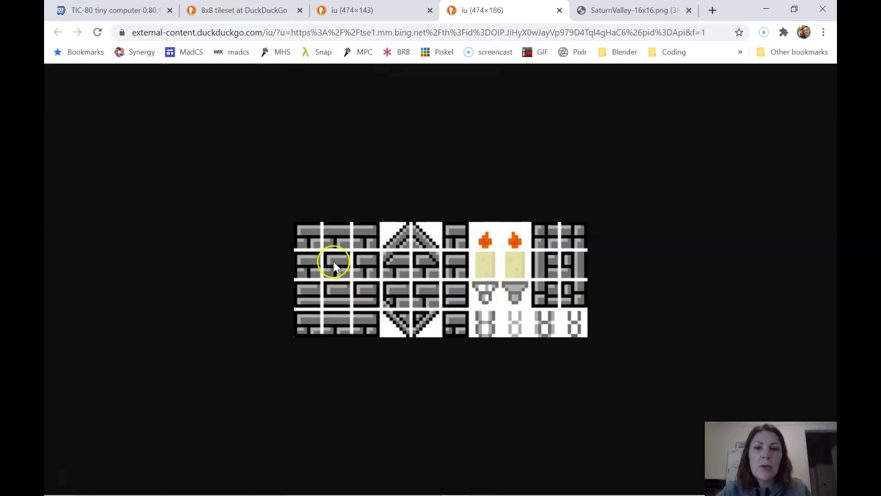
mouse_move(453, 290)
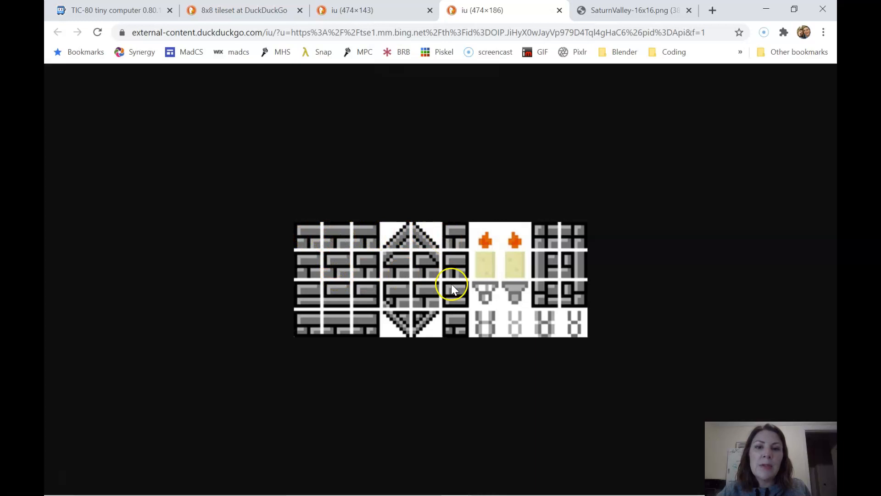
mouse_move(345, 326)
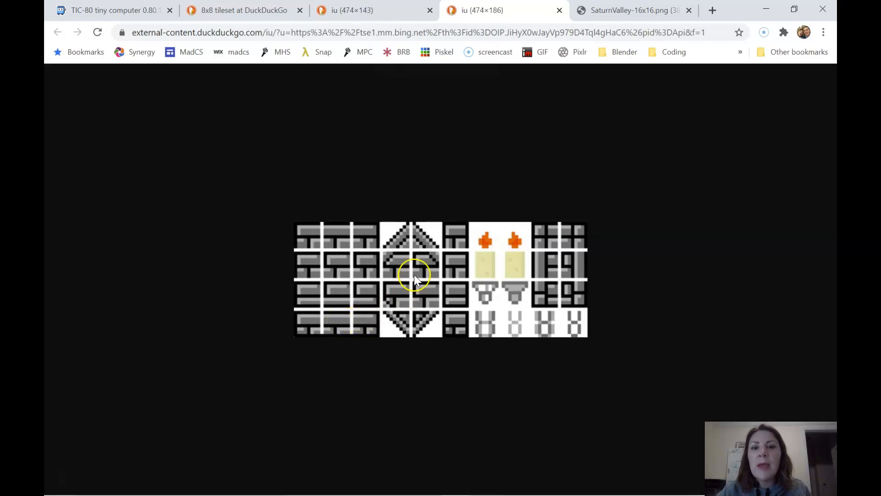
mouse_move(415, 281)
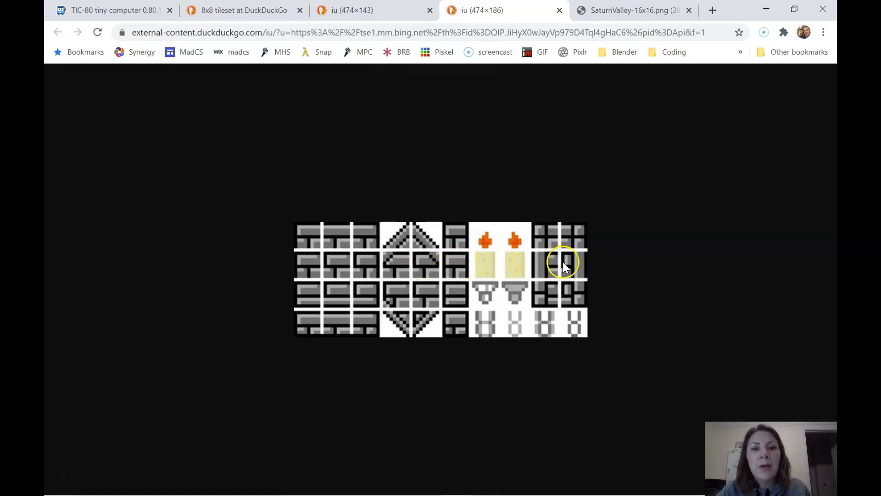
mouse_move(620, 27)
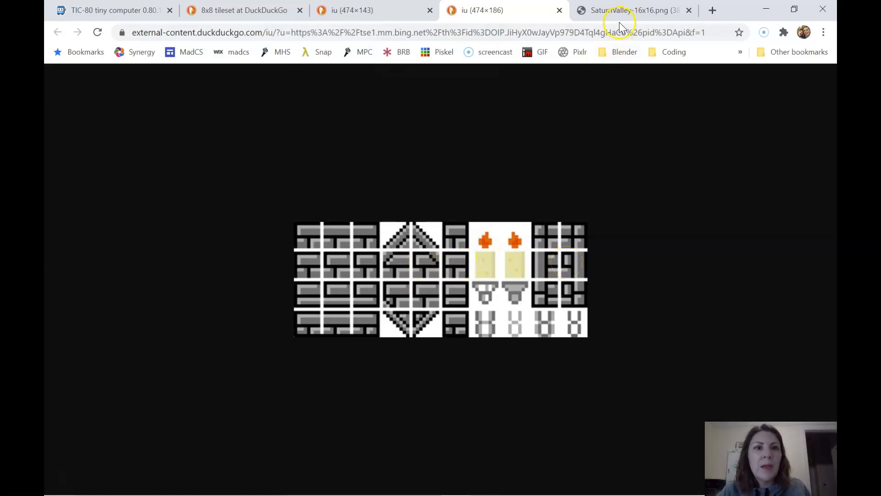
mouse_move(550, 250)
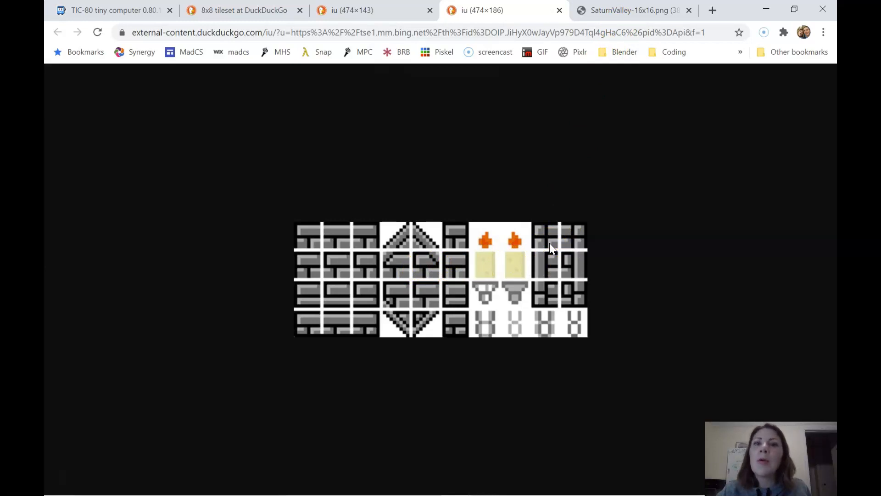
Step: View the SaturnValley-16x16.png tileset with trees, water, fences and houses
click(633, 10)
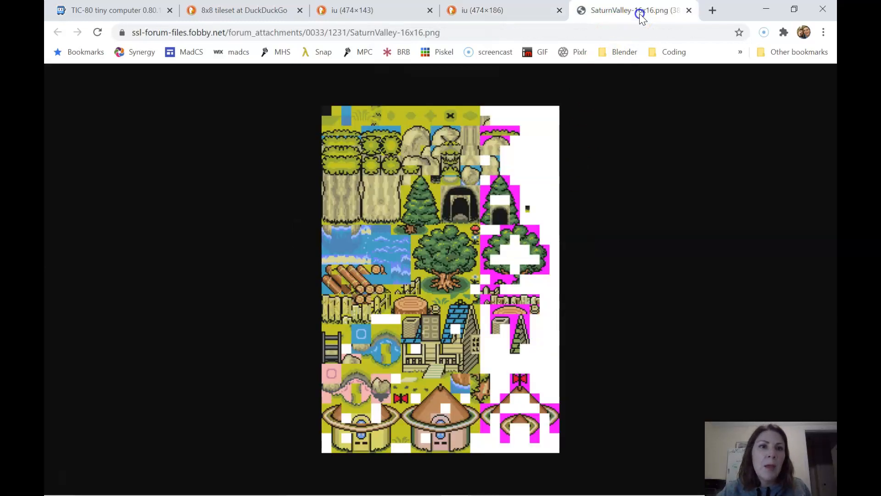
mouse_move(489, 413)
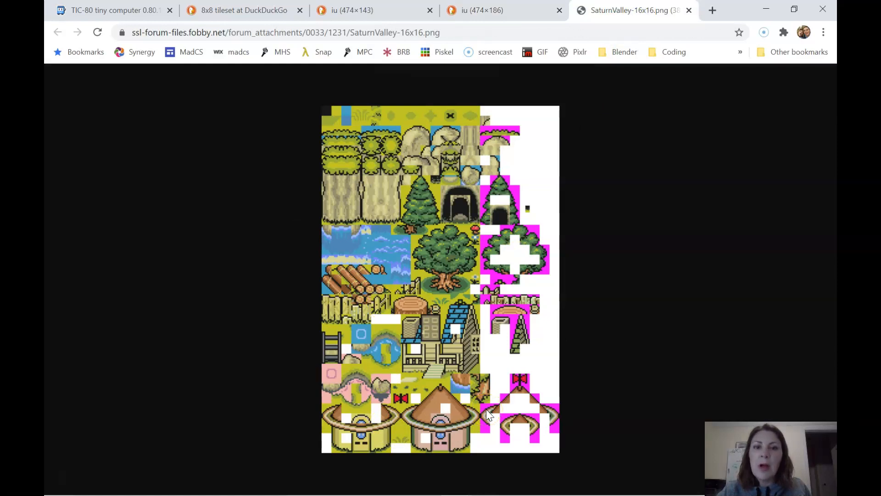
mouse_move(439, 238)
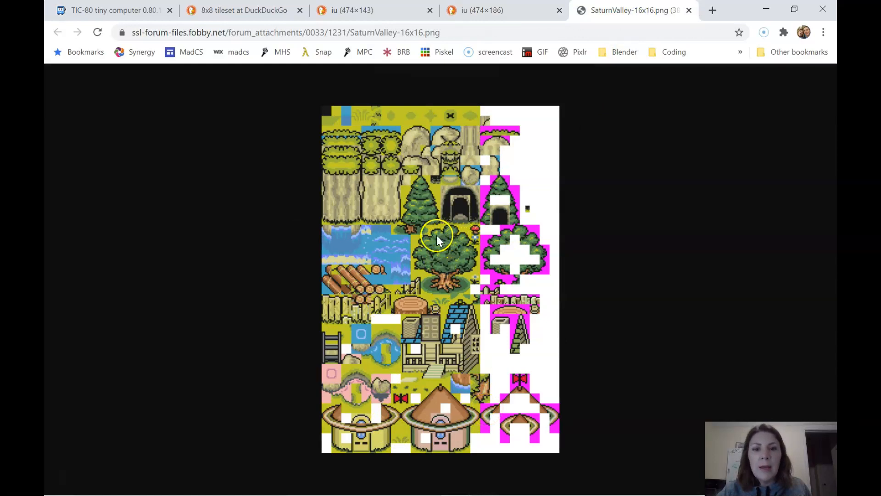
mouse_move(419, 279)
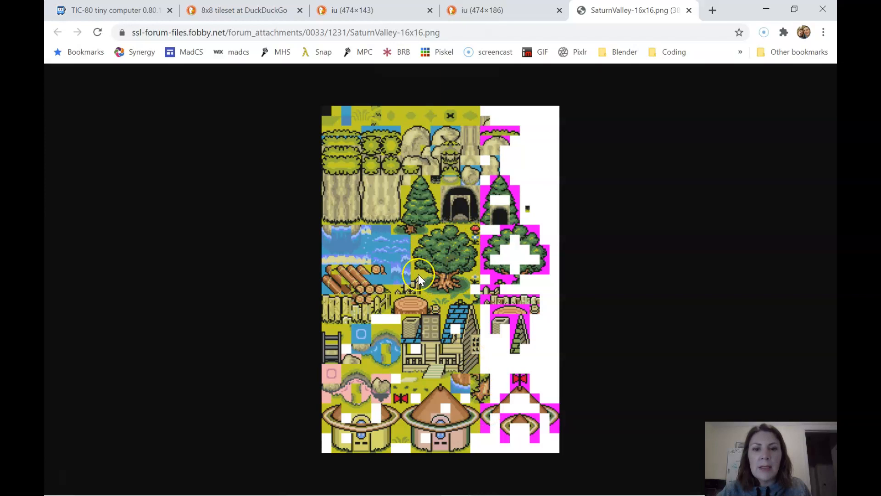
mouse_move(385, 418)
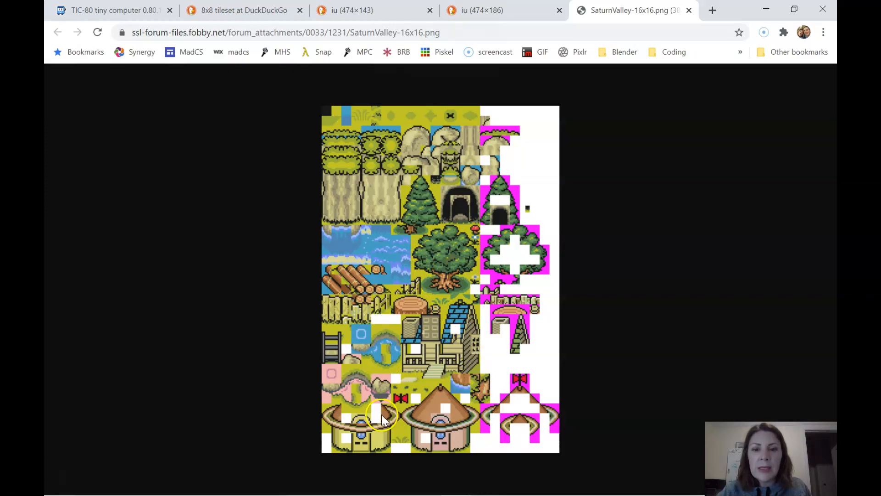
mouse_move(360, 230)
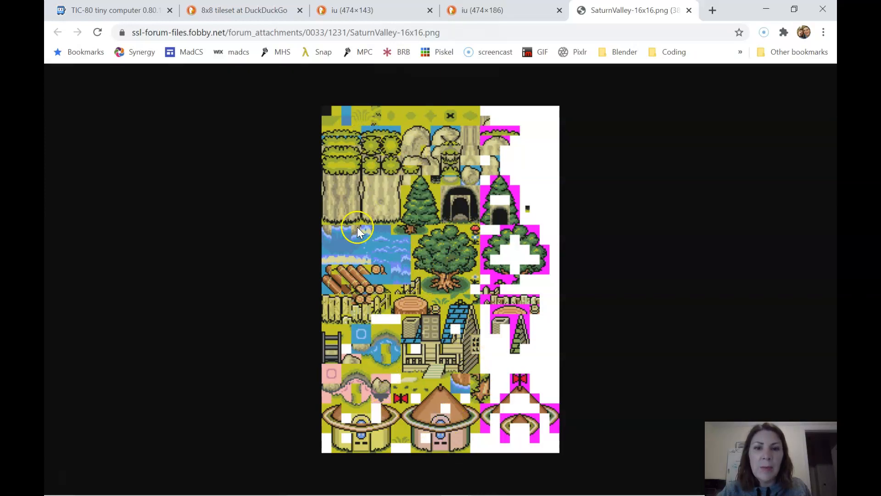
mouse_move(461, 286)
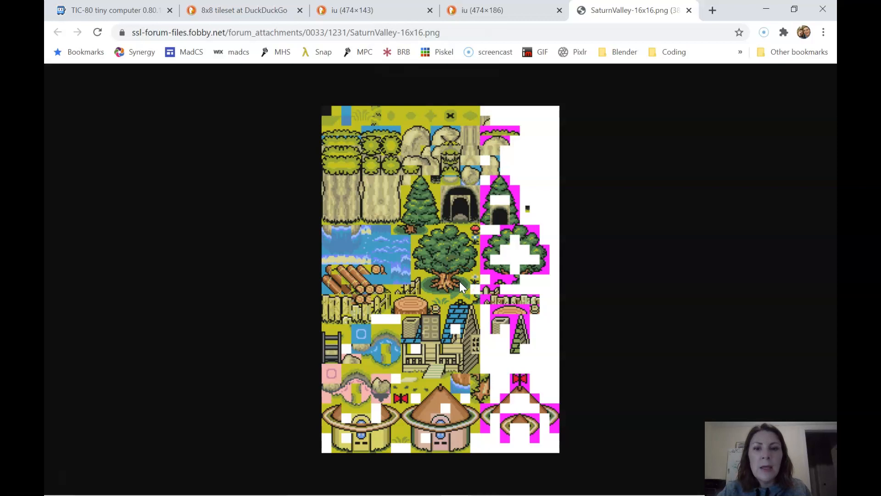
mouse_move(421, 272)
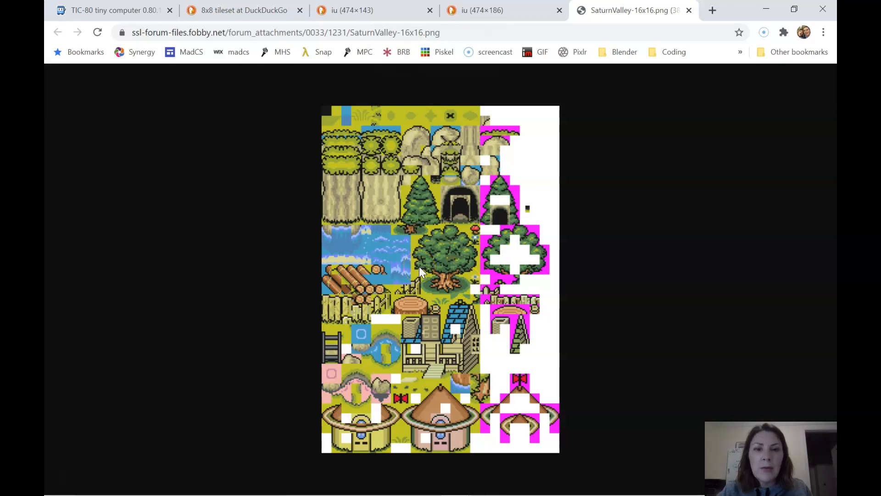
mouse_move(464, 303)
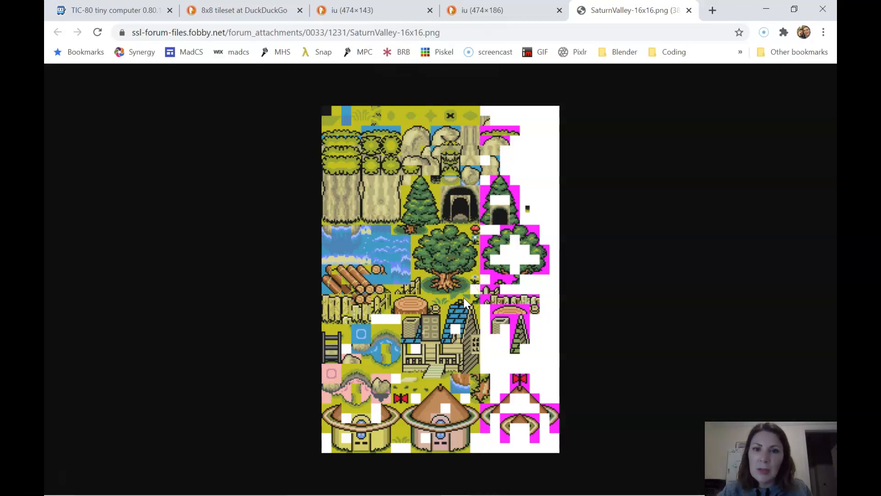
mouse_move(183, 115)
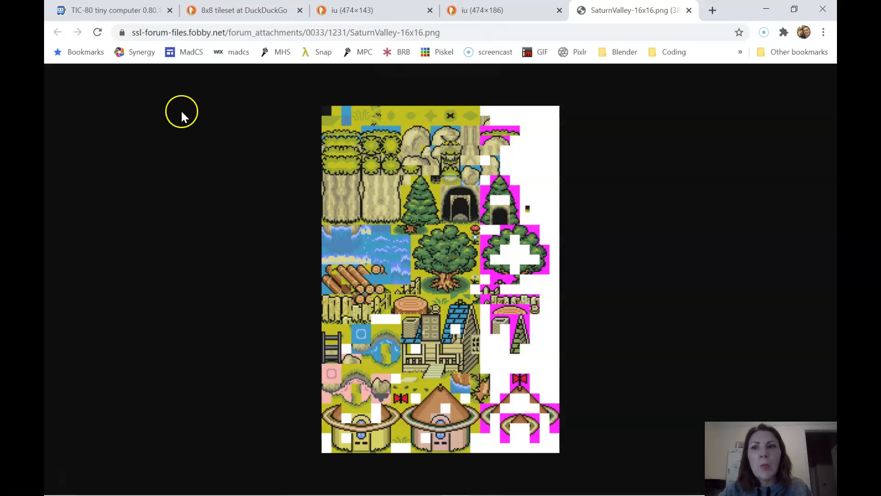
click(104, 10)
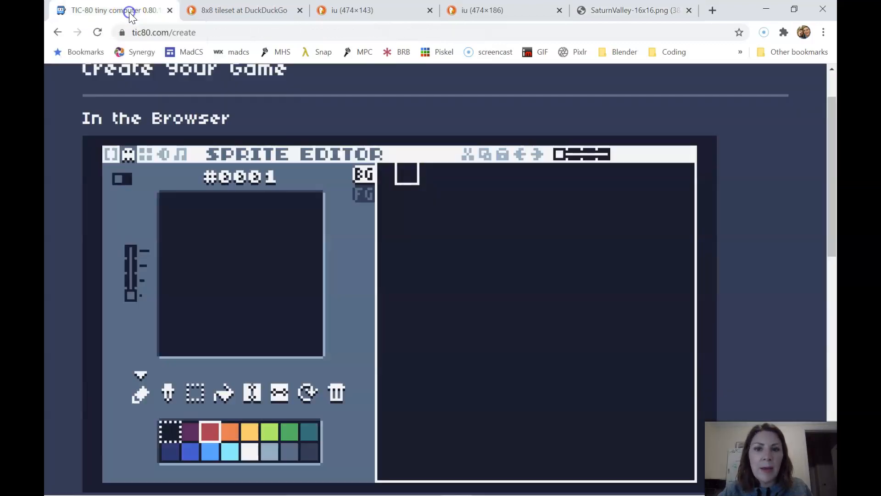
mouse_move(416, 236)
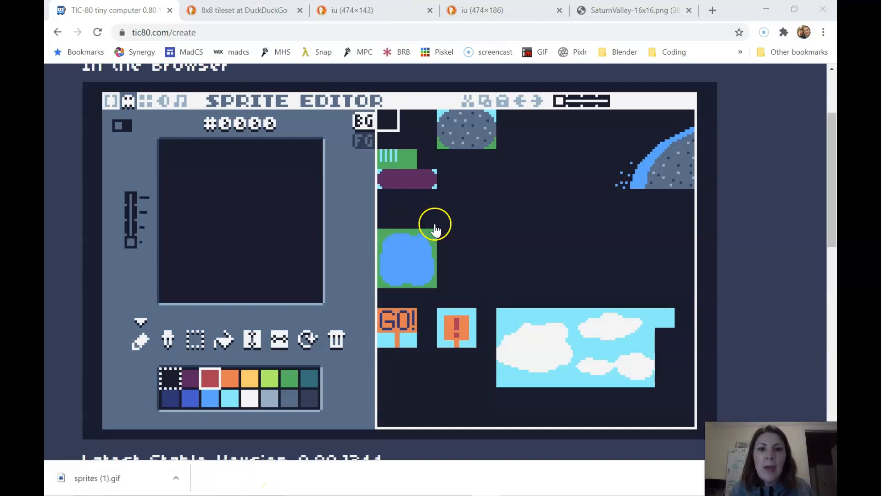
mouse_move(400, 203)
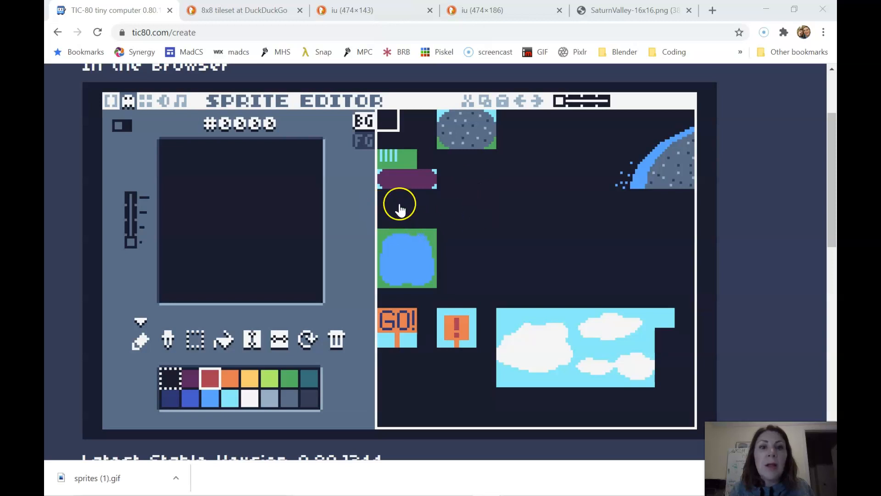
mouse_move(390, 197)
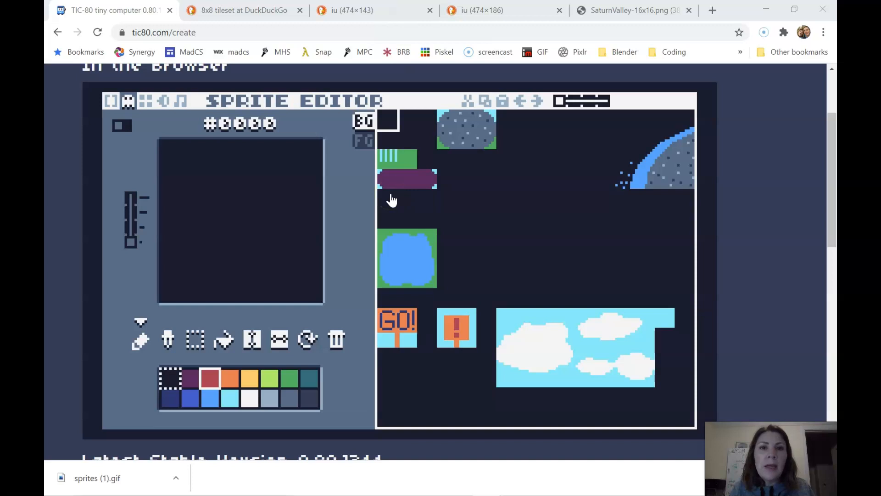
mouse_move(433, 203)
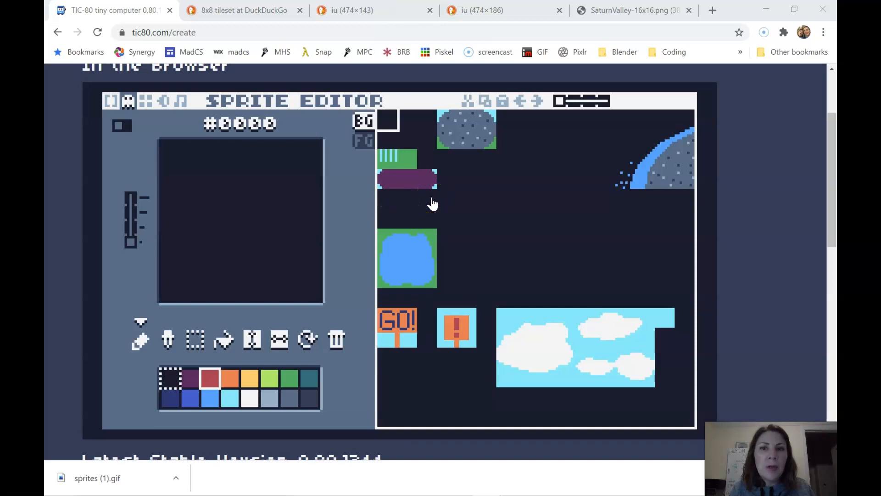
mouse_move(386, 203)
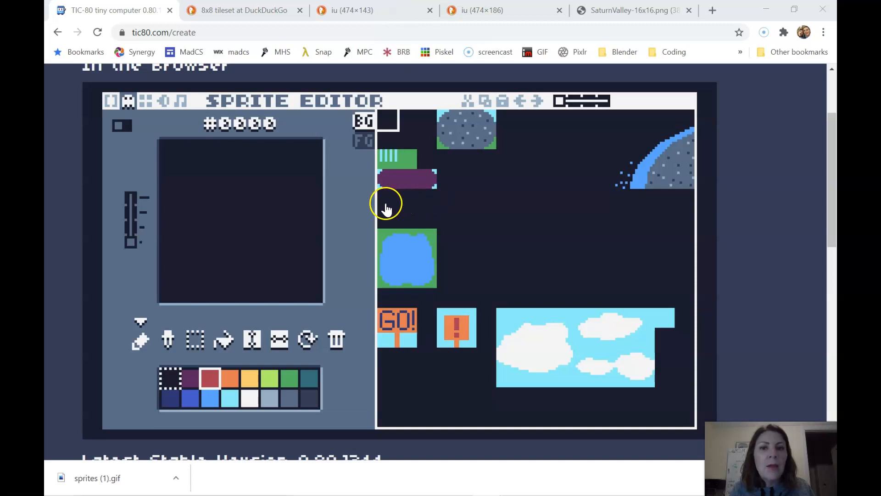
mouse_move(415, 215)
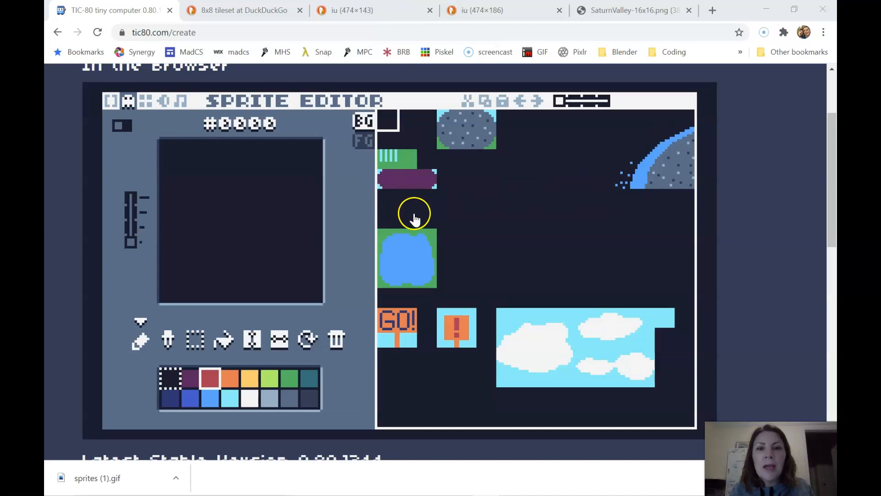
mouse_move(648, 283)
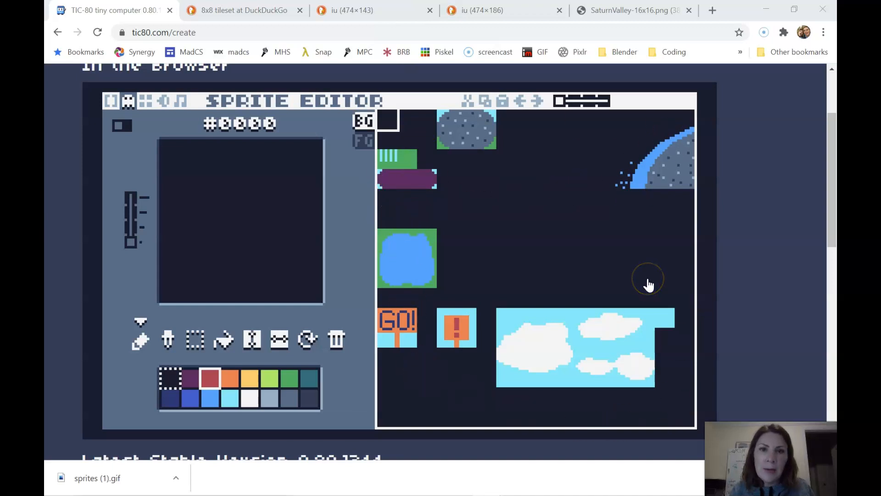
mouse_move(421, 253)
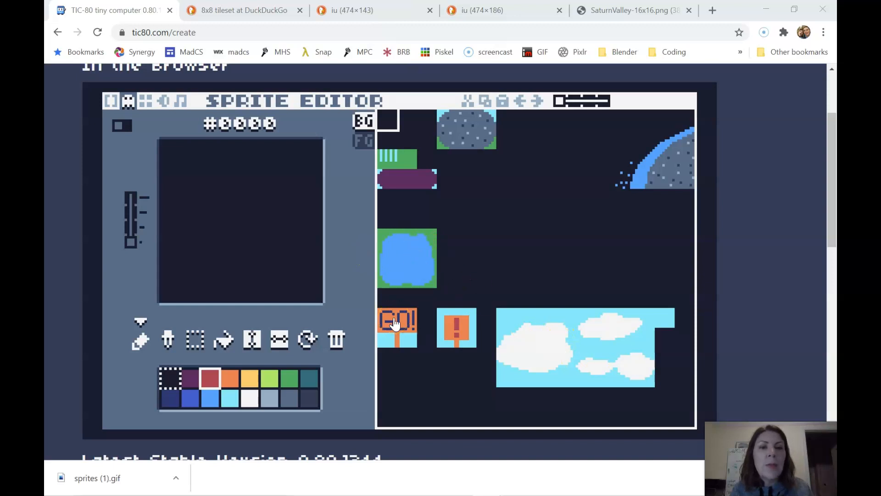
mouse_move(405, 185)
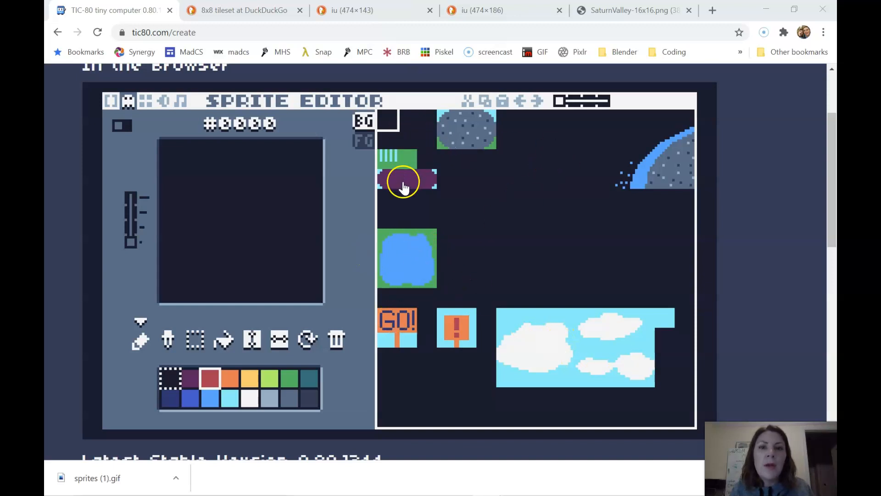
mouse_move(447, 133)
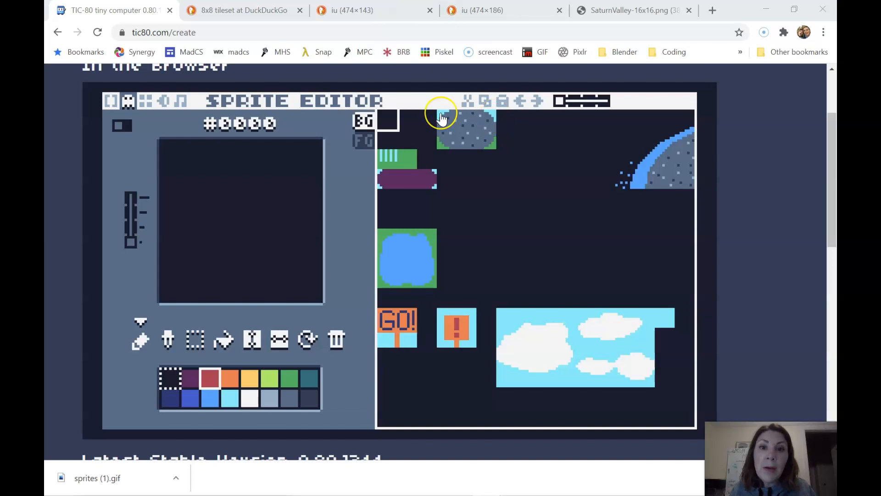
mouse_move(496, 149)
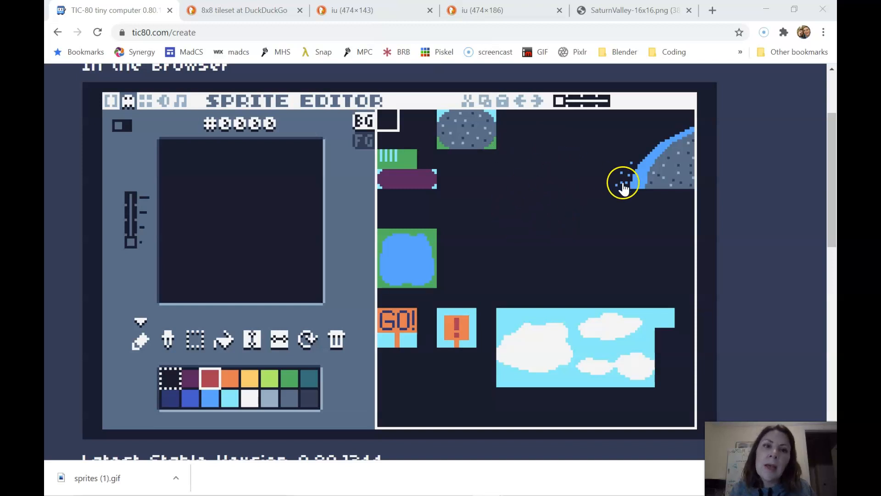
mouse_move(660, 250)
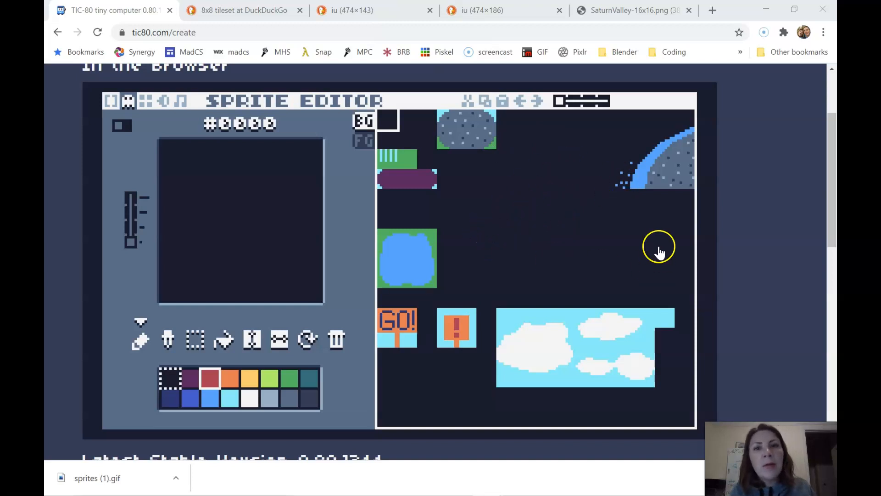
mouse_move(446, 154)
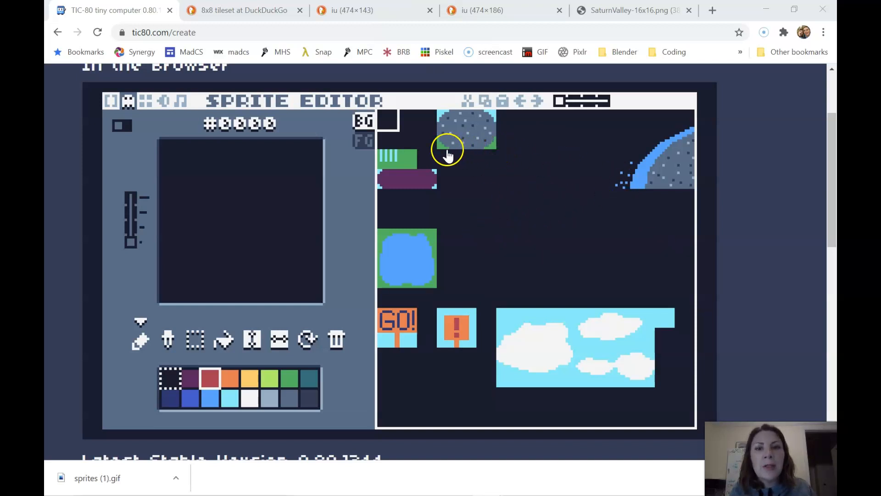
mouse_move(444, 153)
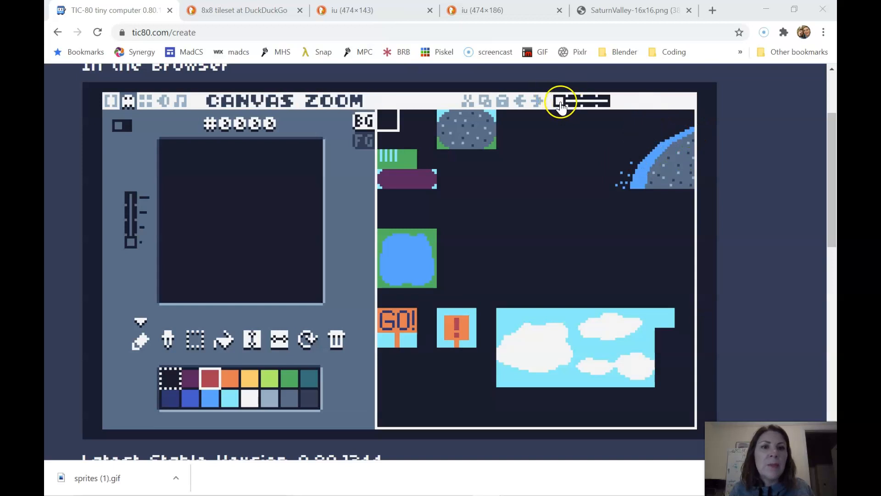
click(588, 101)
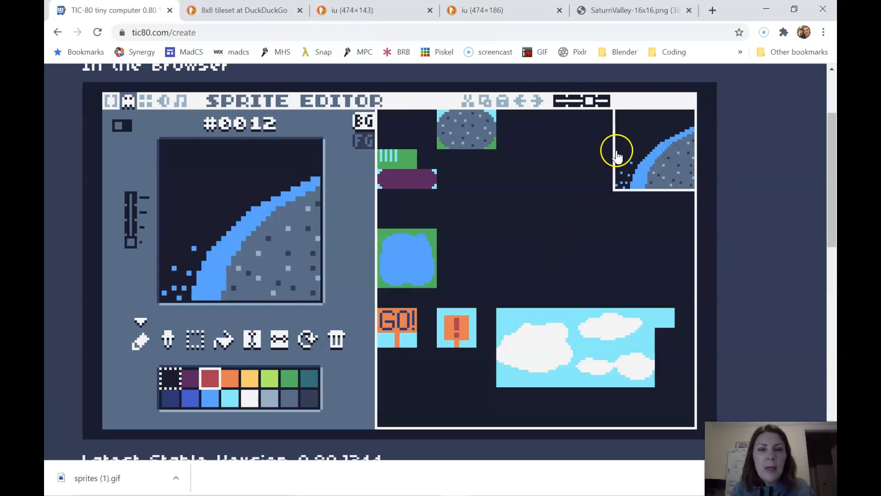
mouse_move(646, 159)
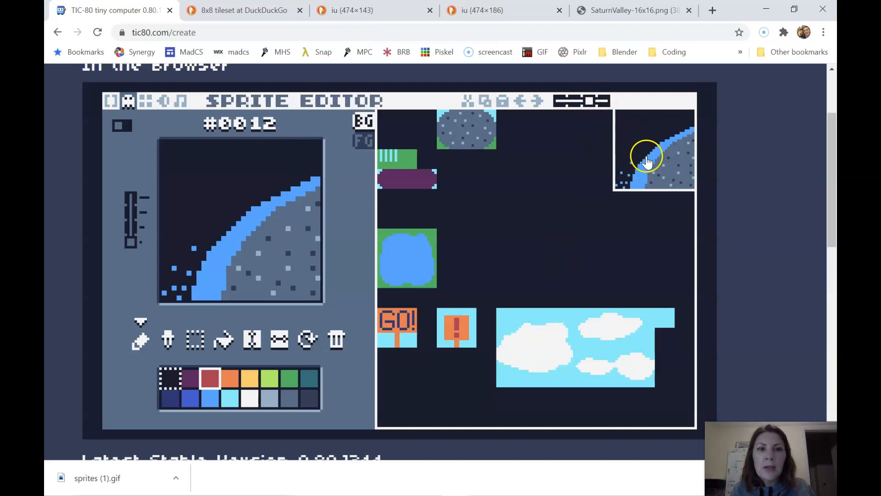
mouse_move(235, 270)
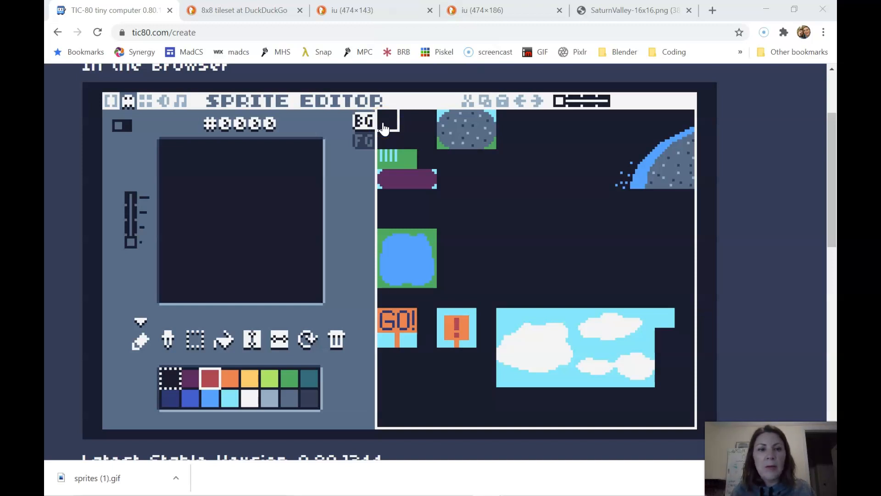
mouse_move(385, 115)
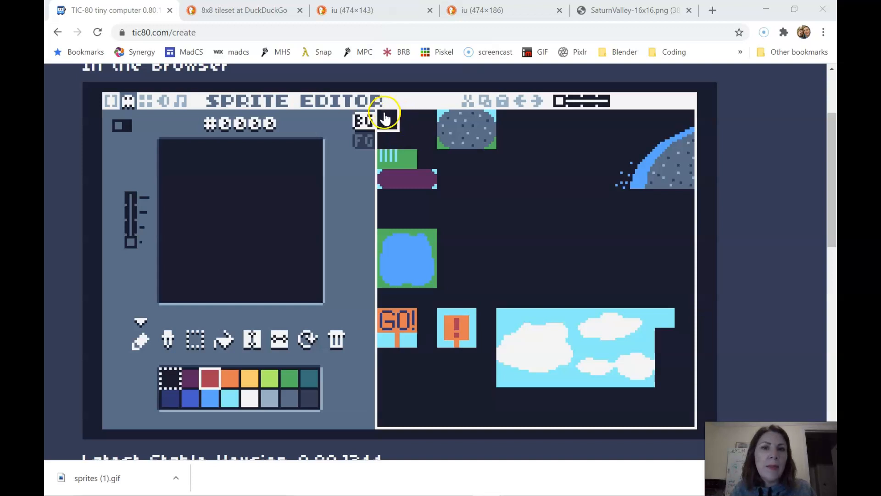
mouse_move(387, 123)
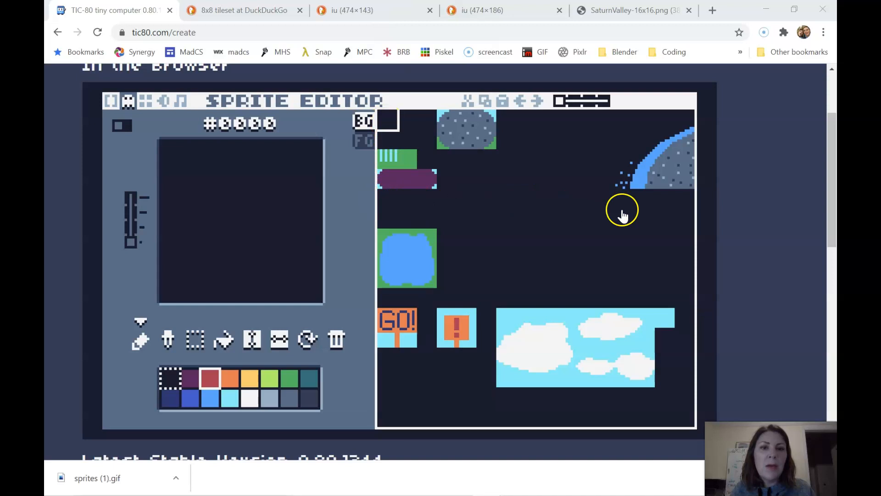
mouse_move(379, 212)
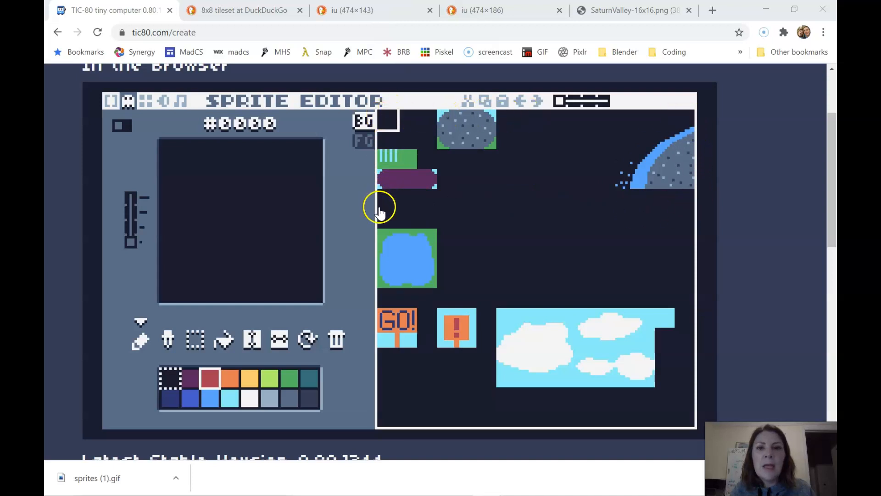
mouse_move(690, 204)
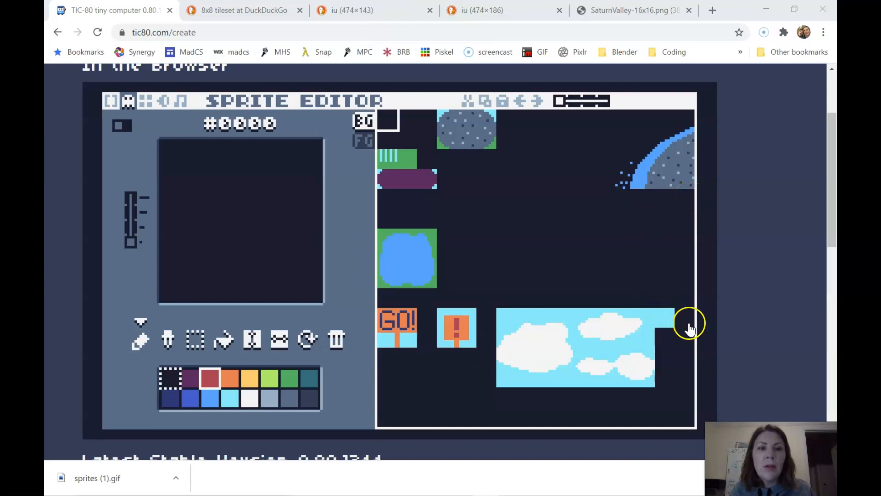
Step: Select the plain sky-blue tile #0174 next to the clouds for editing
click(665, 318)
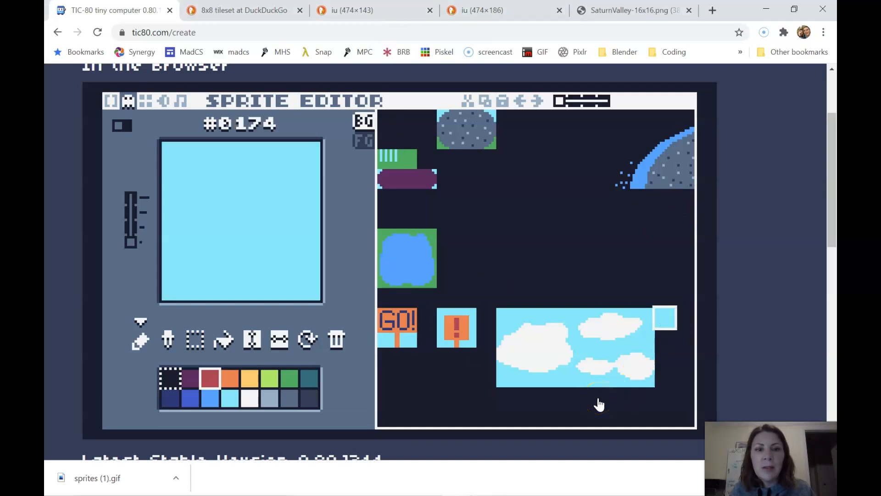
mouse_move(669, 322)
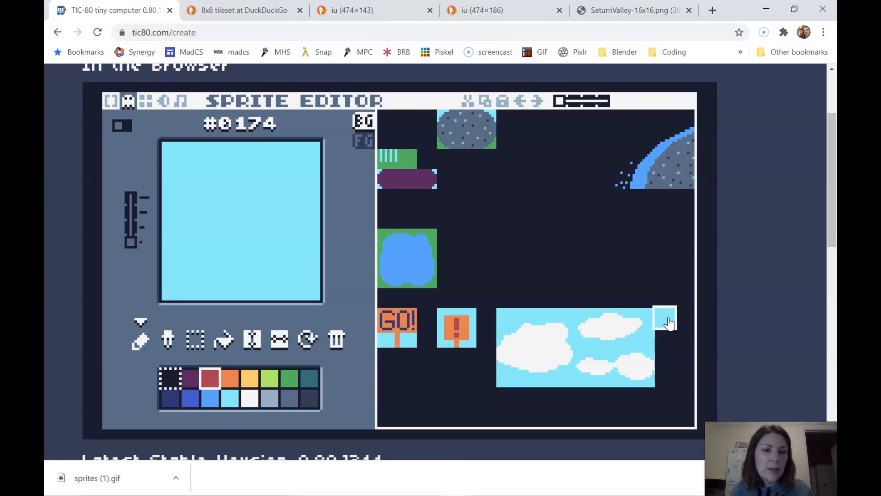
mouse_move(425, 290)
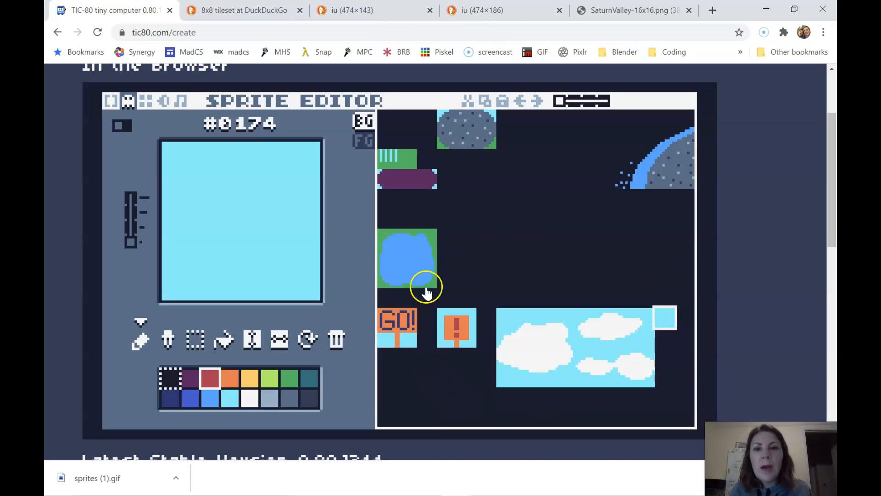
mouse_move(610, 270)
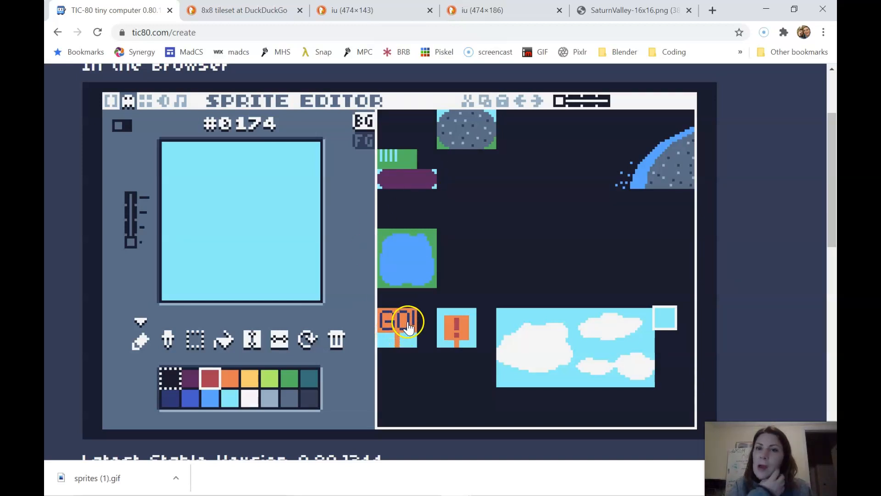
mouse_move(418, 306)
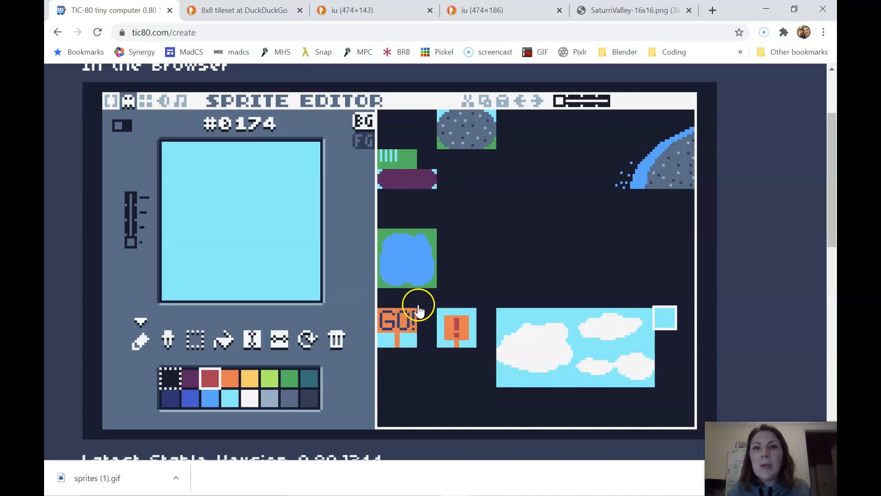
mouse_move(169, 321)
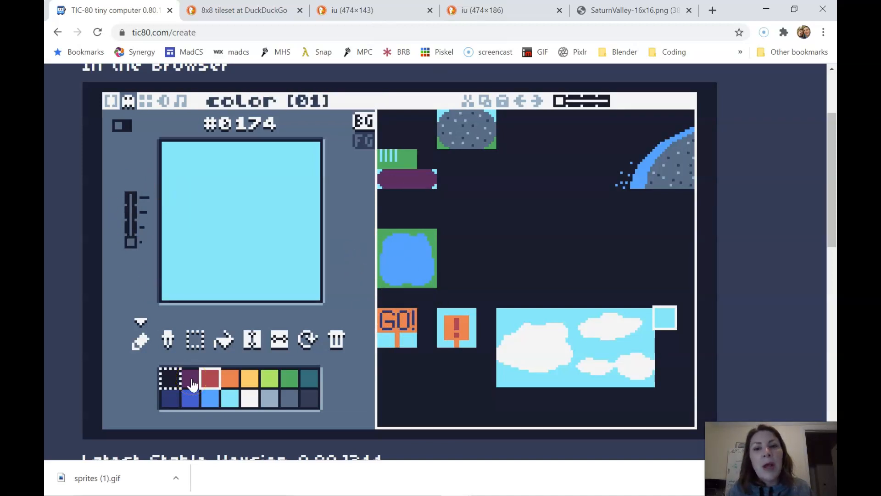
Step: Recolour palette colour 07 from dark teal to brown (82,65,44) with the RGB sliders, then hide the sliders
click(121, 125)
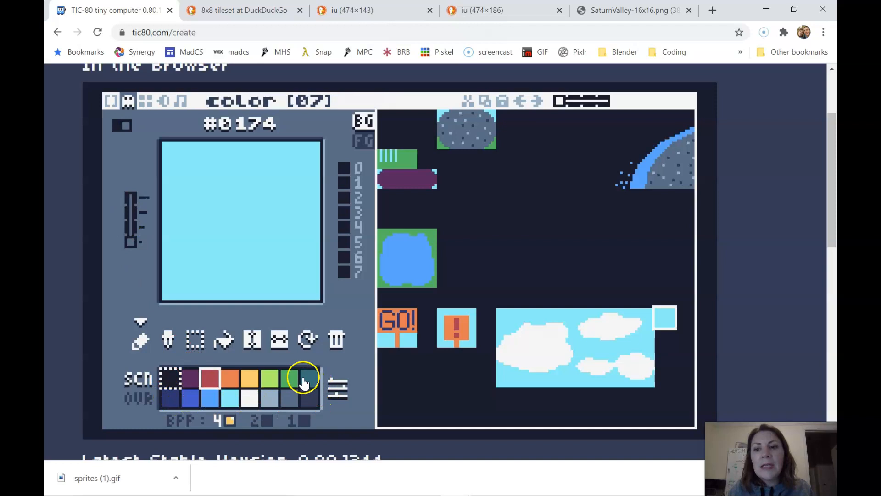
mouse_move(309, 385)
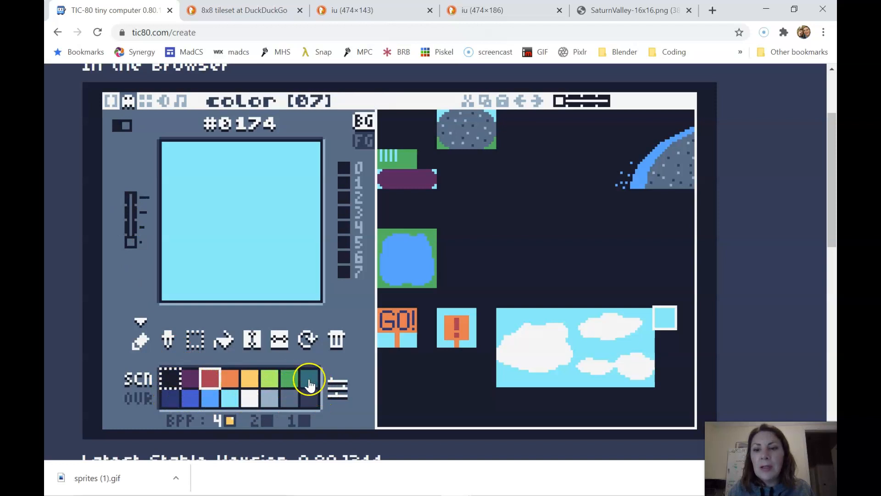
click(338, 388)
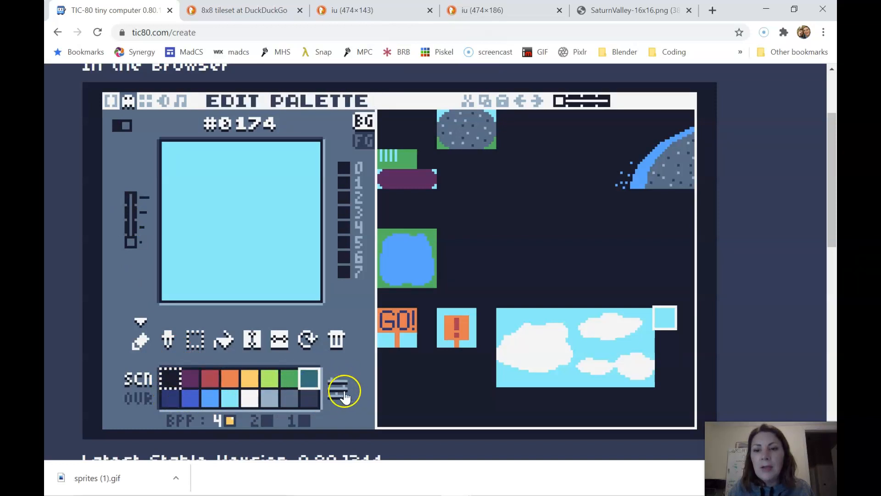
click(344, 391)
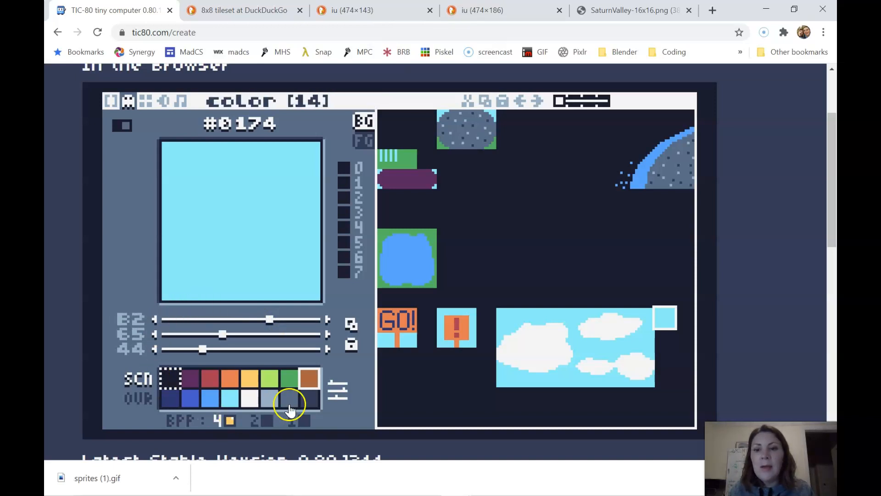
click(309, 379)
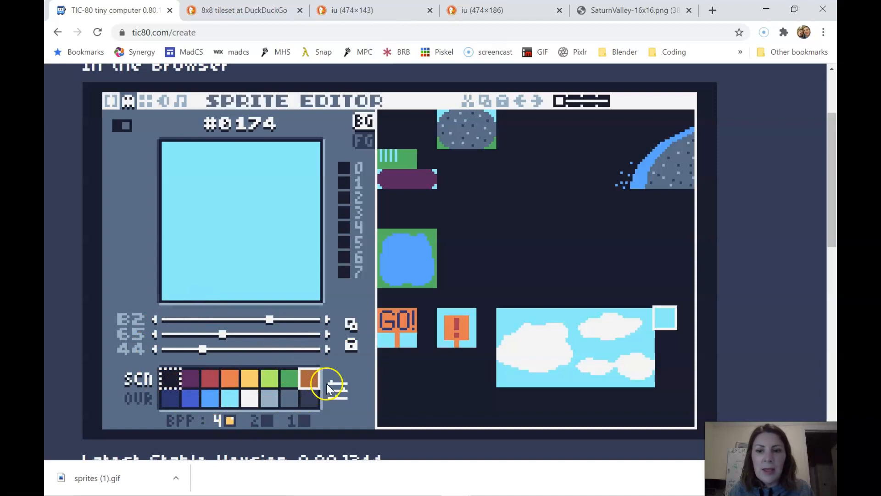
click(120, 125)
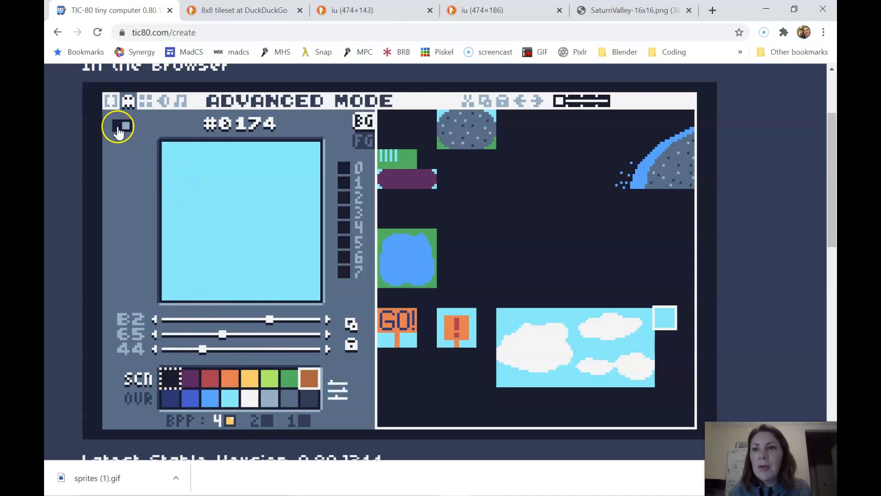
click(118, 125)
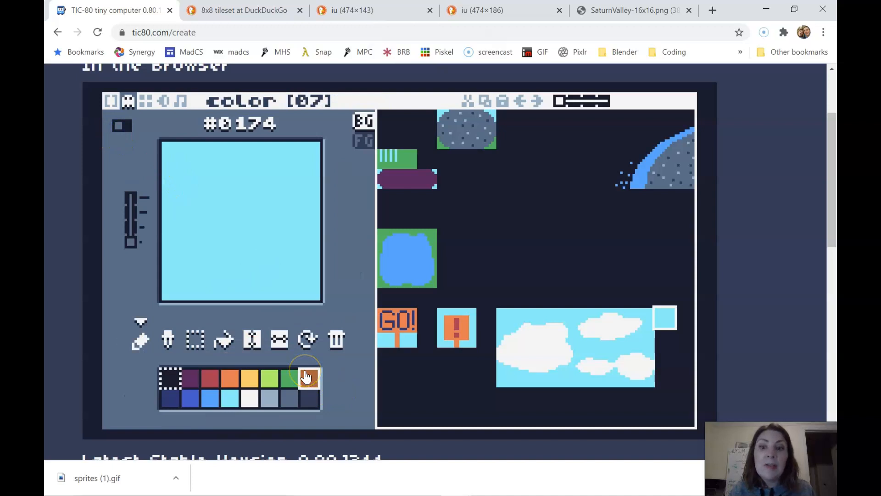
Step: Switch from the sprite editor to the map editor showing the empty tile map grid
click(308, 378)
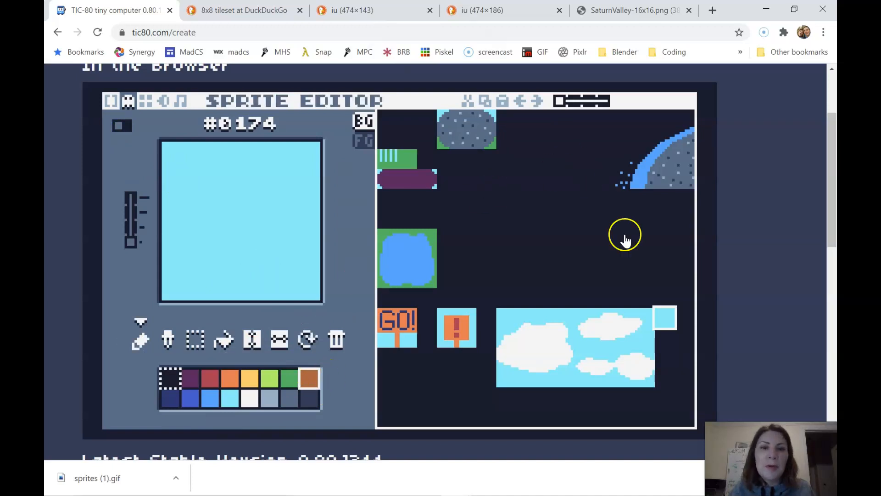
mouse_move(600, 151)
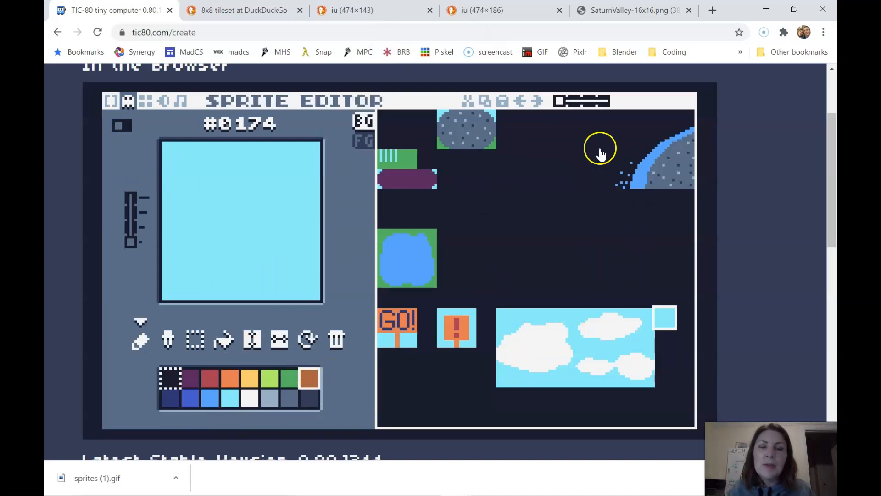
mouse_move(460, 123)
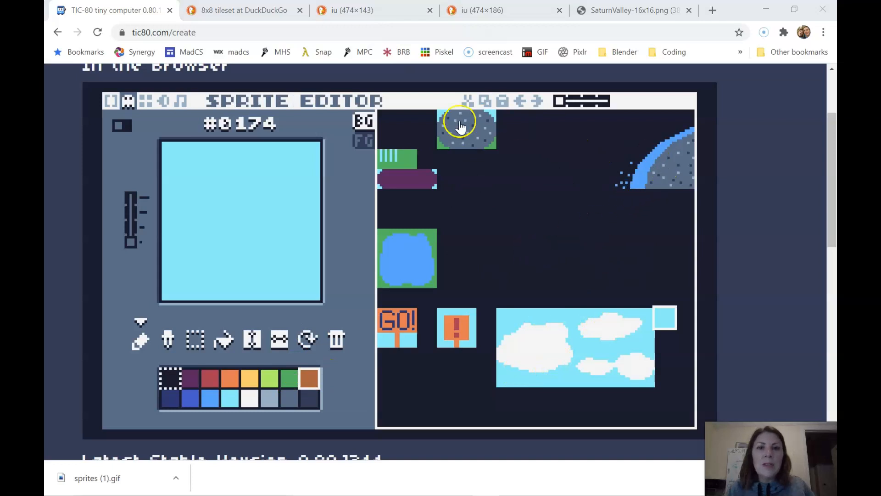
mouse_move(624, 276)
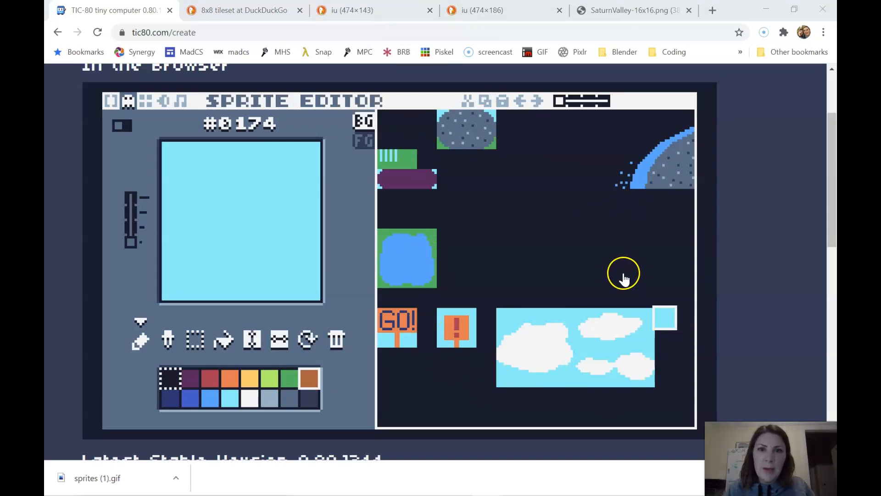
click(172, 101)
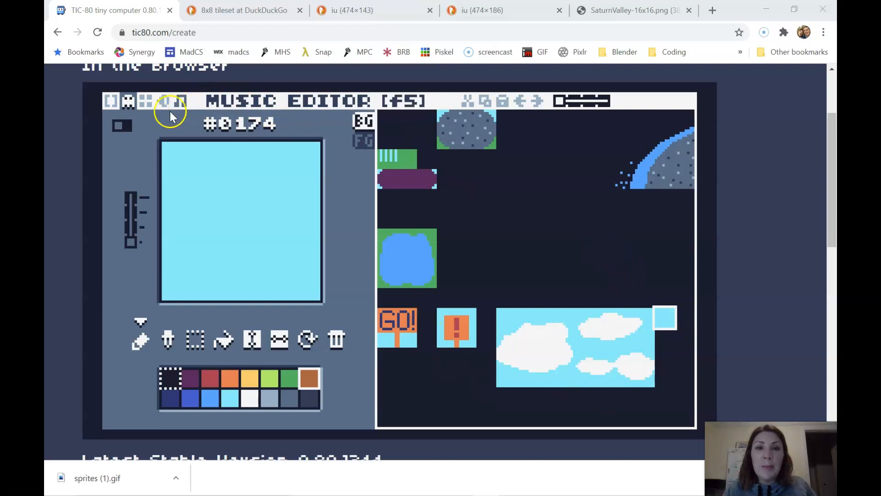
click(145, 101)
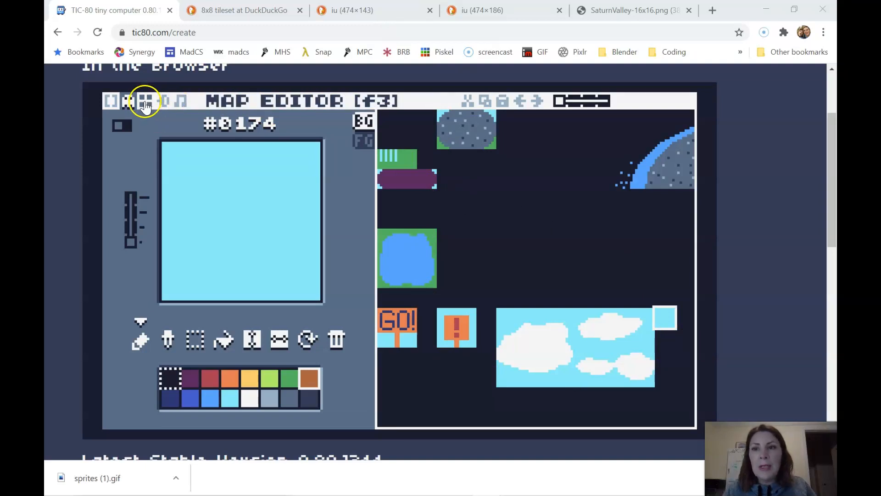
click(145, 101)
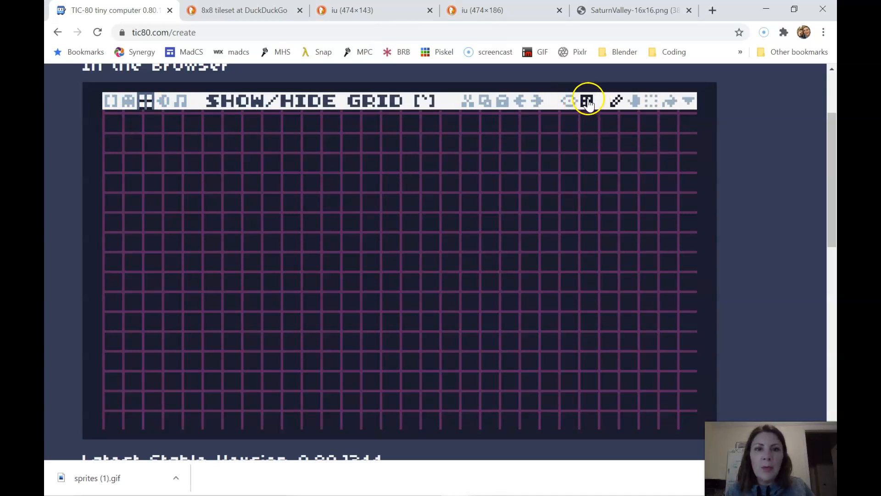
mouse_move(578, 105)
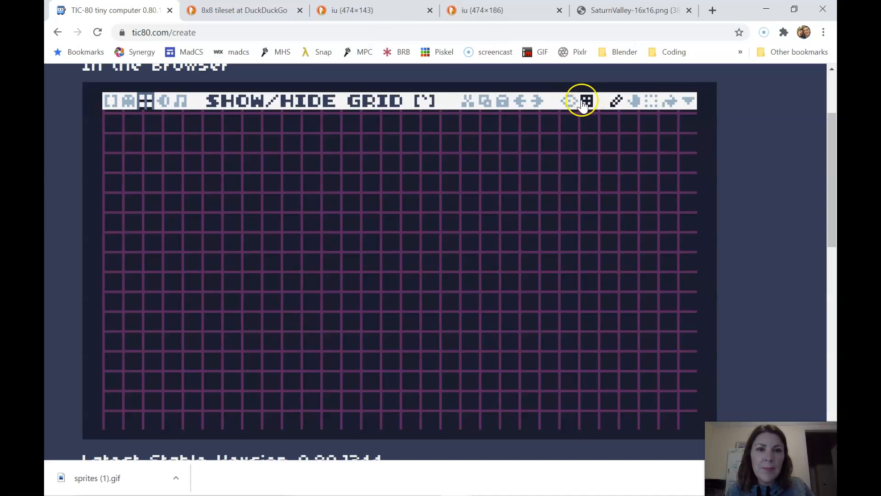
mouse_move(569, 101)
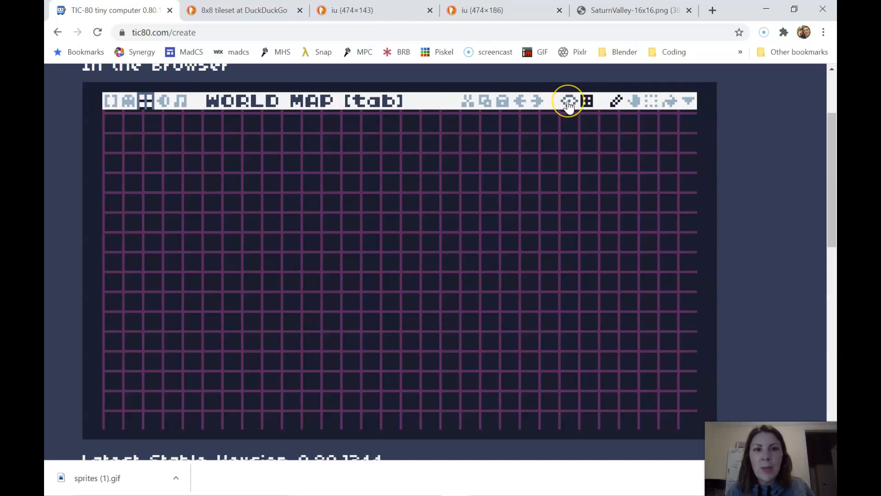
click(569, 101)
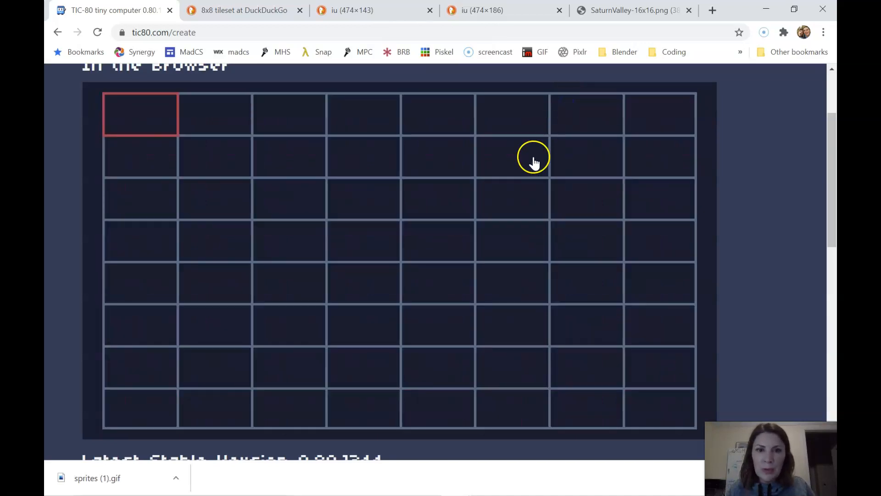
mouse_move(272, 115)
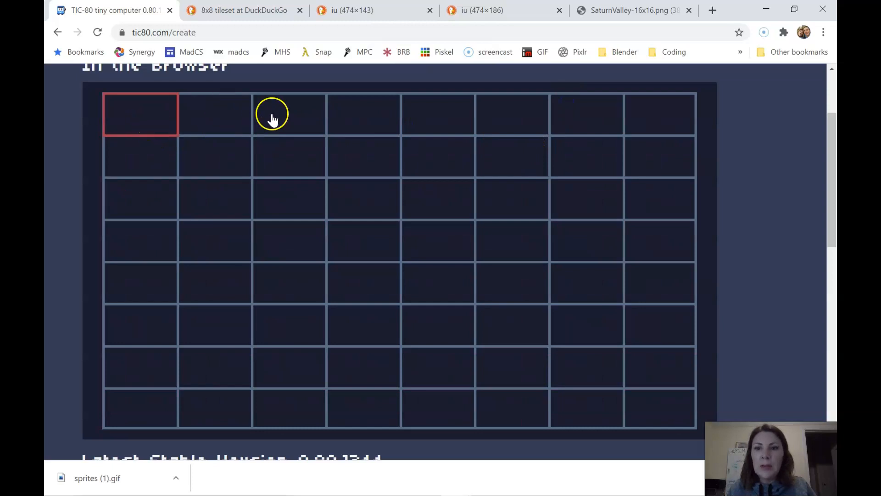
mouse_move(107, 127)
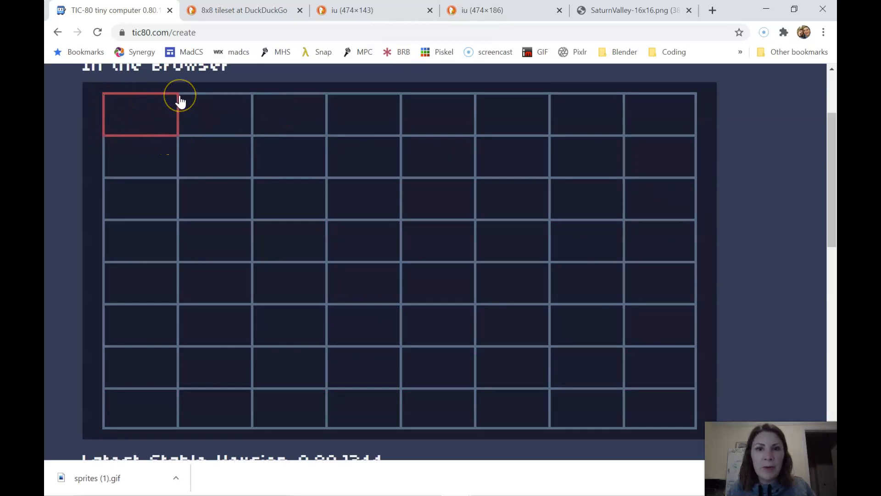
mouse_move(176, 137)
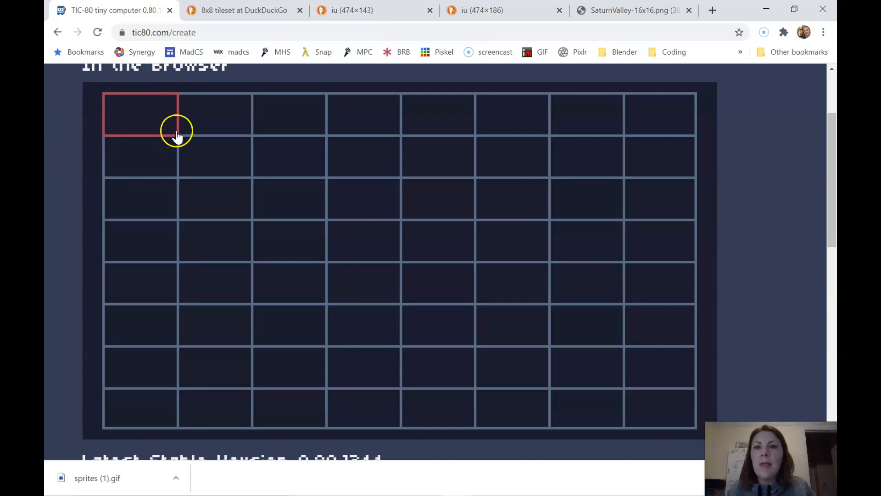
mouse_move(243, 152)
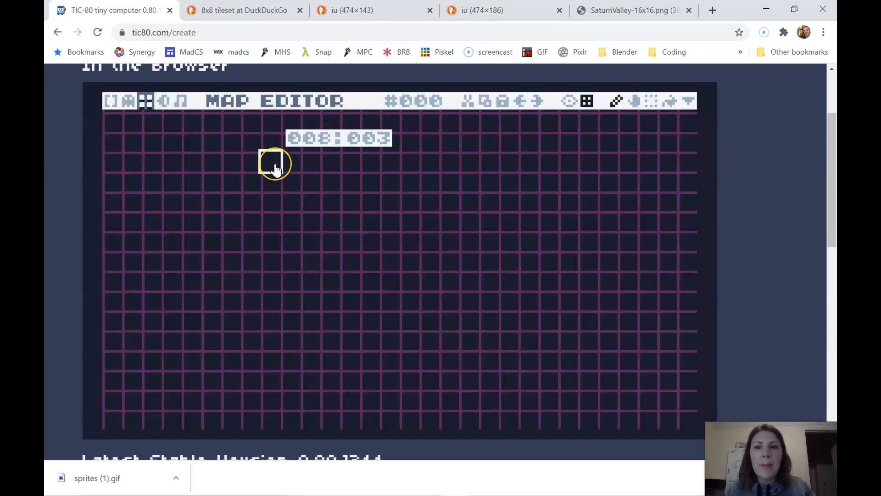
mouse_move(230, 151)
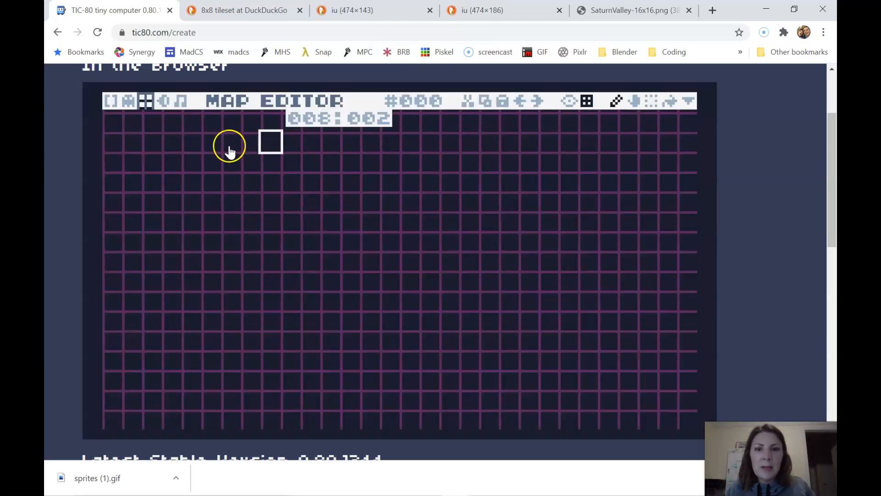
mouse_move(281, 233)
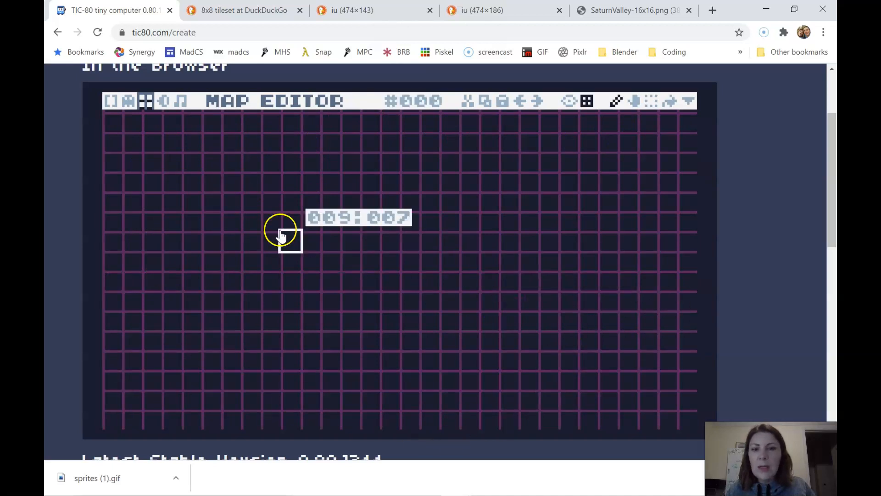
mouse_move(270, 228)
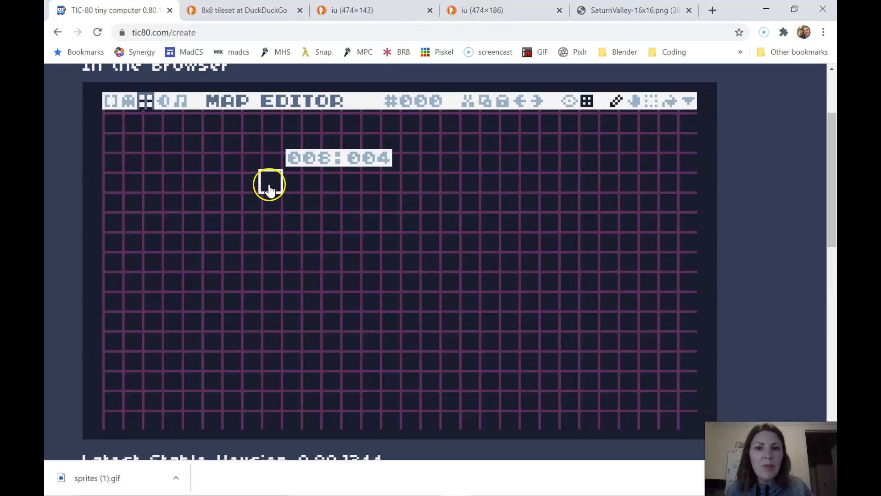
mouse_move(271, 169)
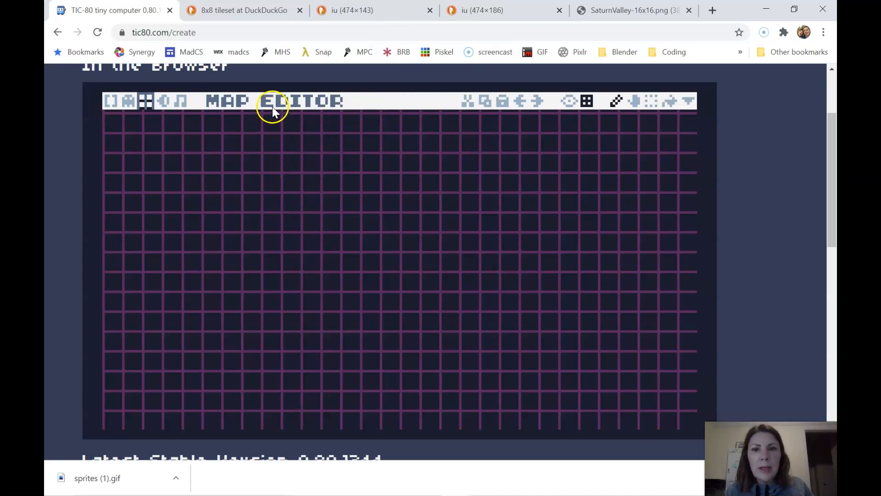
mouse_move(273, 112)
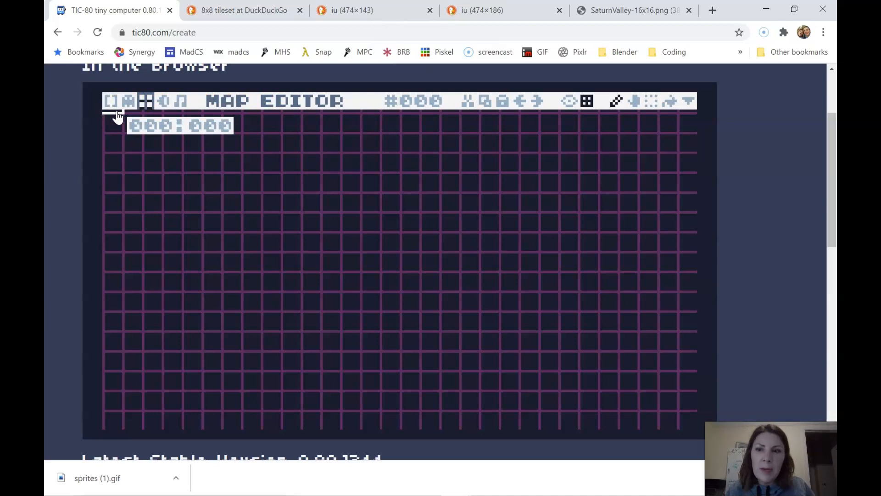
mouse_move(684, 421)
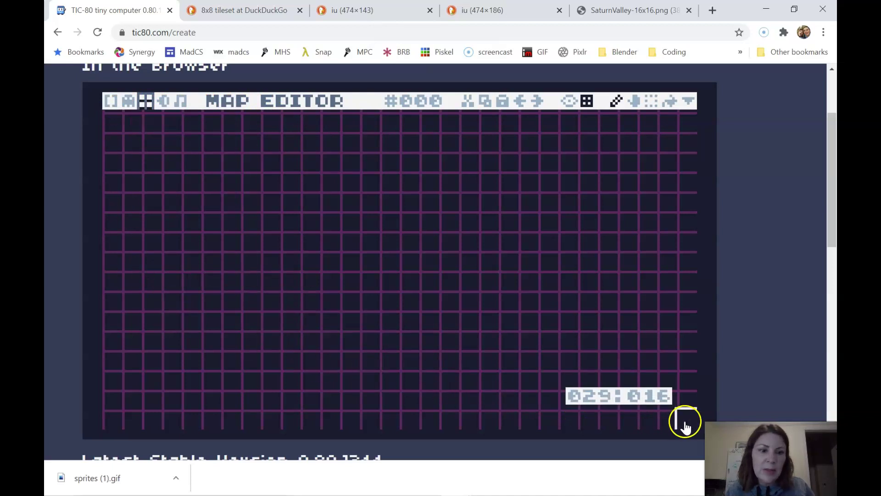
mouse_move(224, 143)
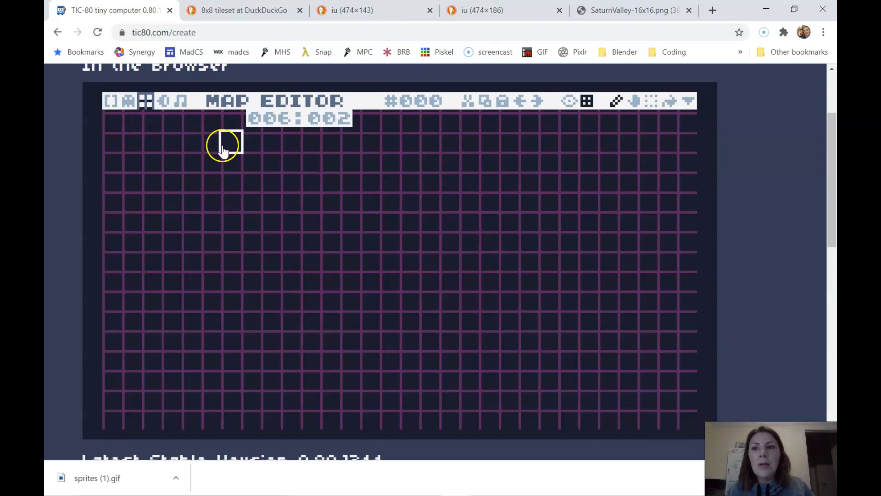
mouse_move(469, 221)
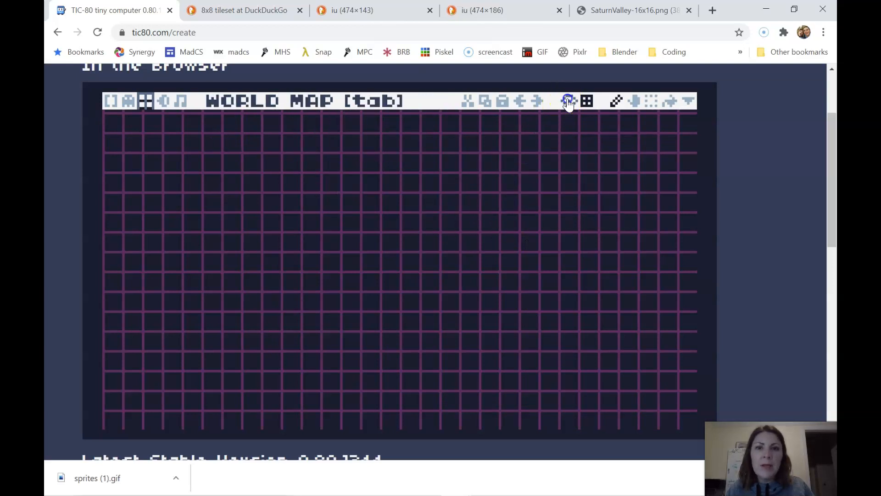
Step: Show the world map overview and open the top-left screen #000 in the map editor
click(567, 101)
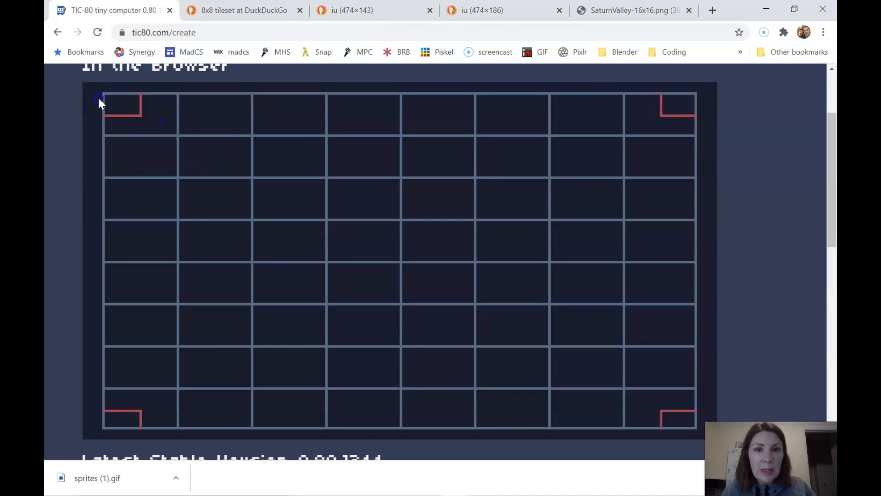
mouse_move(93, 90)
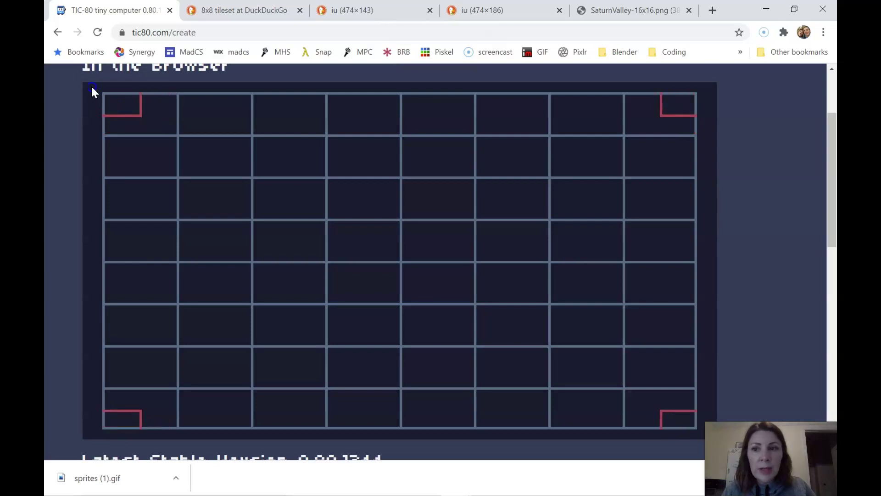
click(140, 114)
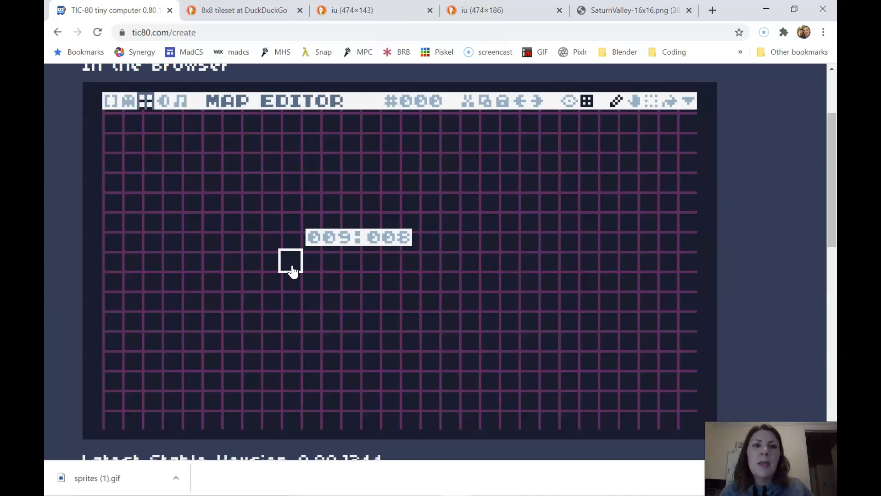
mouse_move(146, 323)
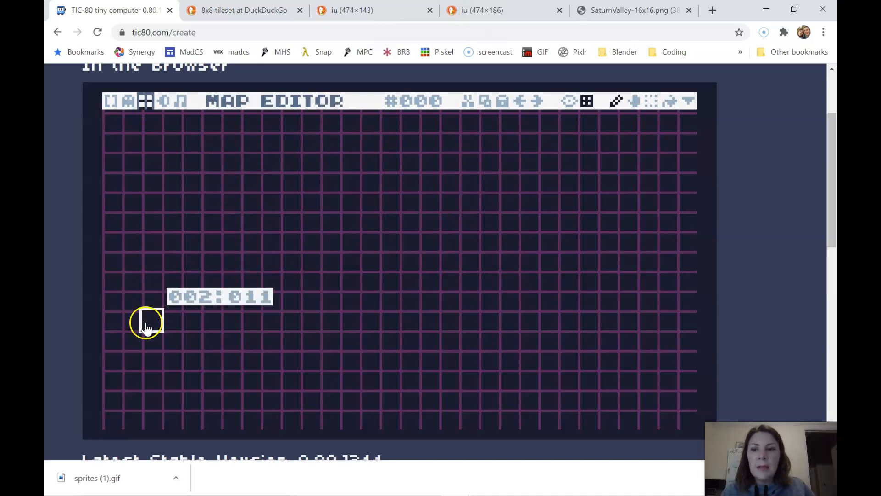
mouse_move(689, 101)
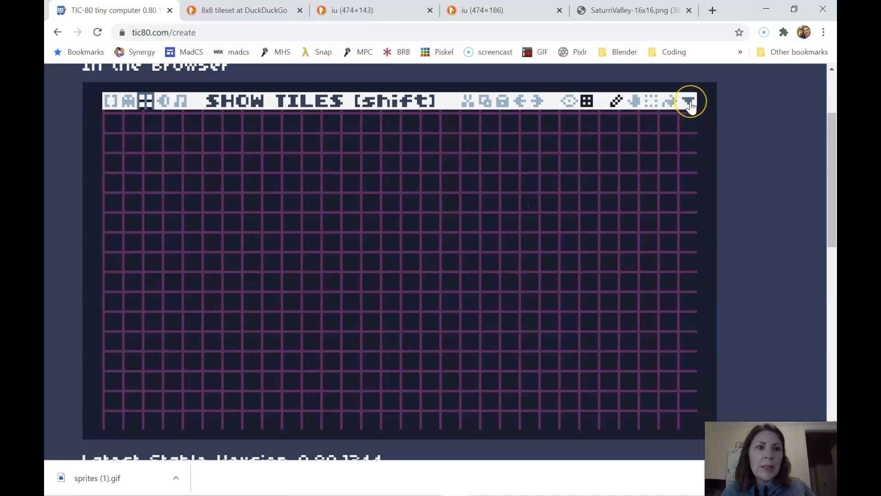
Step: Flood-fill the first map screen with the light blue sky tile #174
click(689, 100)
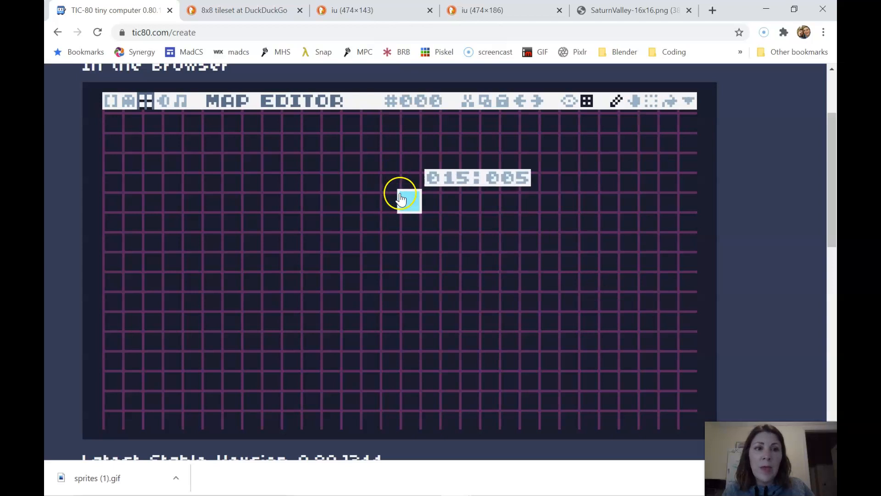
mouse_move(606, 140)
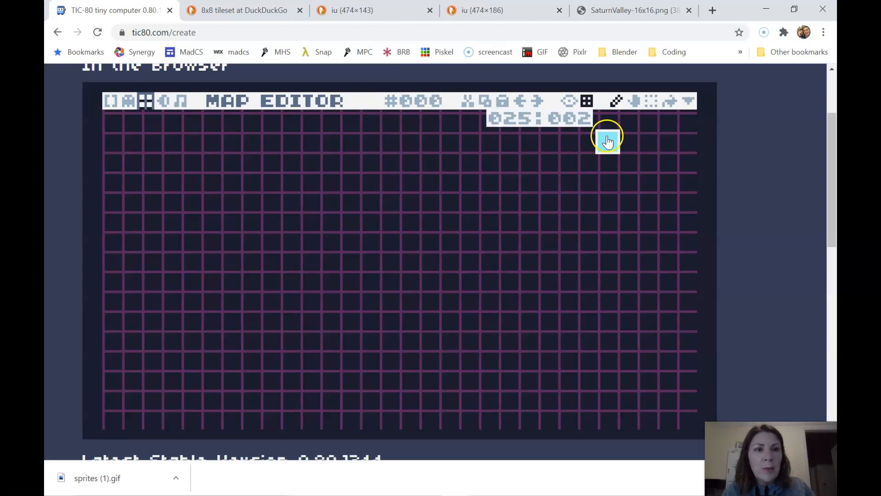
click(669, 101)
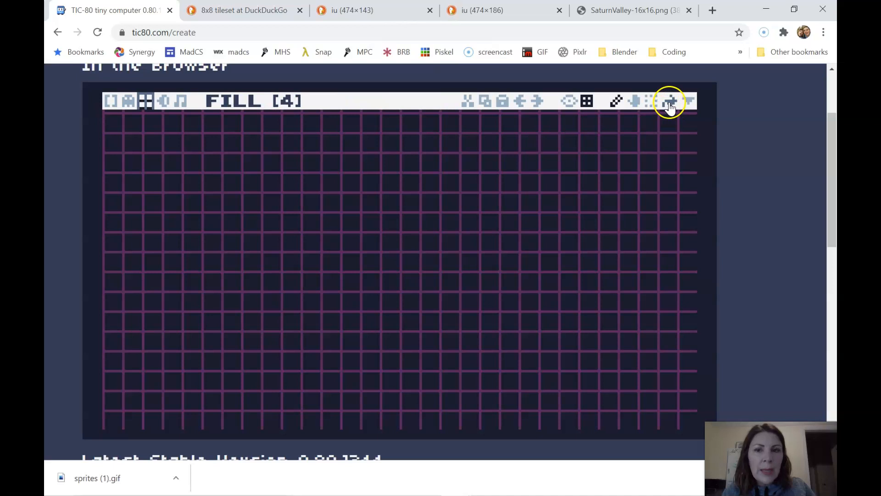
click(669, 101)
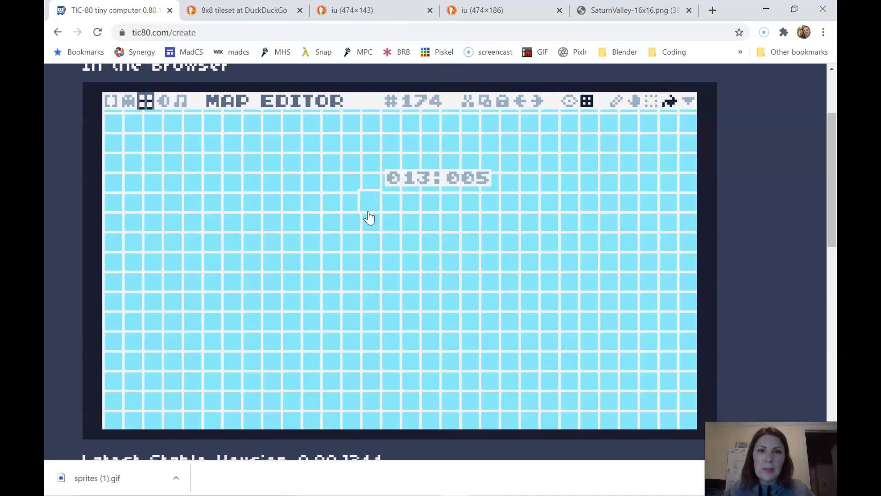
mouse_move(577, 140)
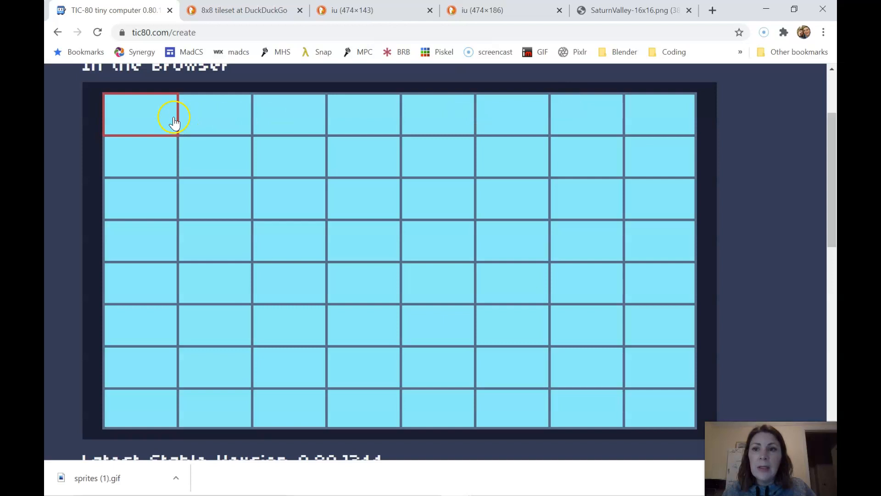
mouse_move(160, 400)
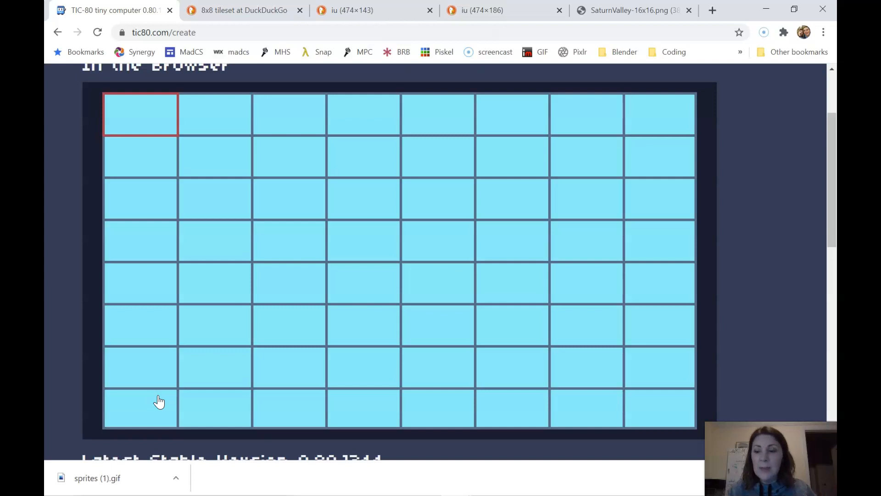
mouse_move(131, 213)
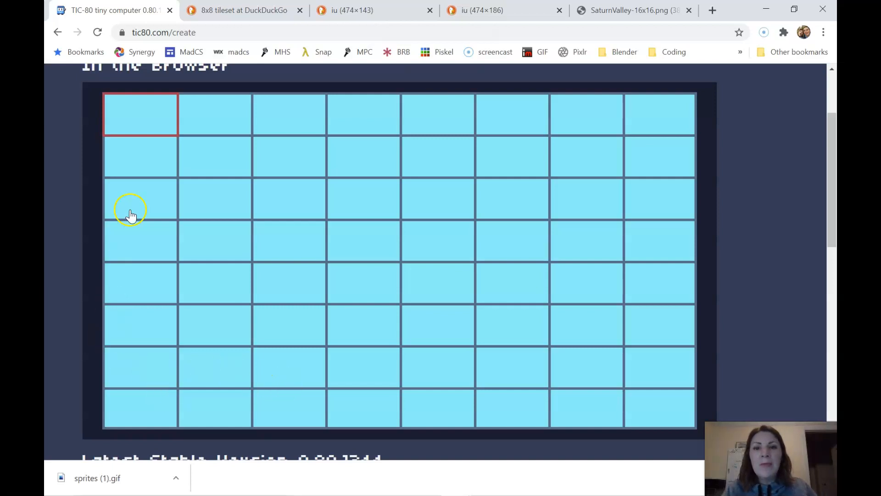
mouse_move(190, 342)
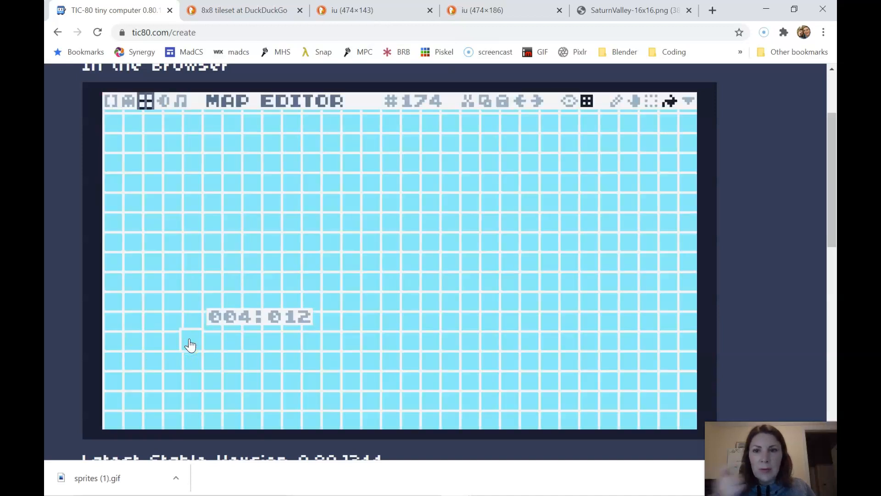
mouse_move(185, 330)
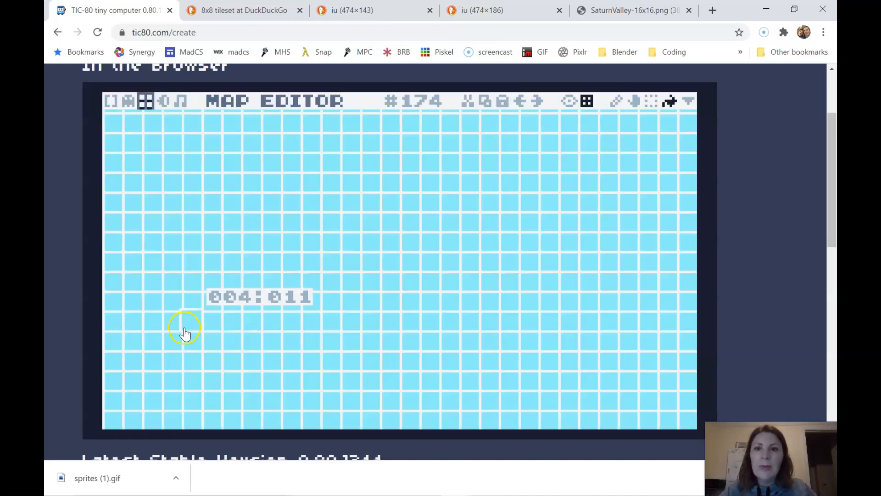
mouse_move(460, 267)
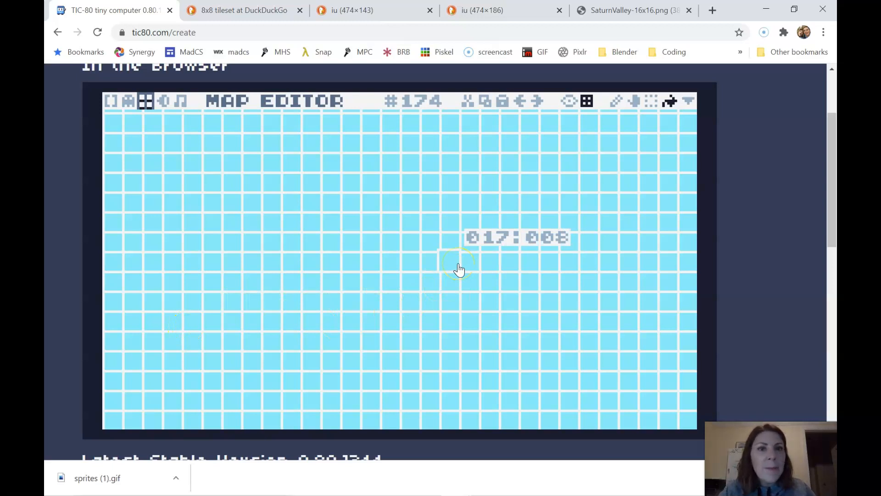
mouse_move(697, 107)
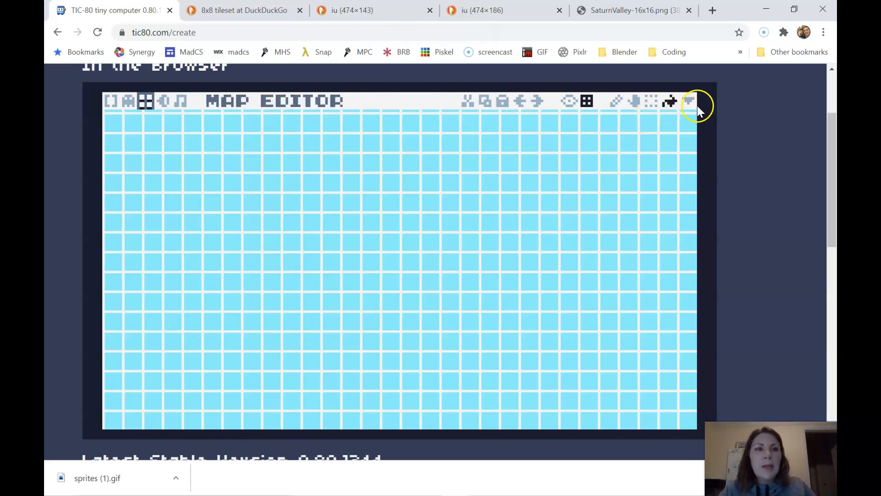
Step: Draw grass ground, the rock boulder ledge and purple platforms onto the sky map
click(616, 103)
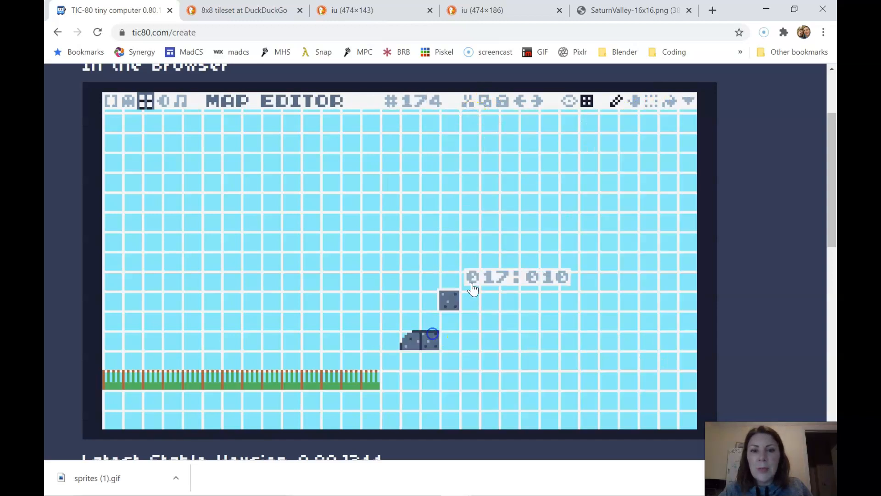
click(670, 101)
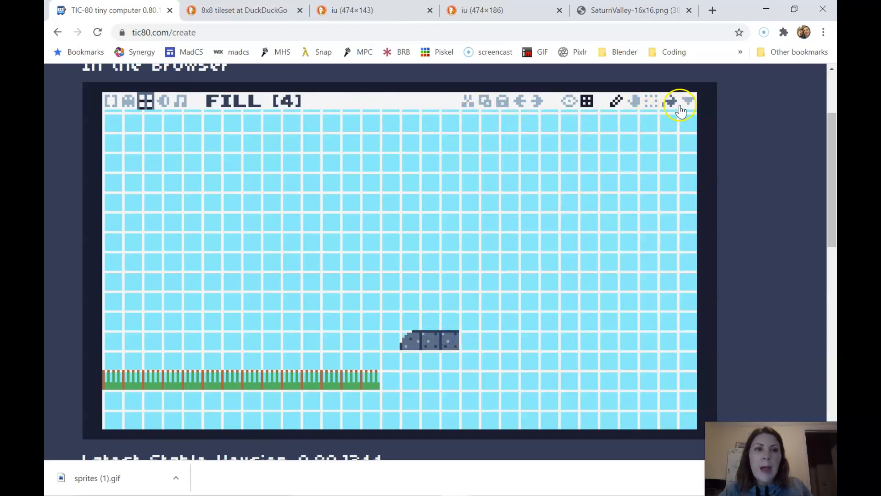
click(670, 101)
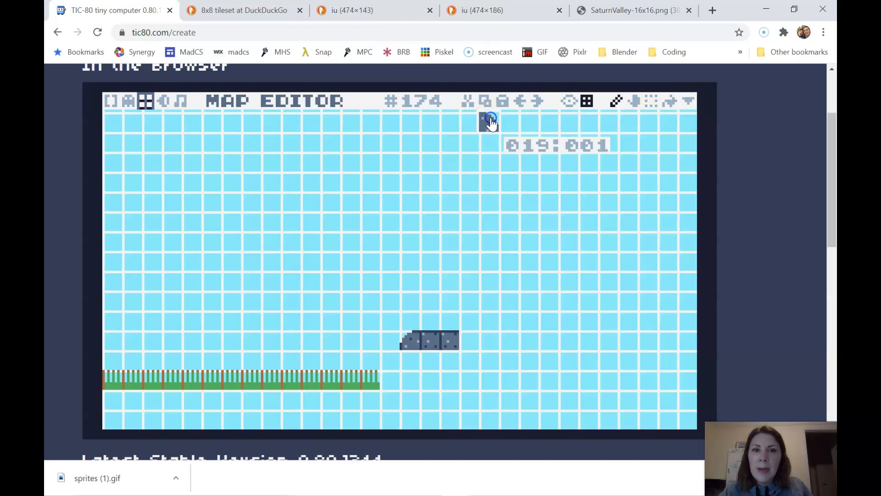
mouse_move(481, 338)
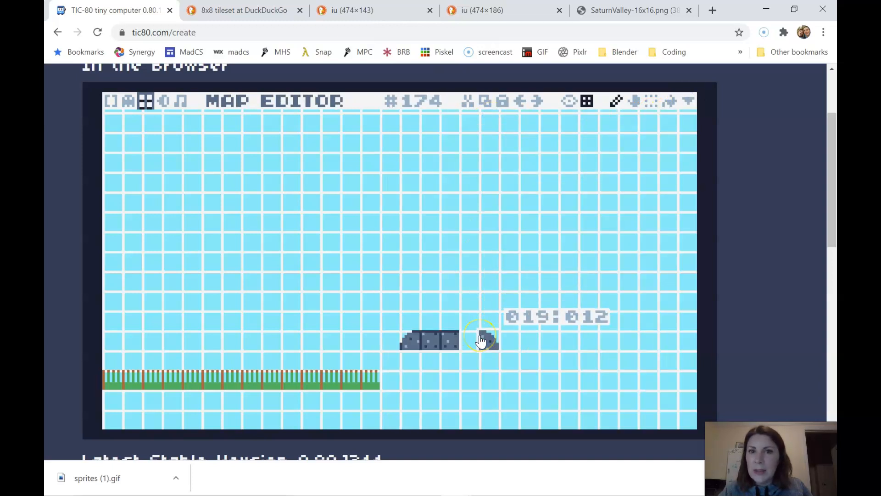
mouse_move(693, 101)
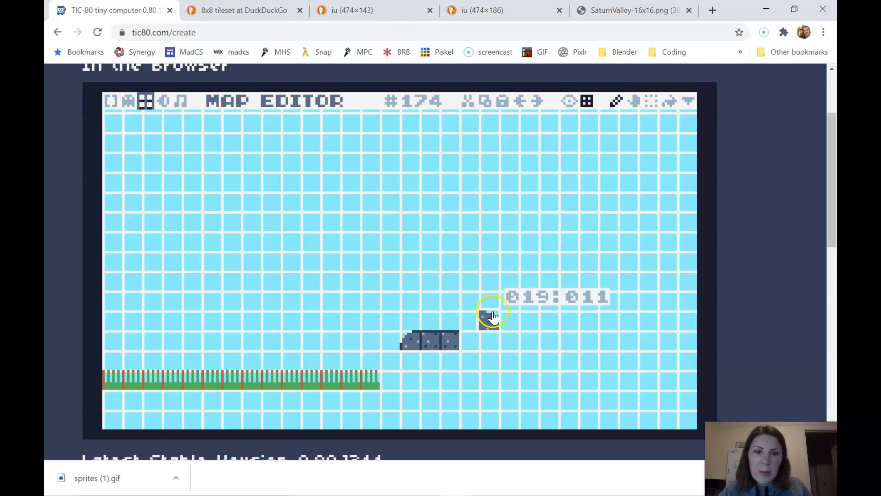
mouse_move(129, 436)
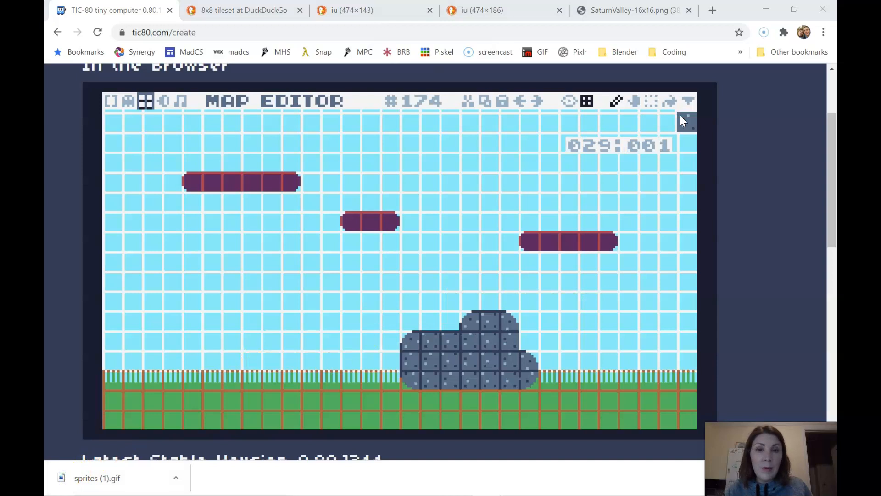
mouse_move(688, 101)
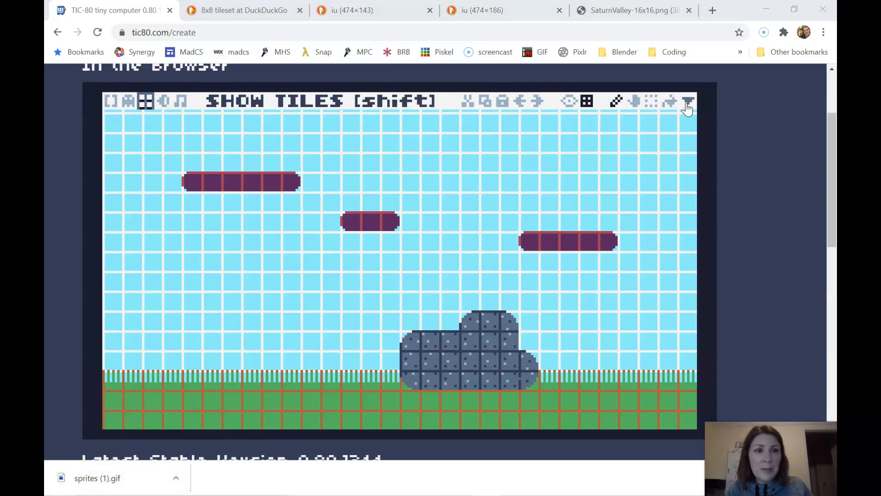
click(688, 101)
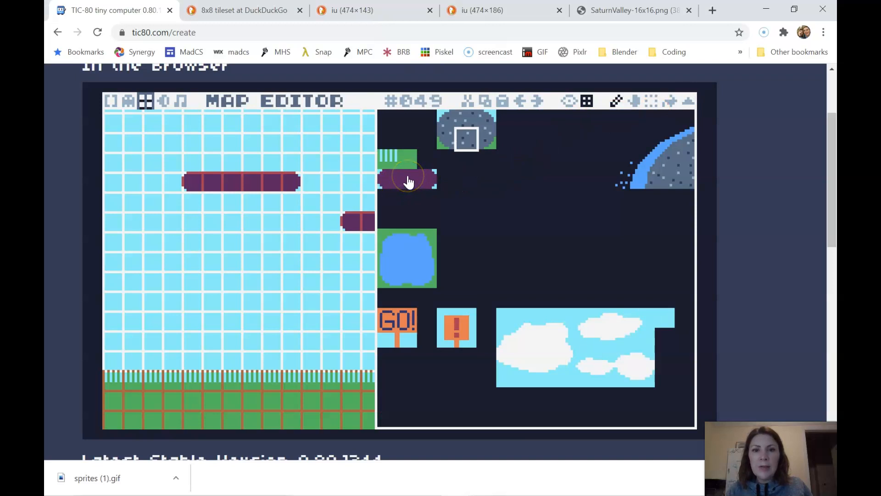
mouse_move(187, 189)
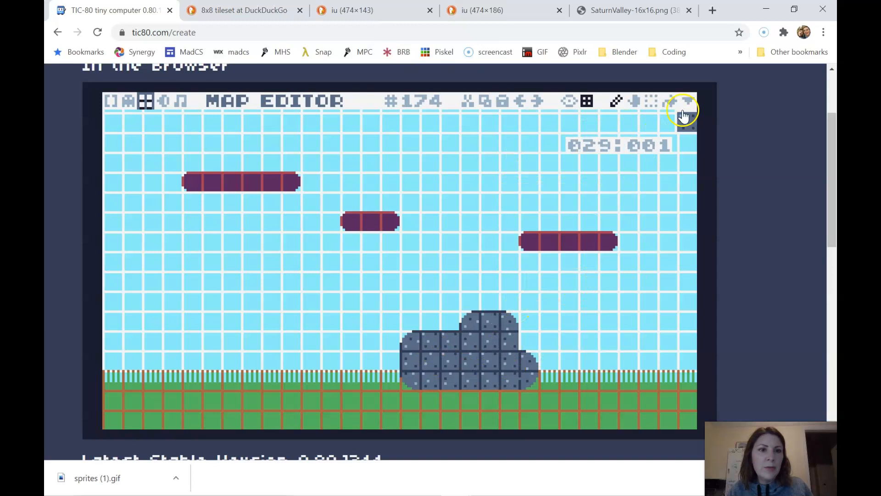
mouse_move(687, 101)
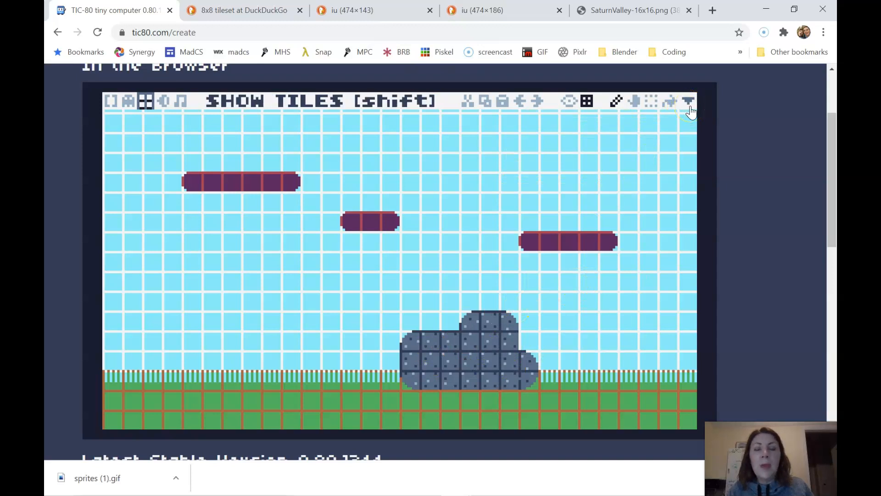
Step: Add a map() call on its own line after t = time()//10 in function TIC()
click(110, 101)
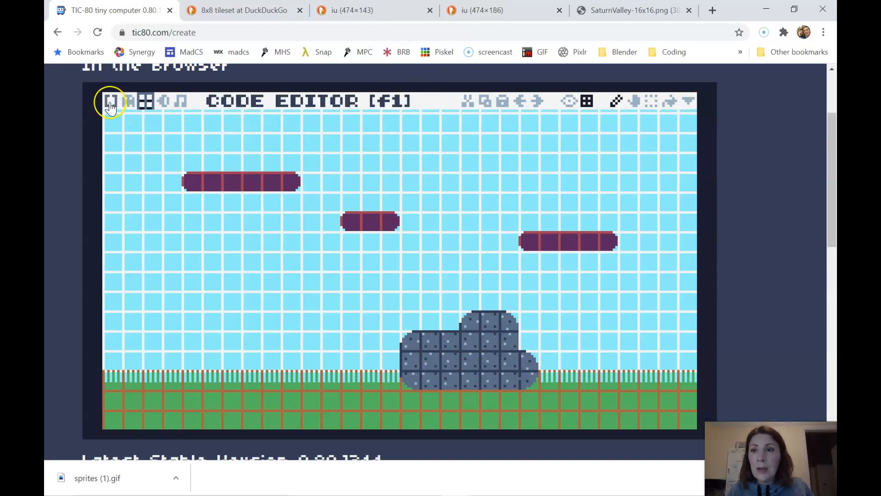
click(111, 101)
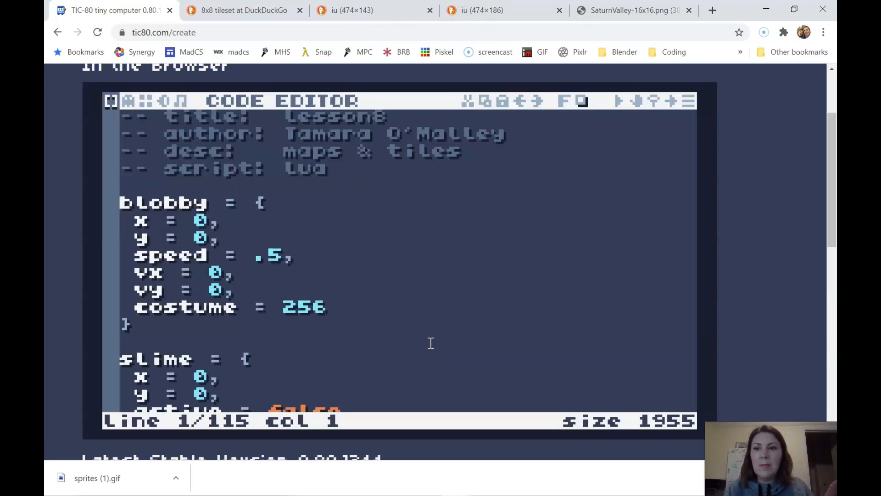
scroll(down, 3)
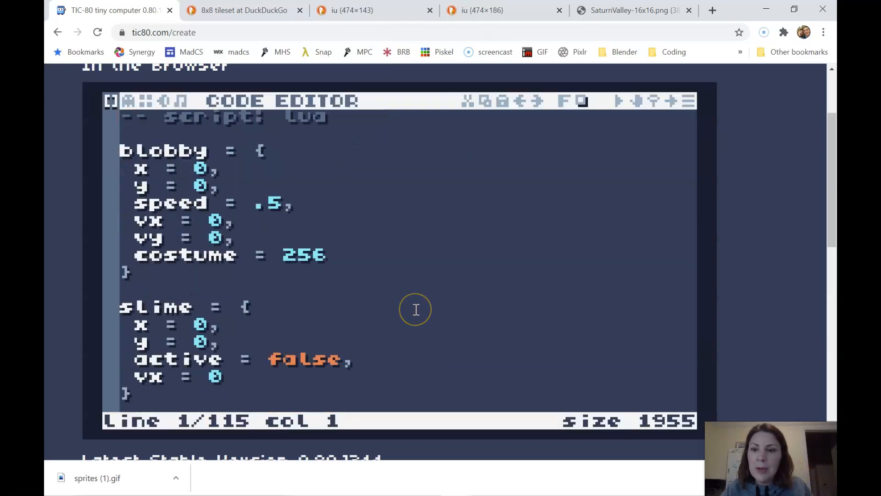
scroll(down, 3)
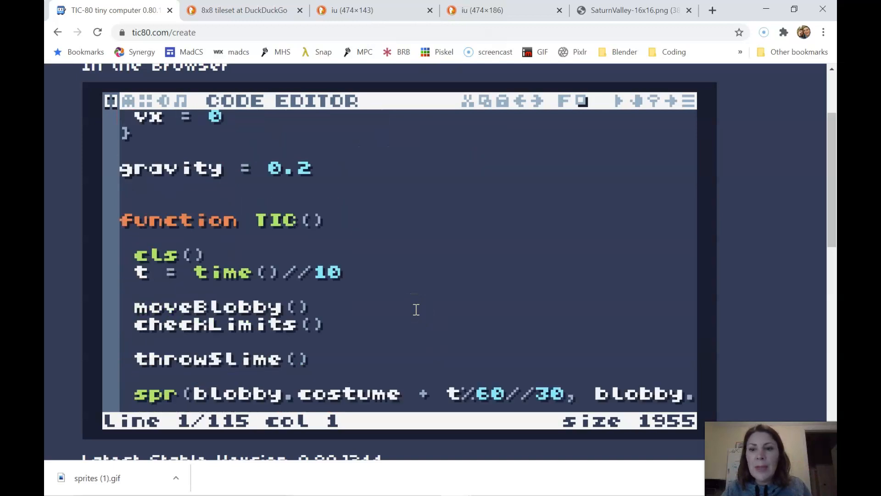
click(355, 220)
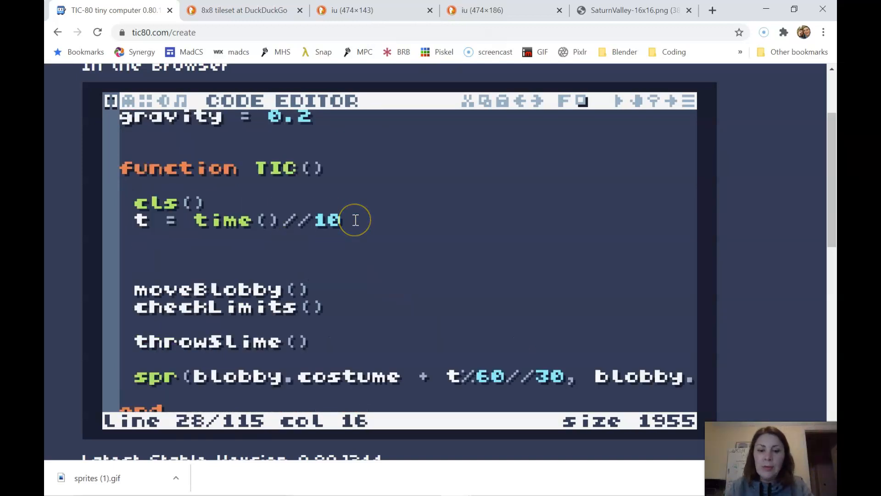
text(map())
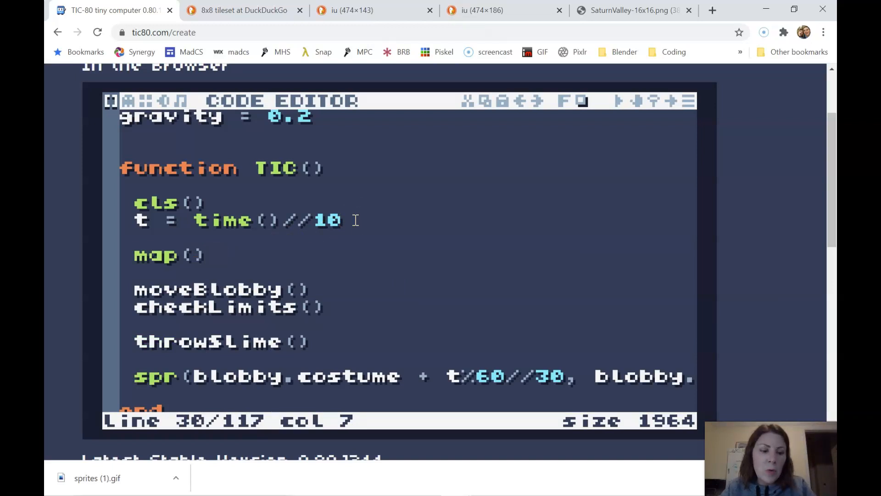
click(188, 255)
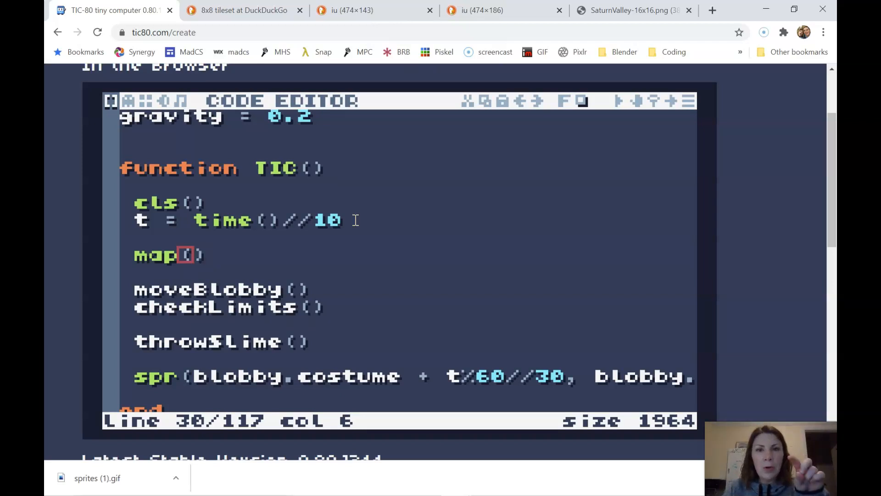
Step: Check the map editor's bottom-right tile coordinates, reading 029:016
click(146, 100)
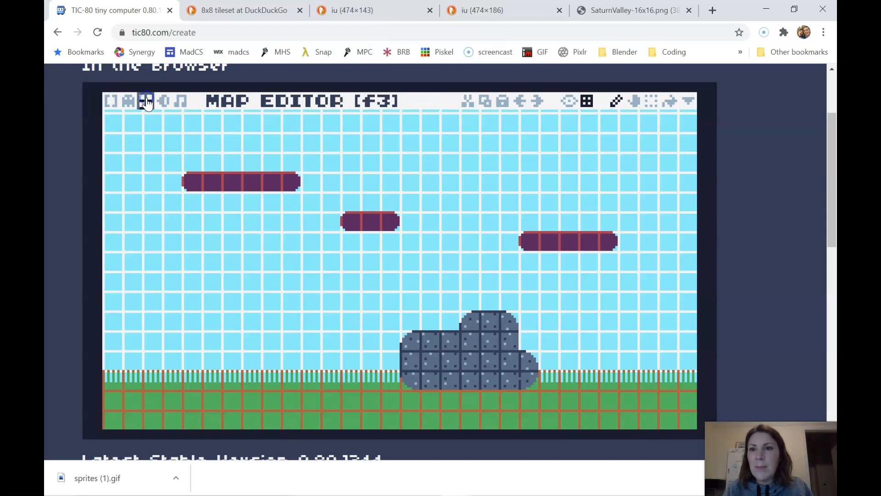
click(112, 101)
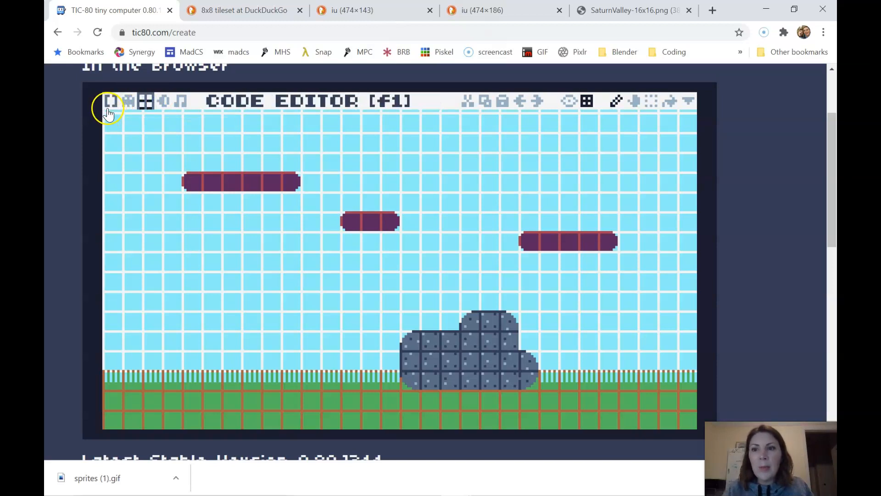
click(145, 101)
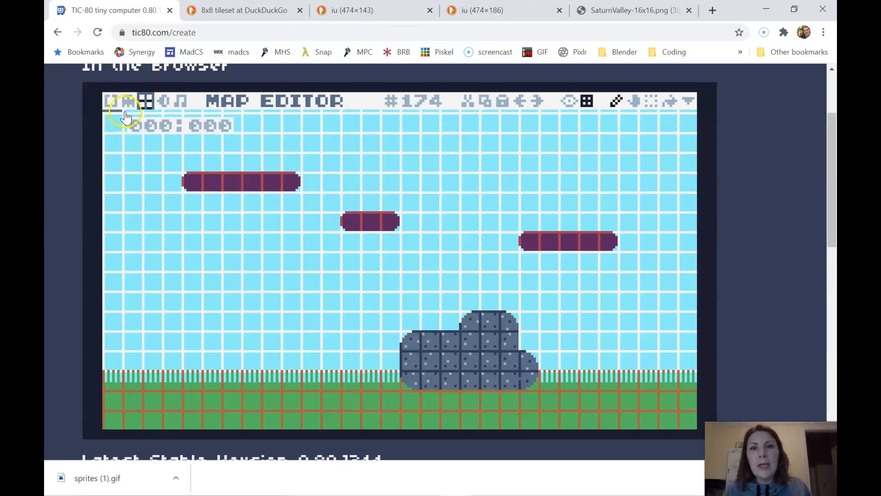
mouse_move(688, 427)
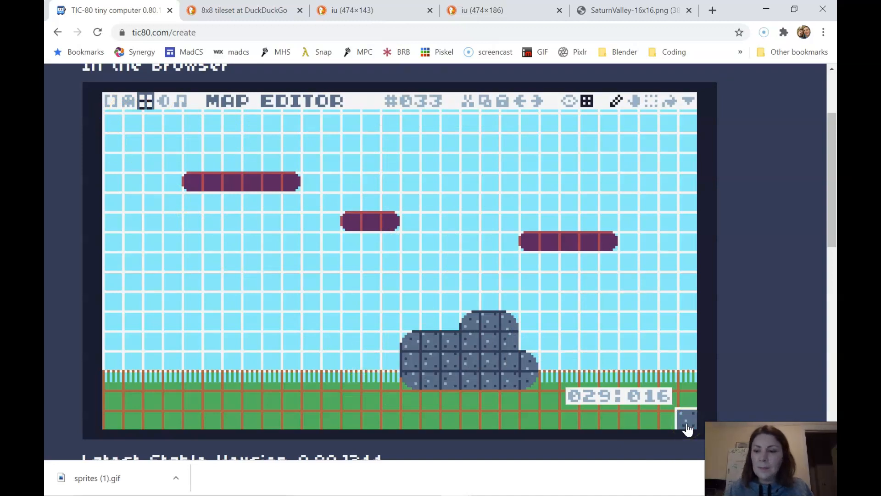
Step: Give map() the arguments 0,0,30,17 to draw the full first screen
click(130, 101)
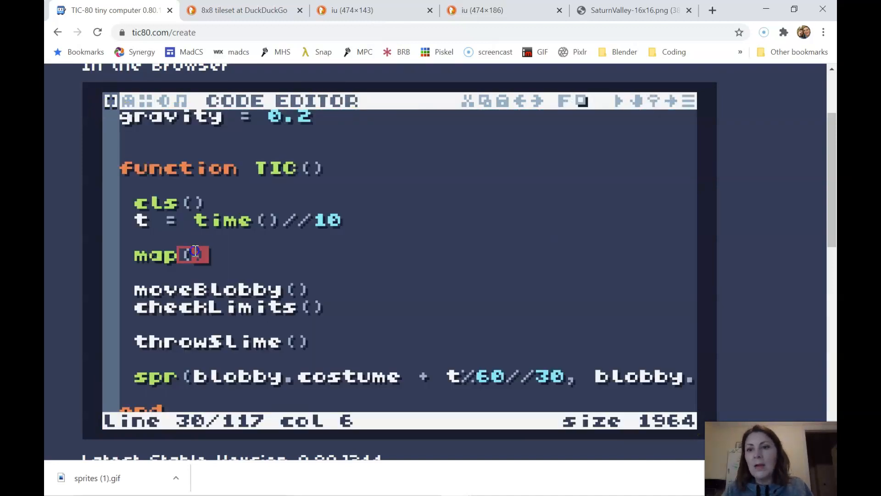
text(0)
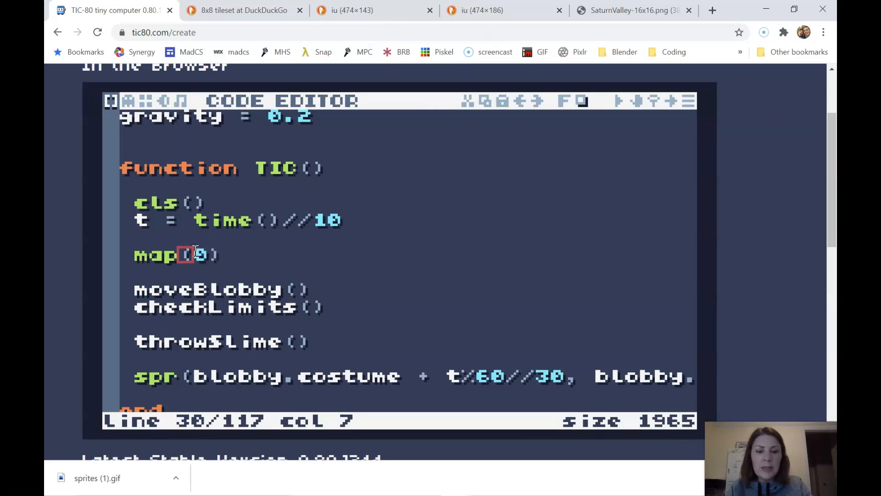
text(0, 0,)
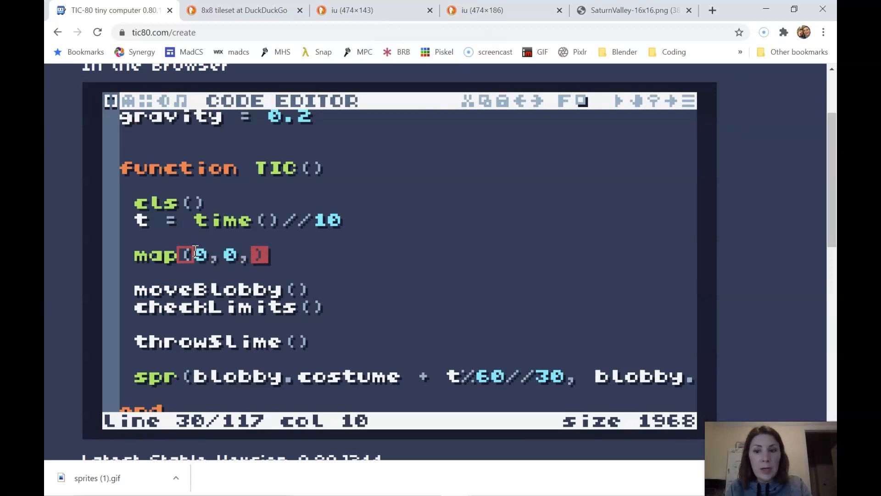
key(Backspace)
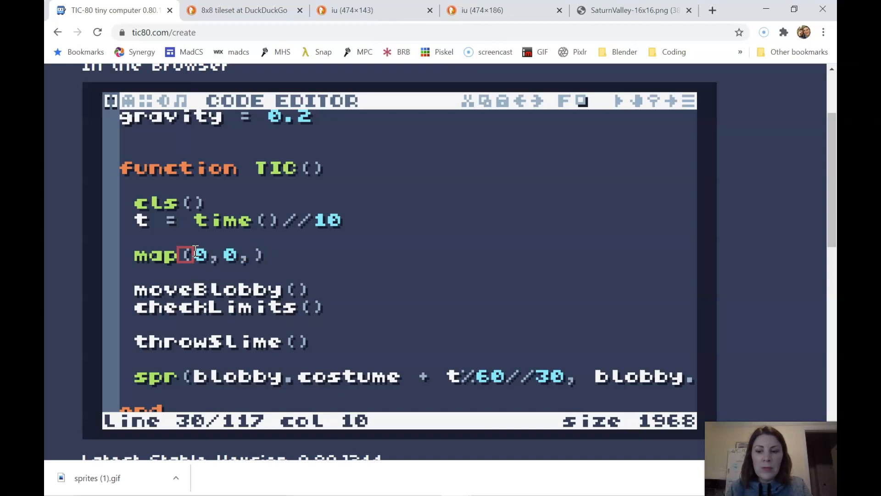
text(30,)
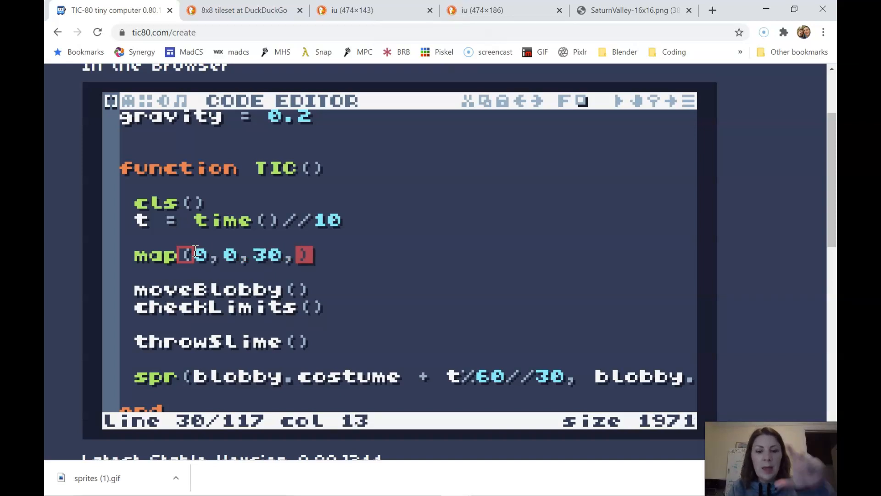
text(17)
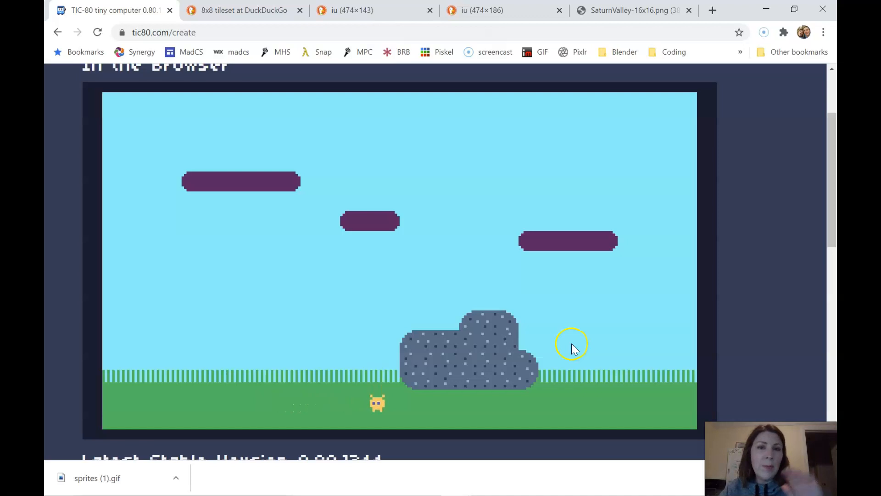
mouse_move(572, 343)
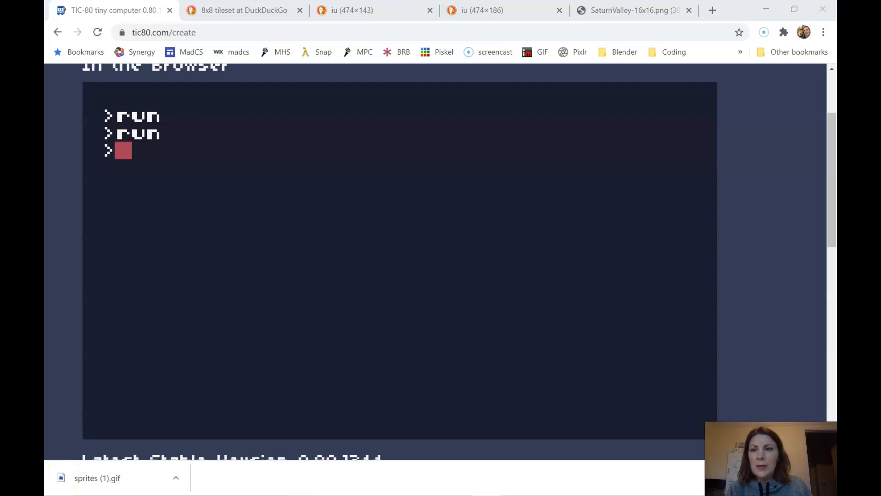
Step: List console commands with help and begin a get command for the lesson8 cart
text(sa)
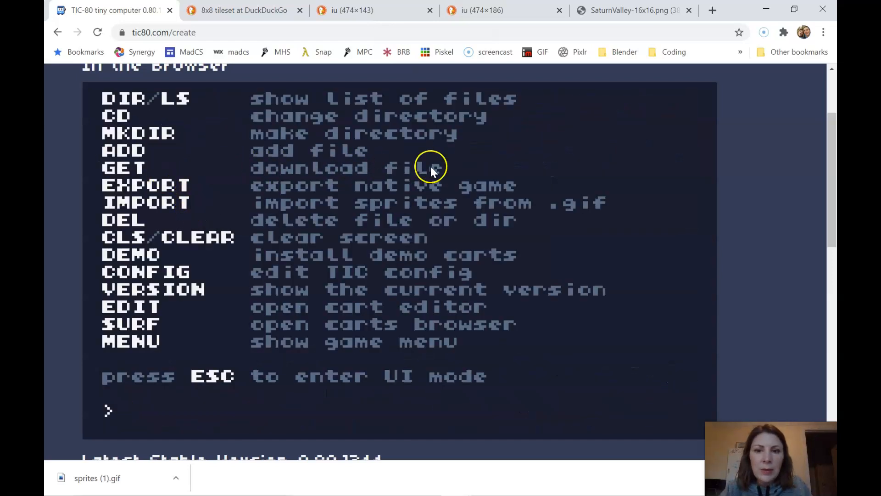
mouse_move(298, 201)
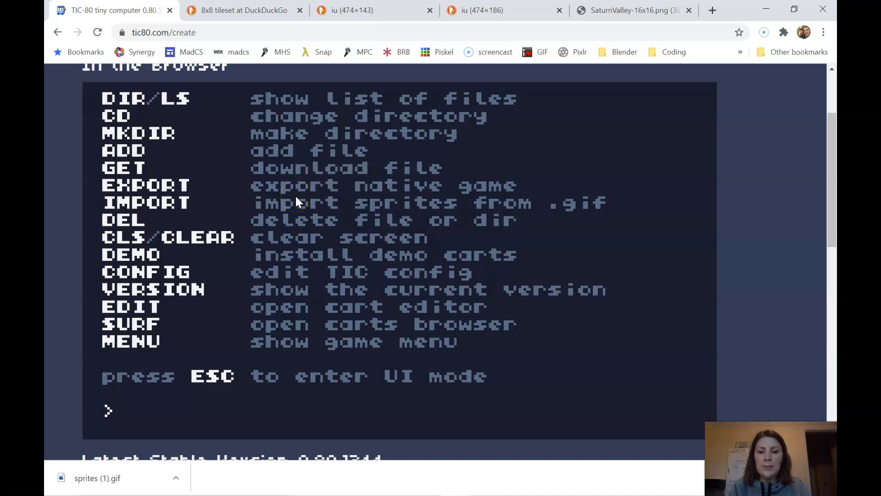
text(get)
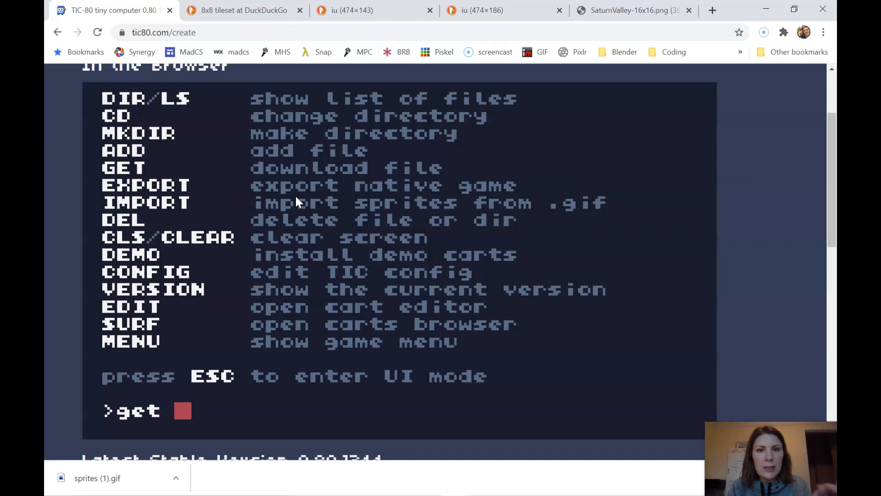
text(Le)
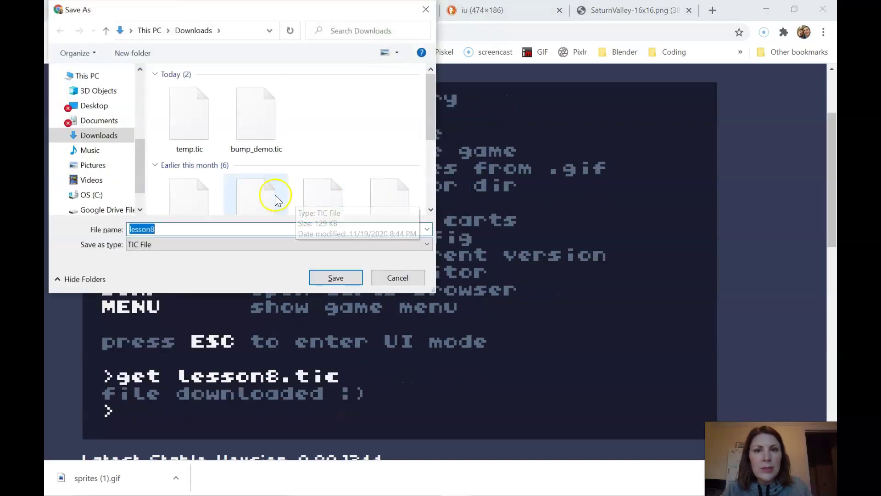
mouse_move(297, 260)
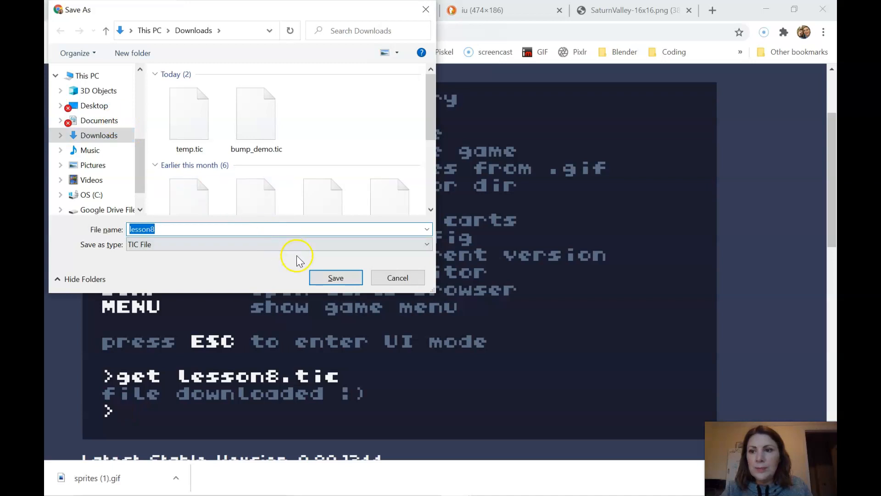
Step: Save the downloaded lesson8.tic cart and run the game again
click(335, 277)
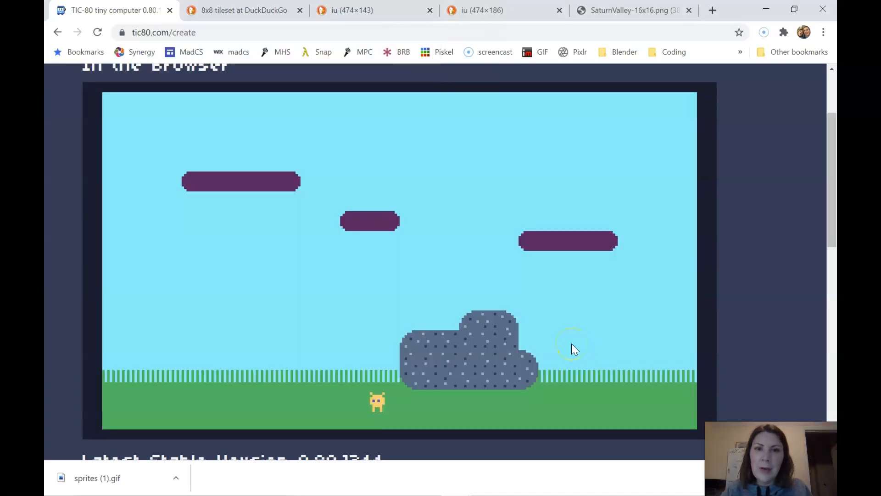
mouse_move(580, 335)
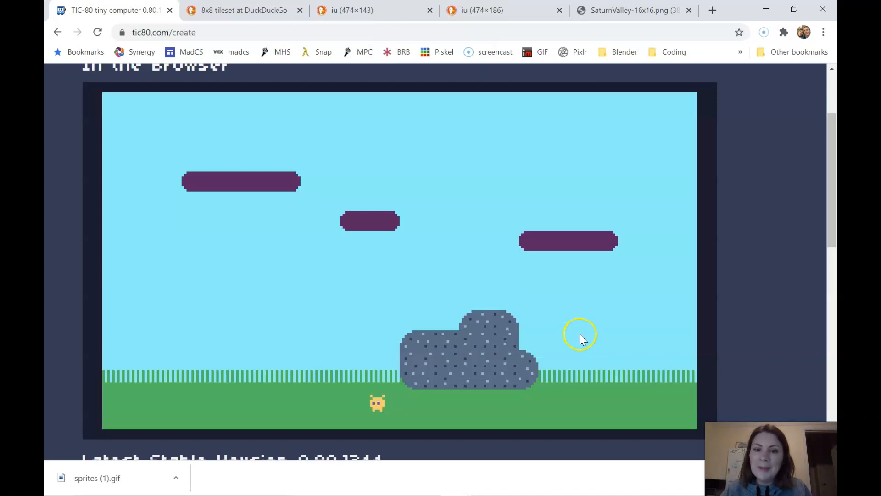